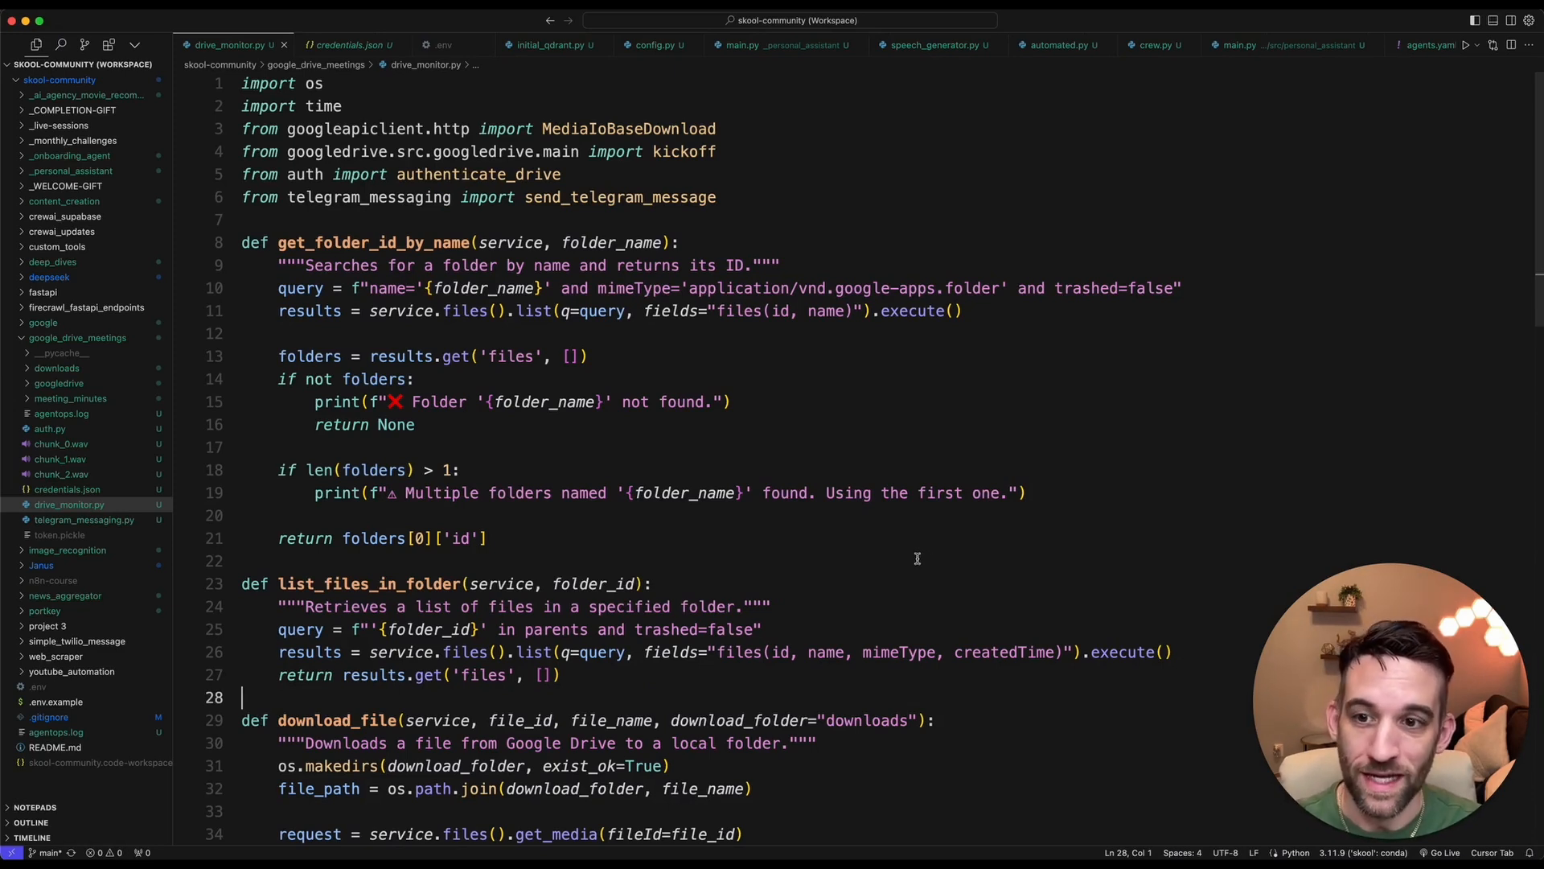
mouse_move(69, 504)
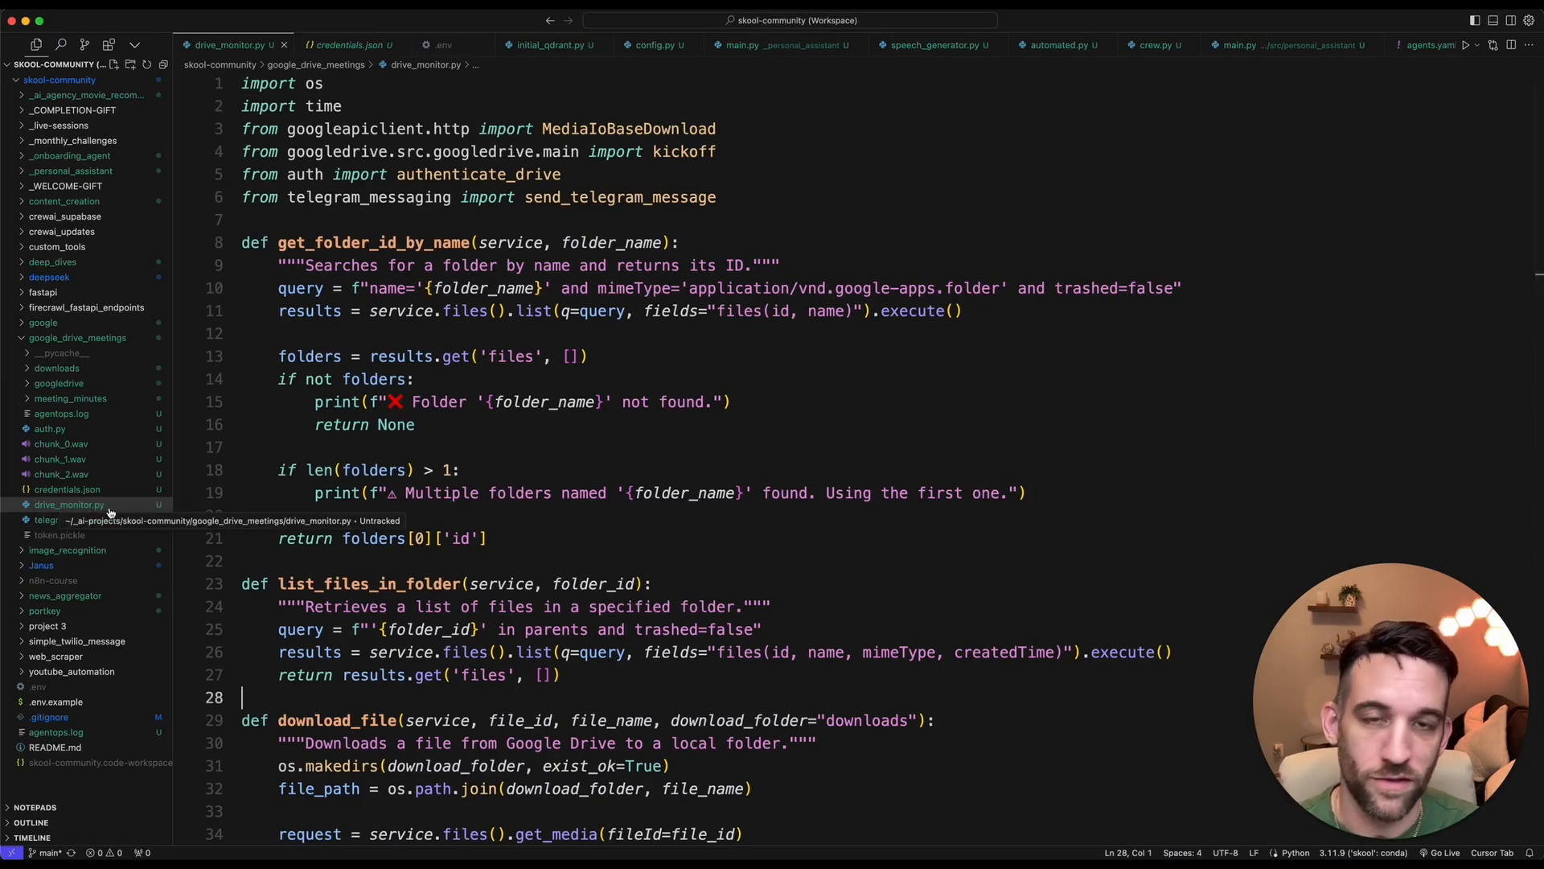
Scroll down through drive_monitor.py while working in the terminal in crewai_routing.
scroll(down, 3)
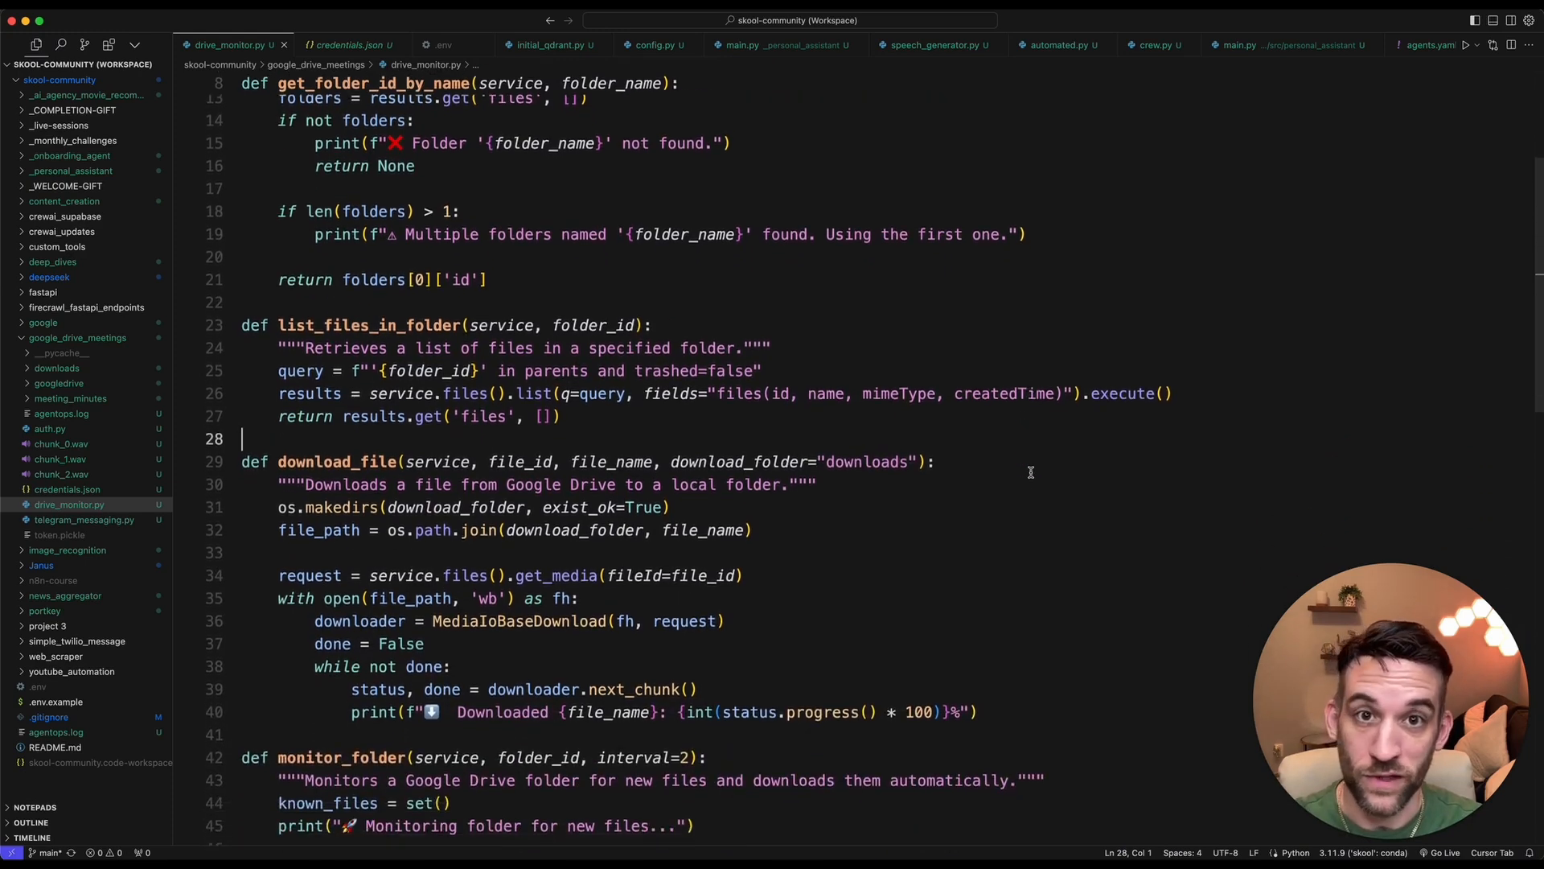
scroll(down, 3)
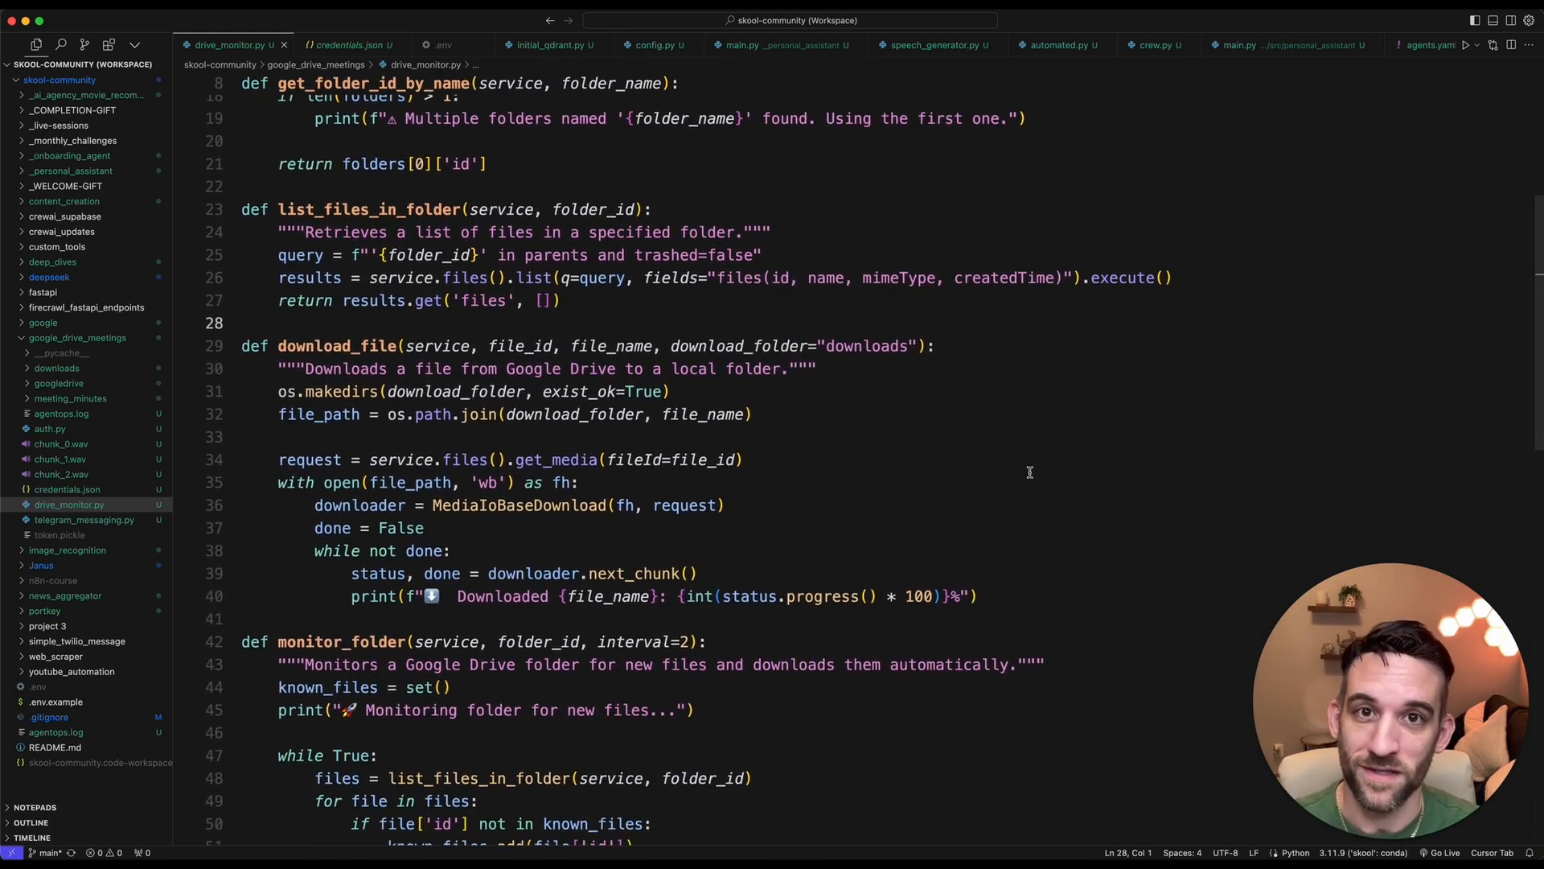
scroll(down, 3)
text(crewai create flow google_drive_flow)
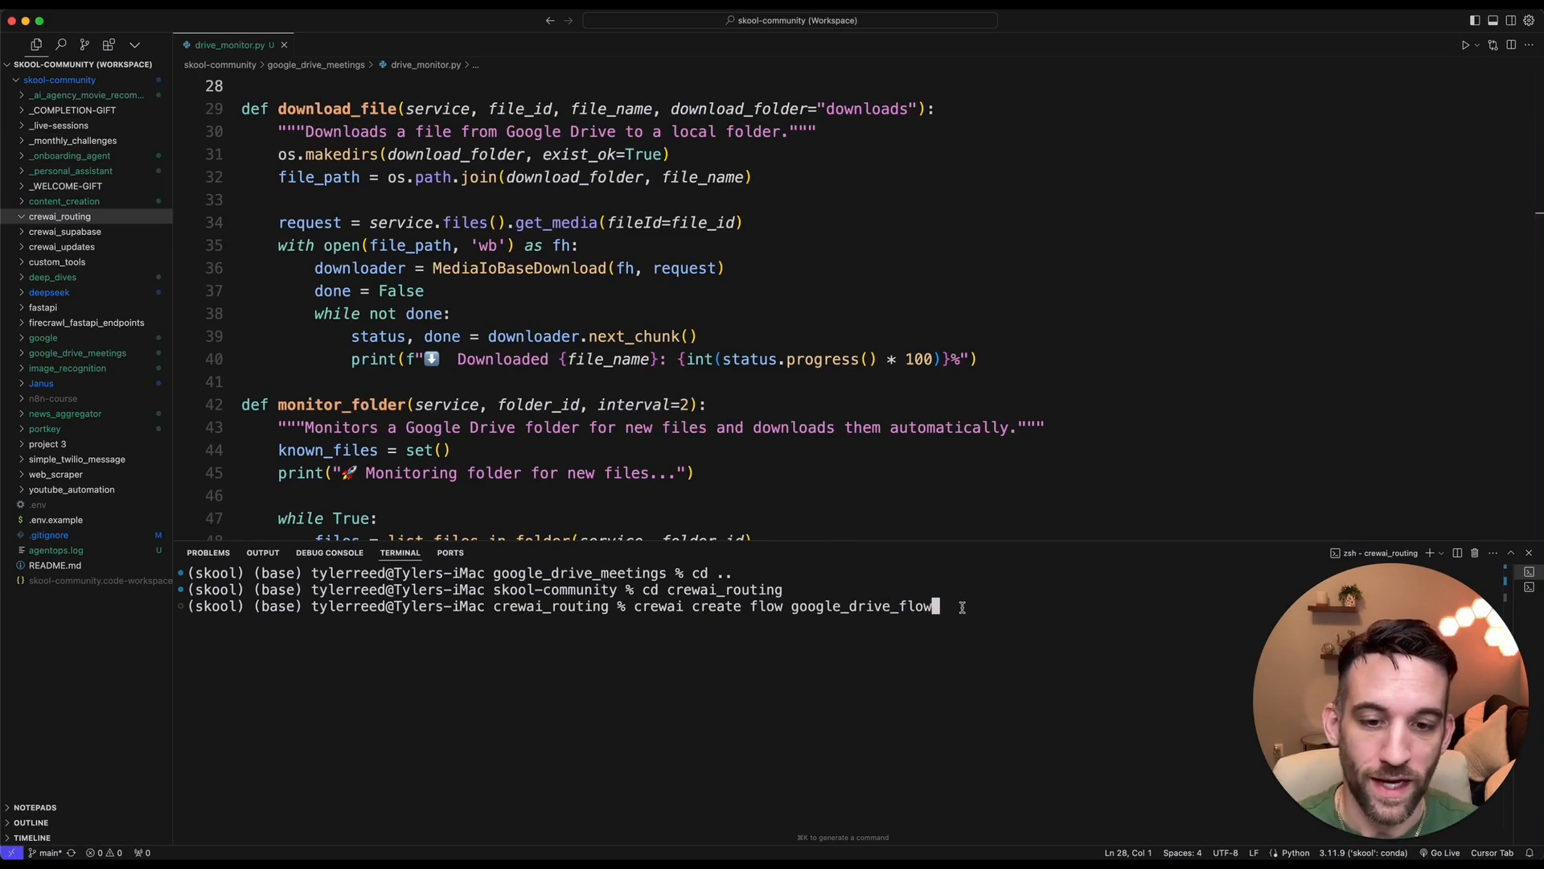
mouse_move(933, 607)
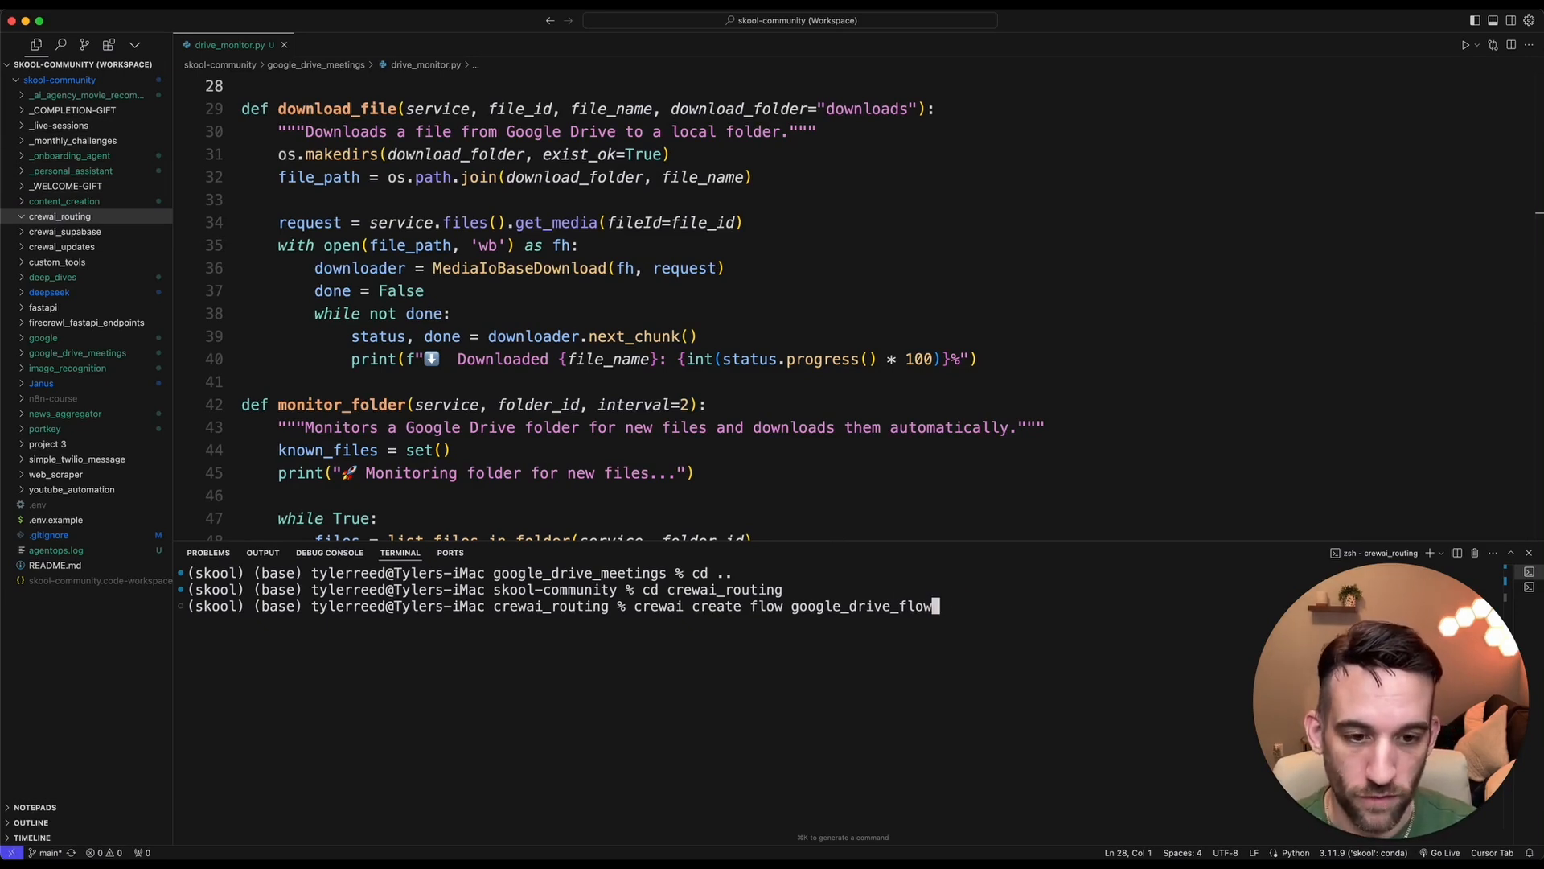
Run crewai create flow google_drive_flow and expand the new google_drive_flow folder.
key(Return)
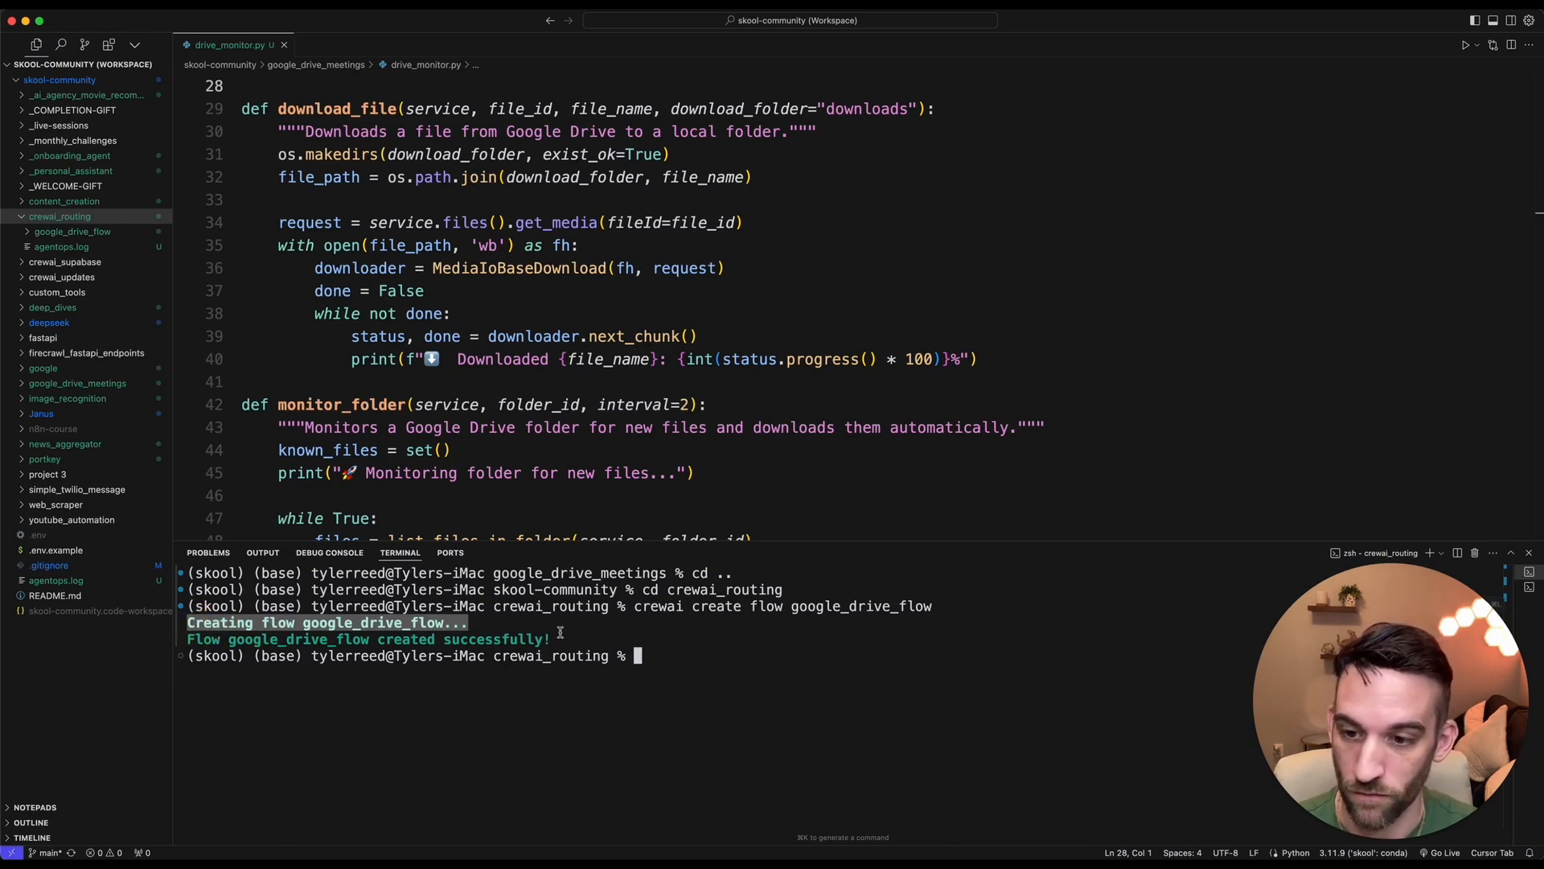
click(59, 215)
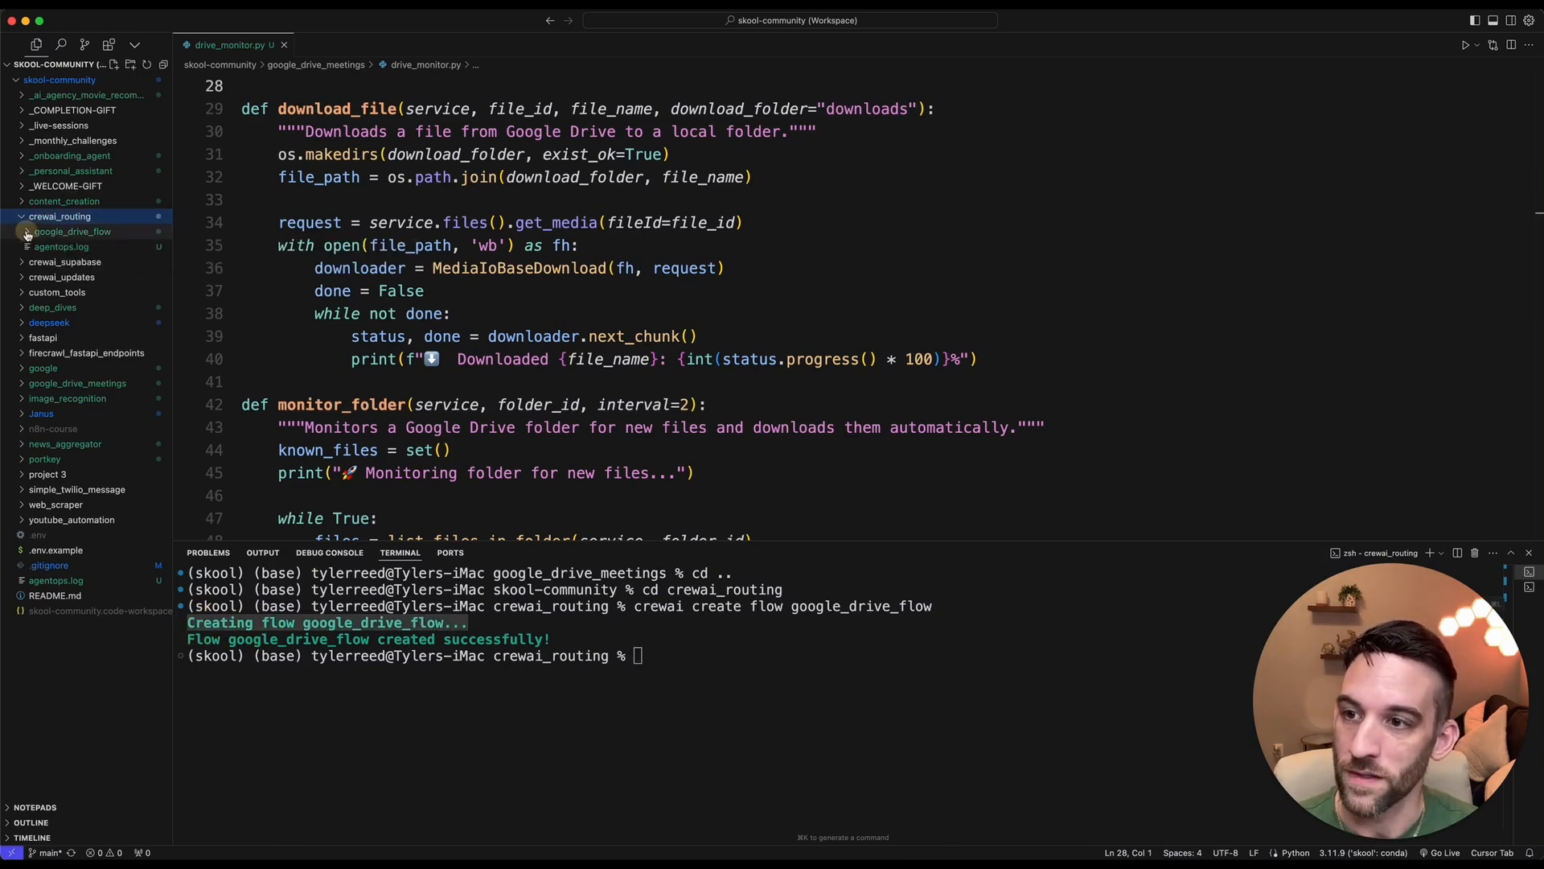
Review the generated poem-template main.py, then switch to the existing GoogleDriveFlow main.py.
click(72, 231)
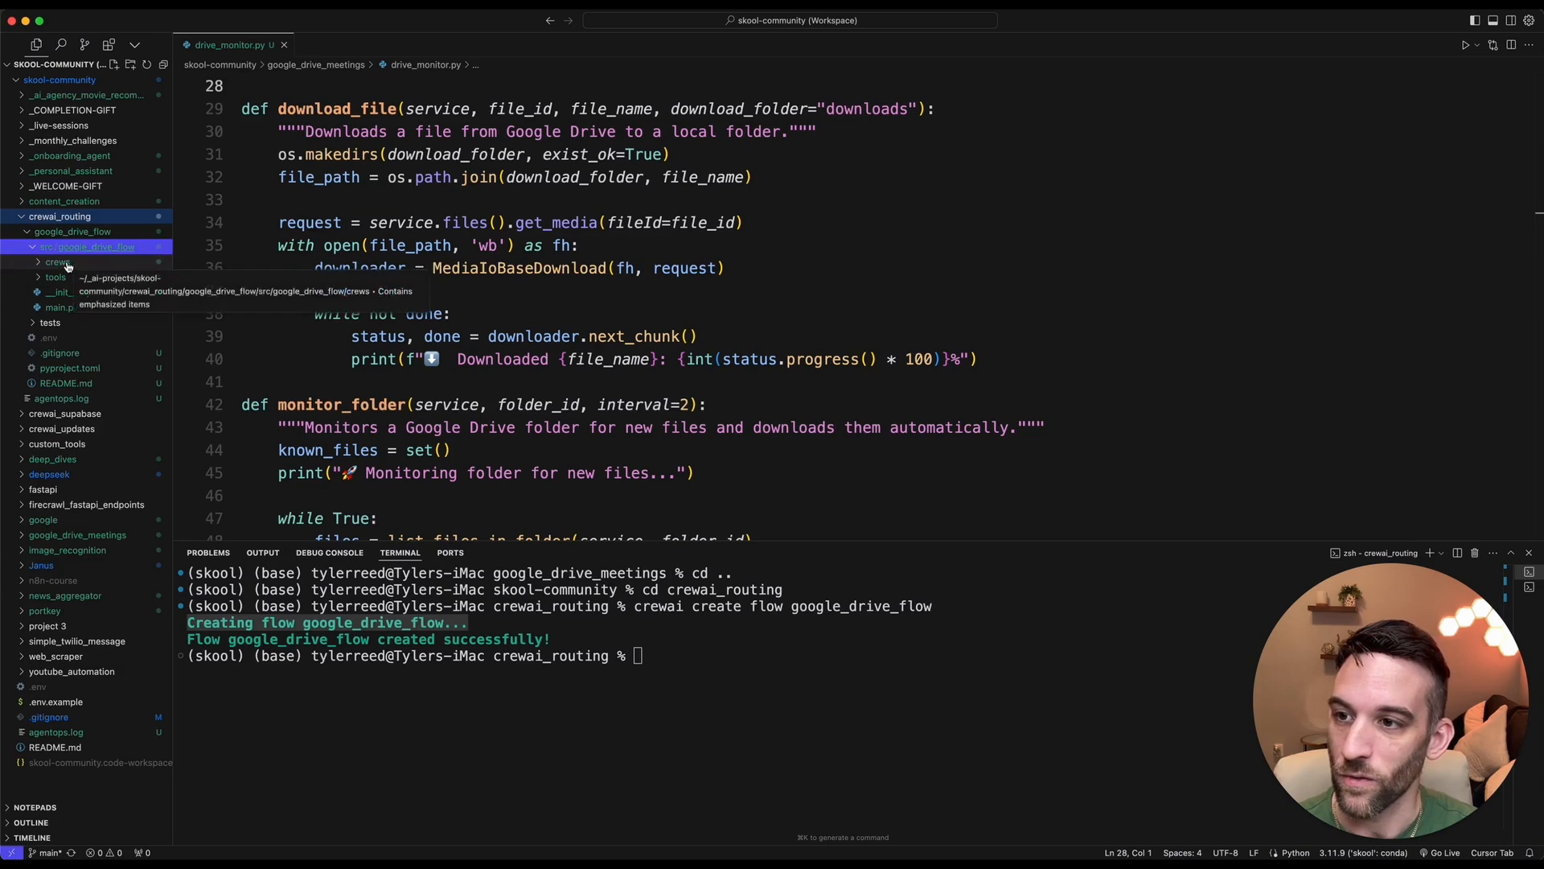
click(56, 261)
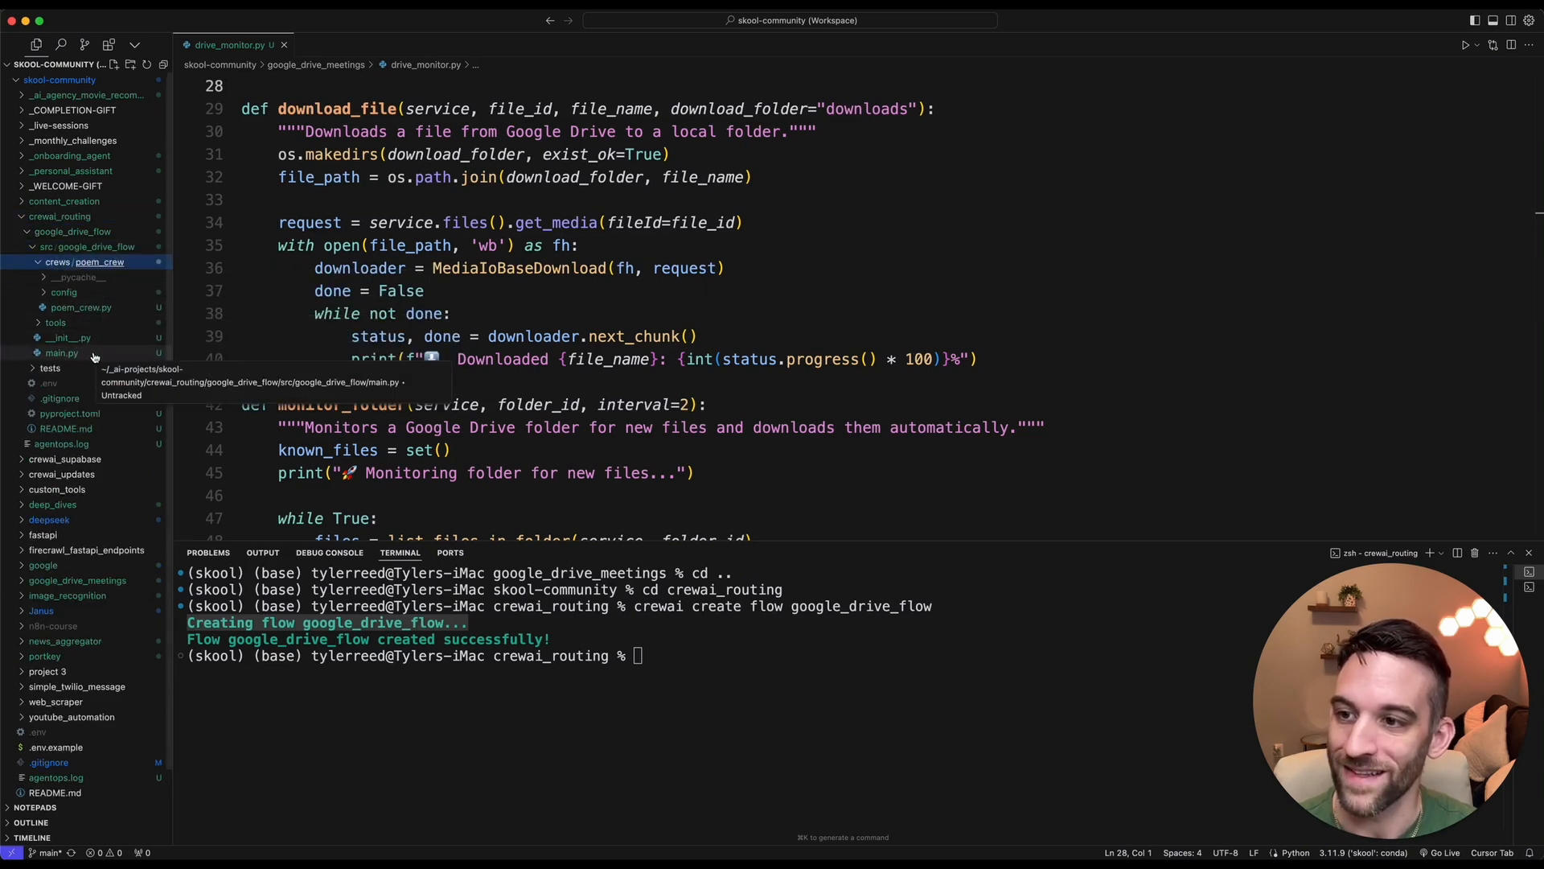
click(61, 353)
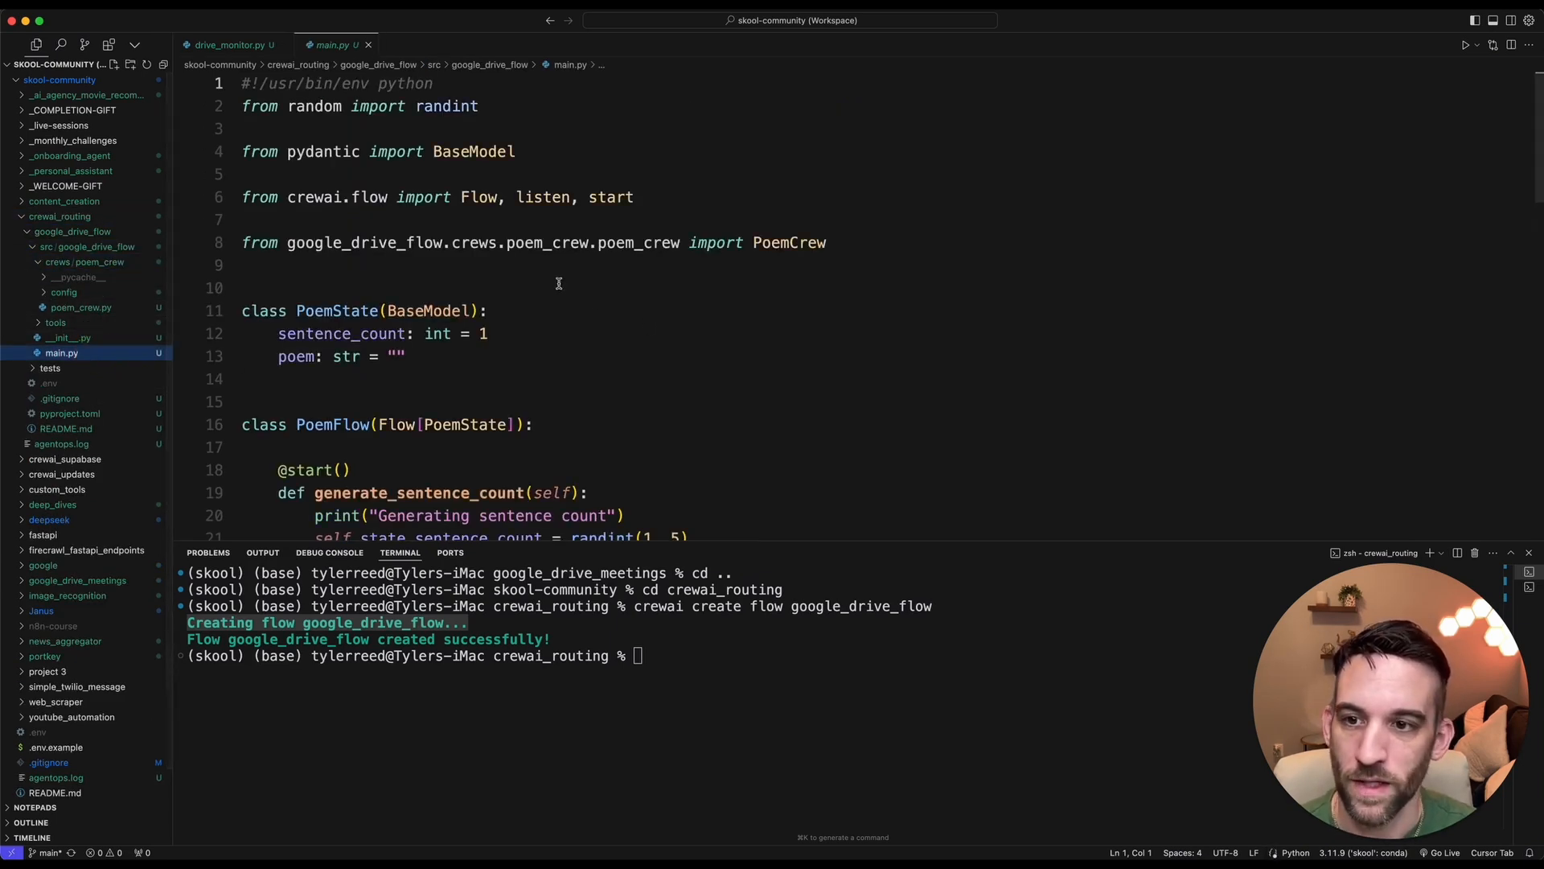
scroll(down, 3)
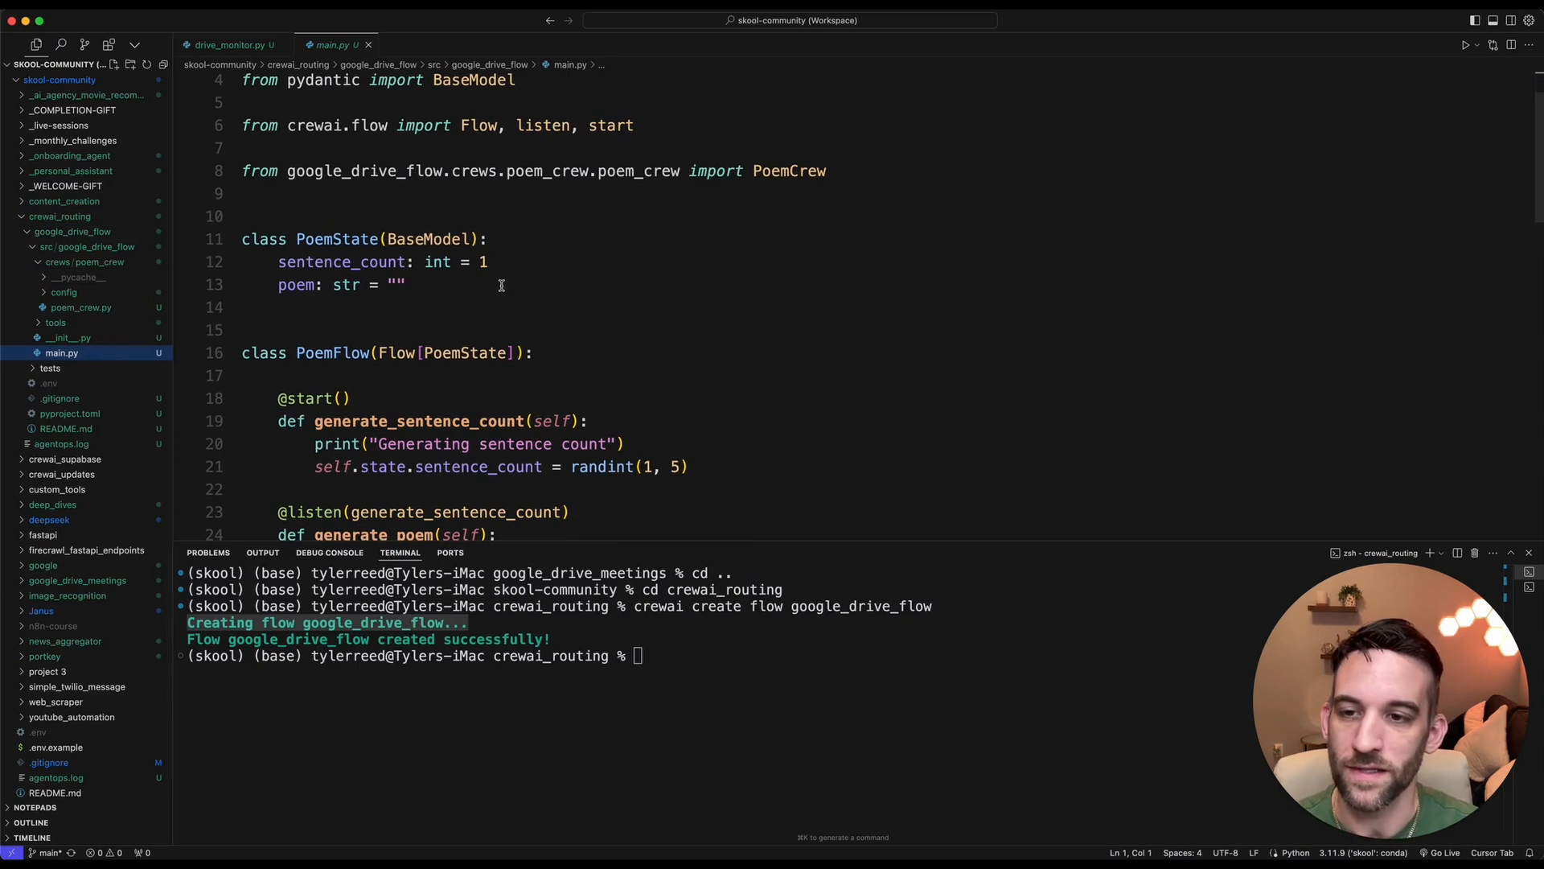
scroll(down, 3)
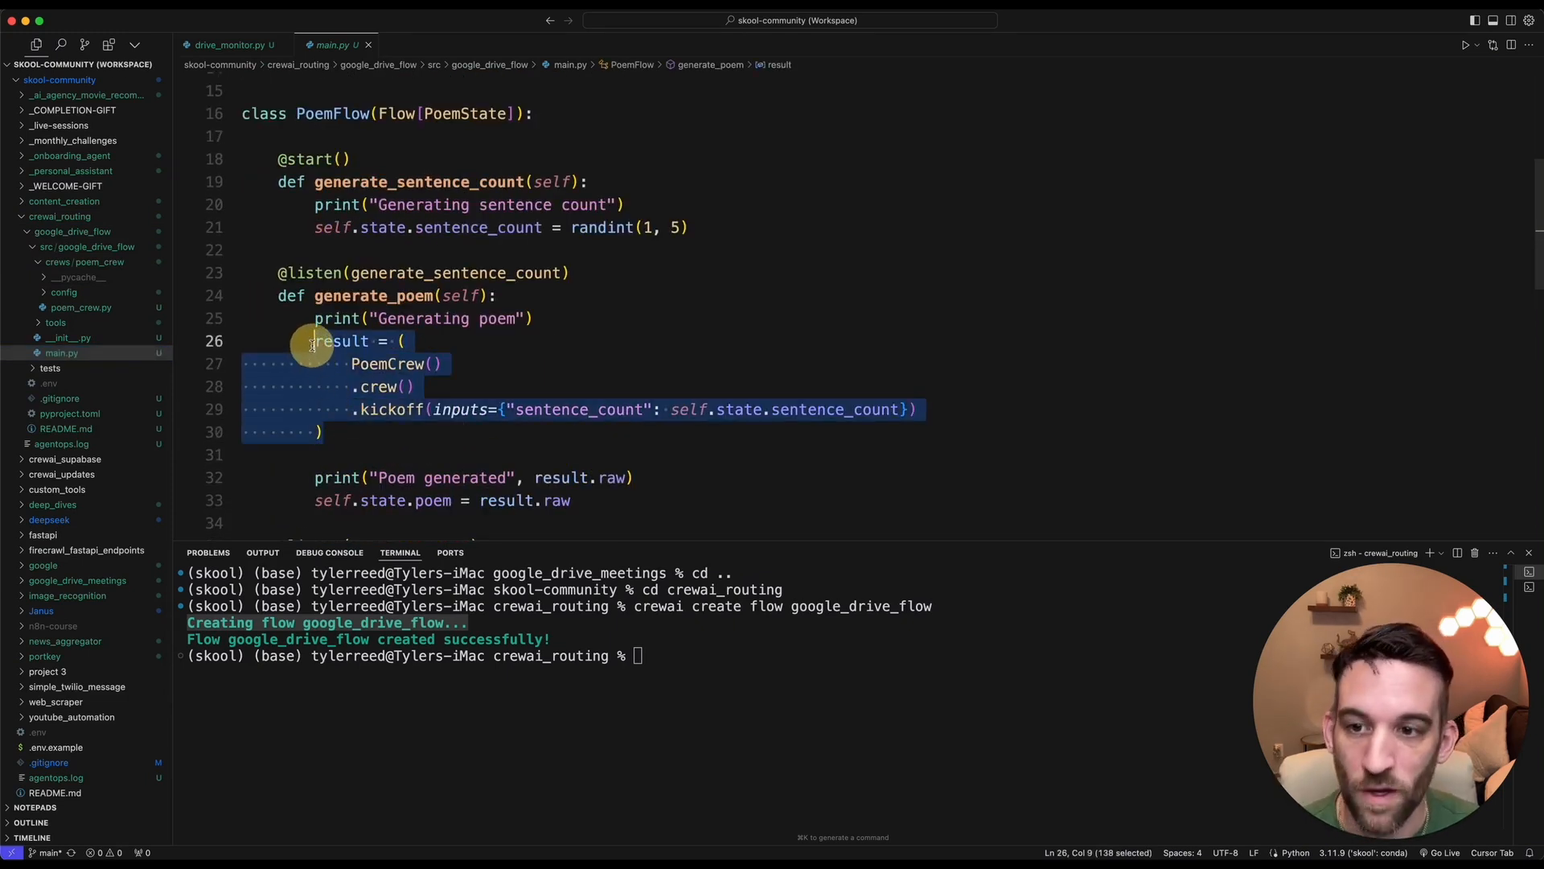
click(389, 386)
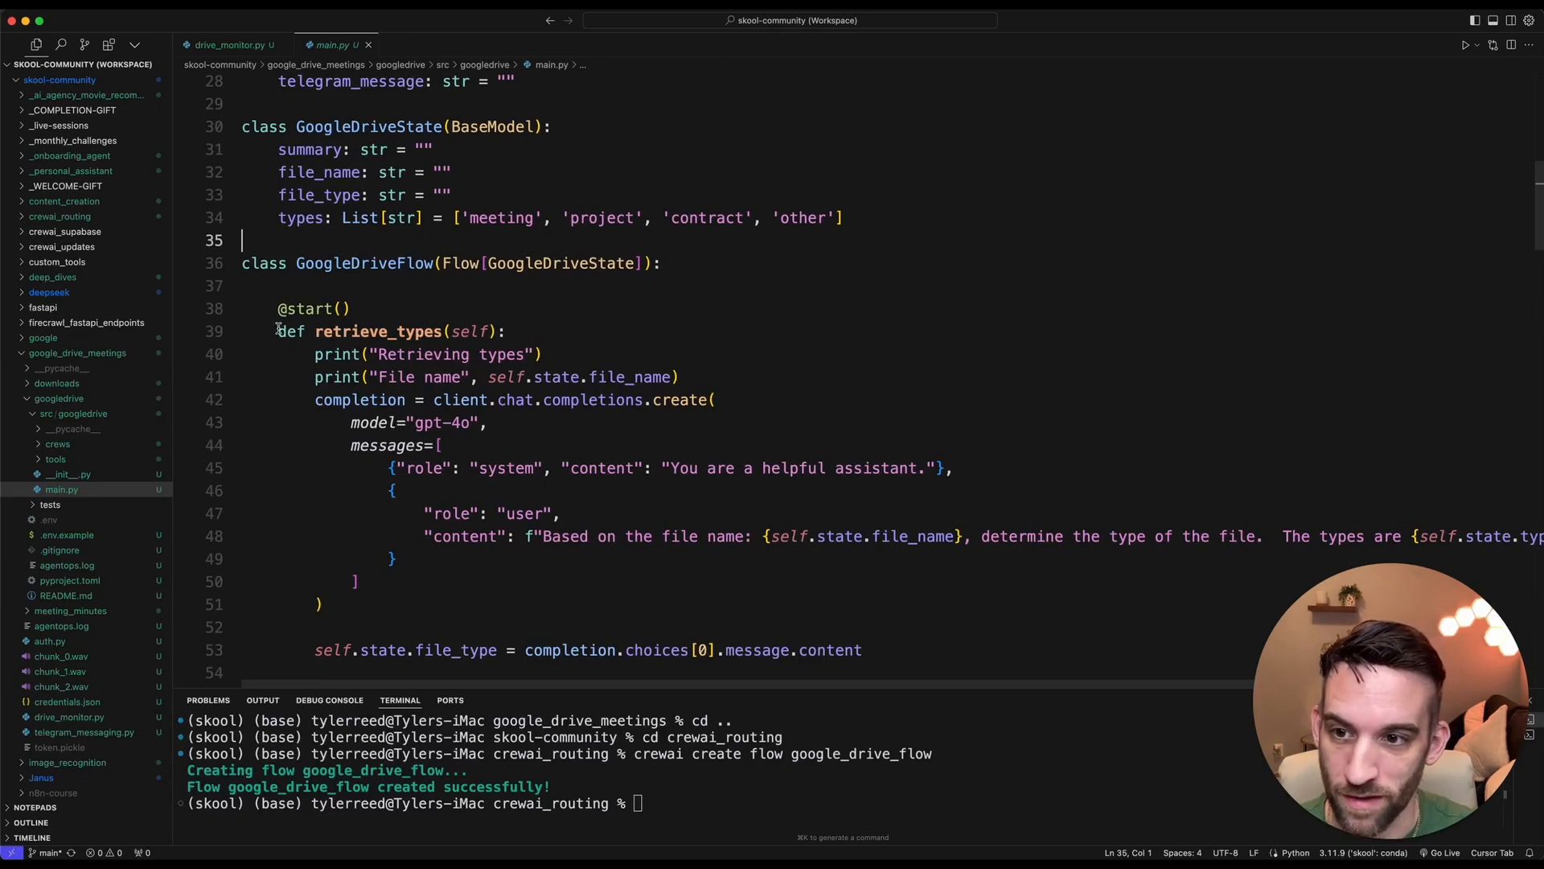
click(650, 399)
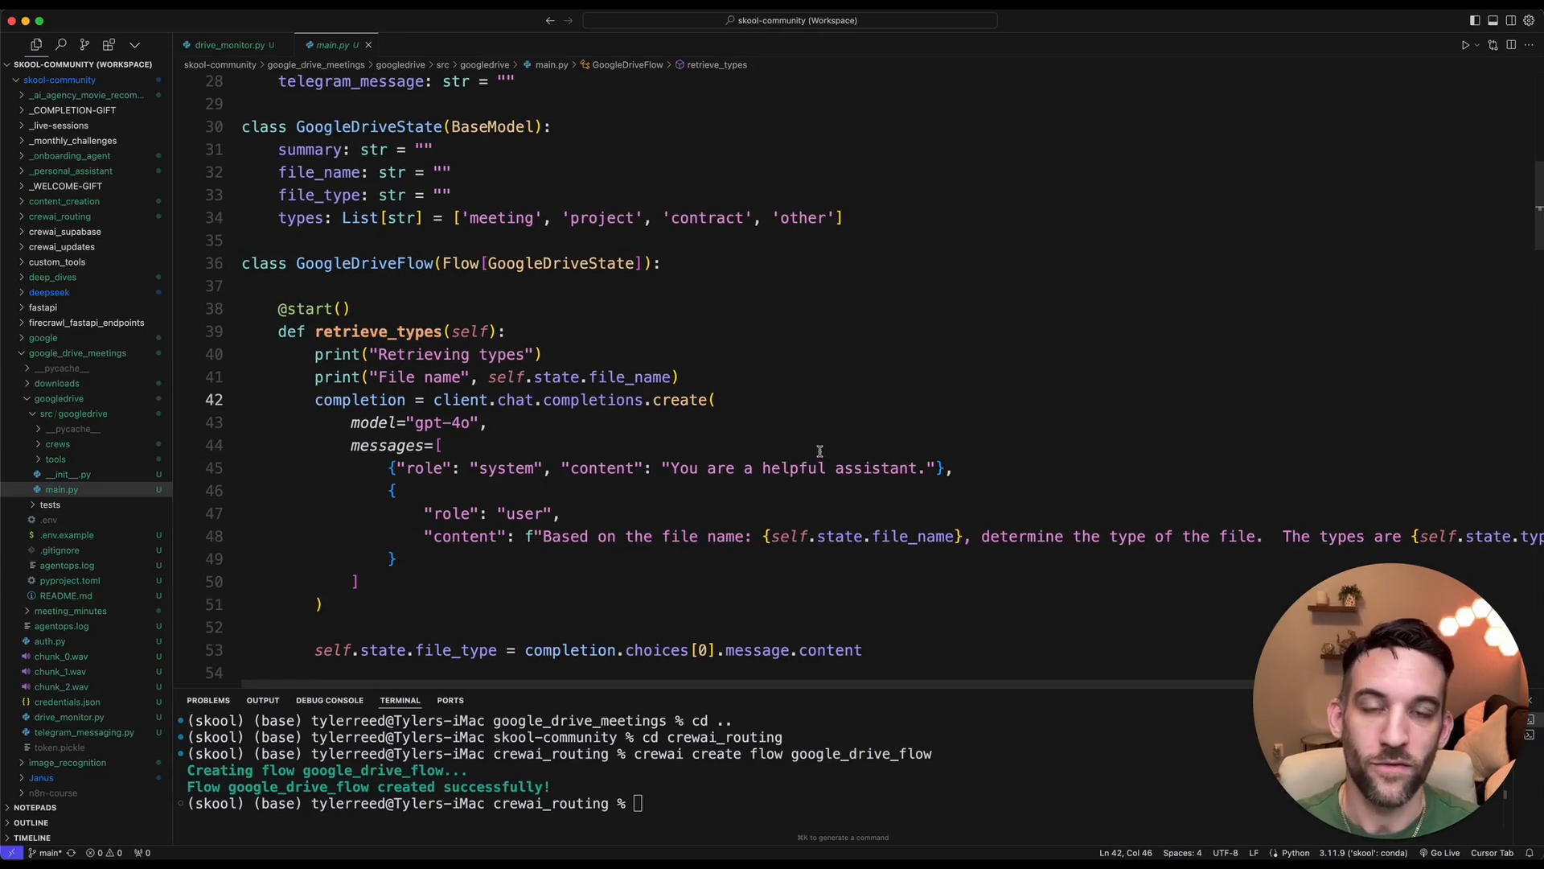
mouse_move(504, 225)
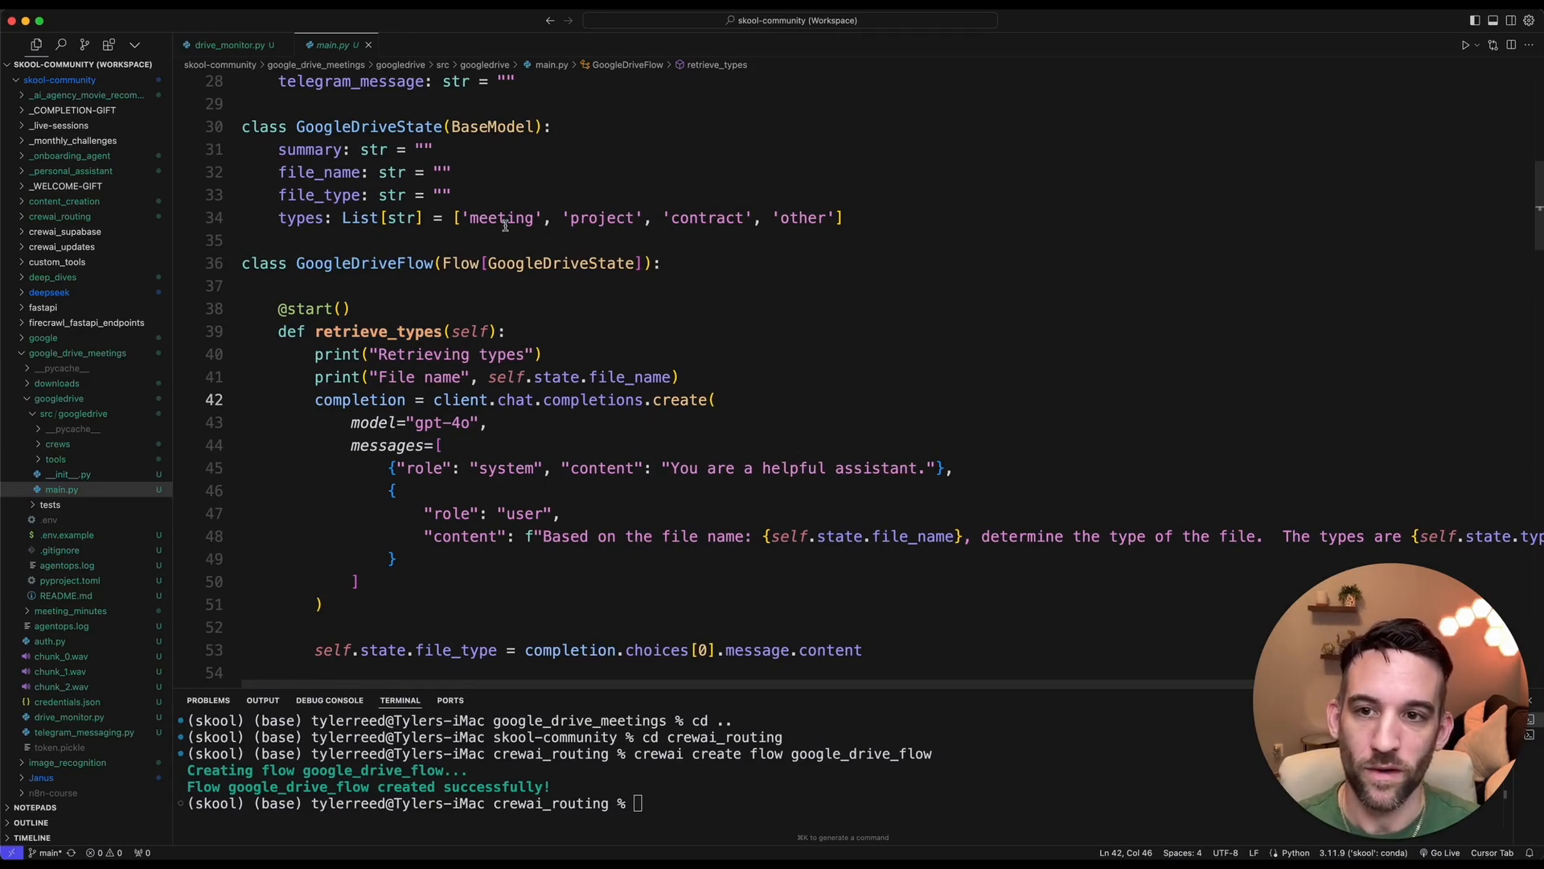
click(814, 217)
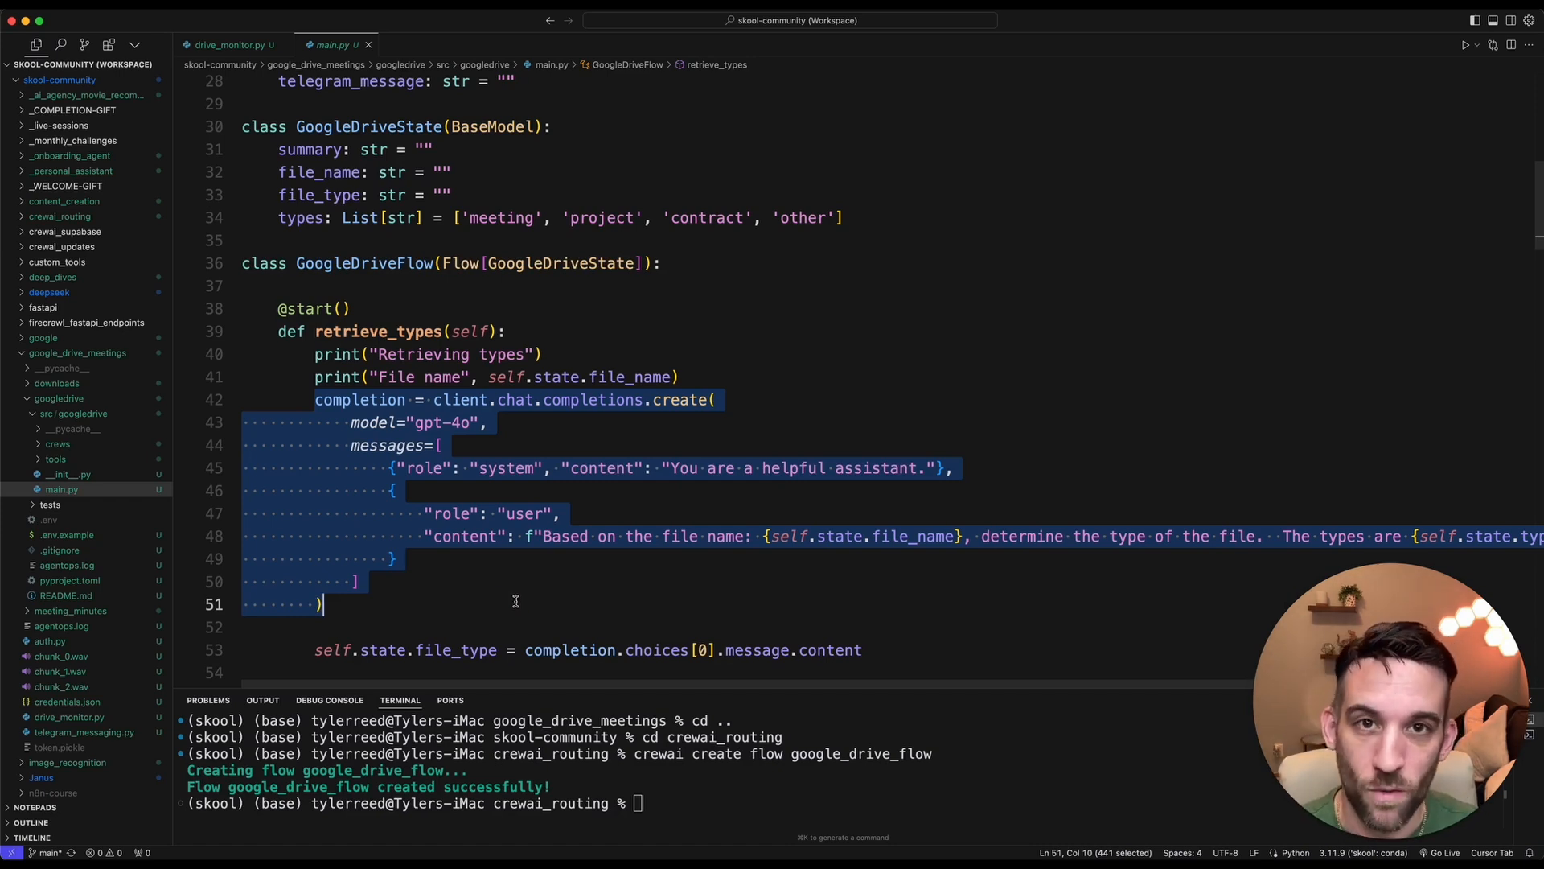
mouse_move(494, 589)
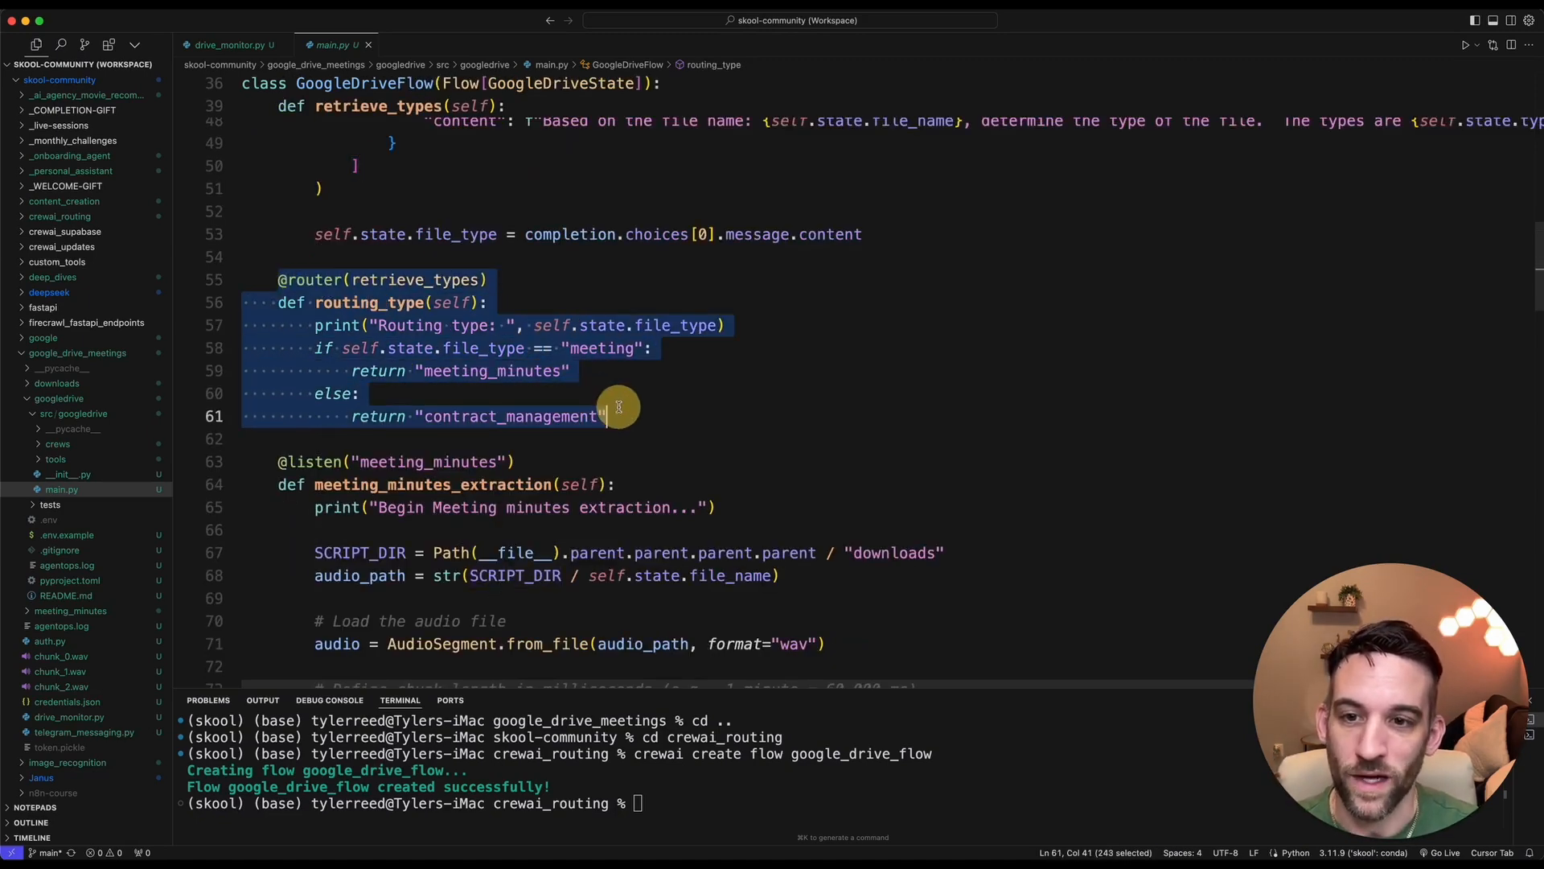
scroll(up, 3)
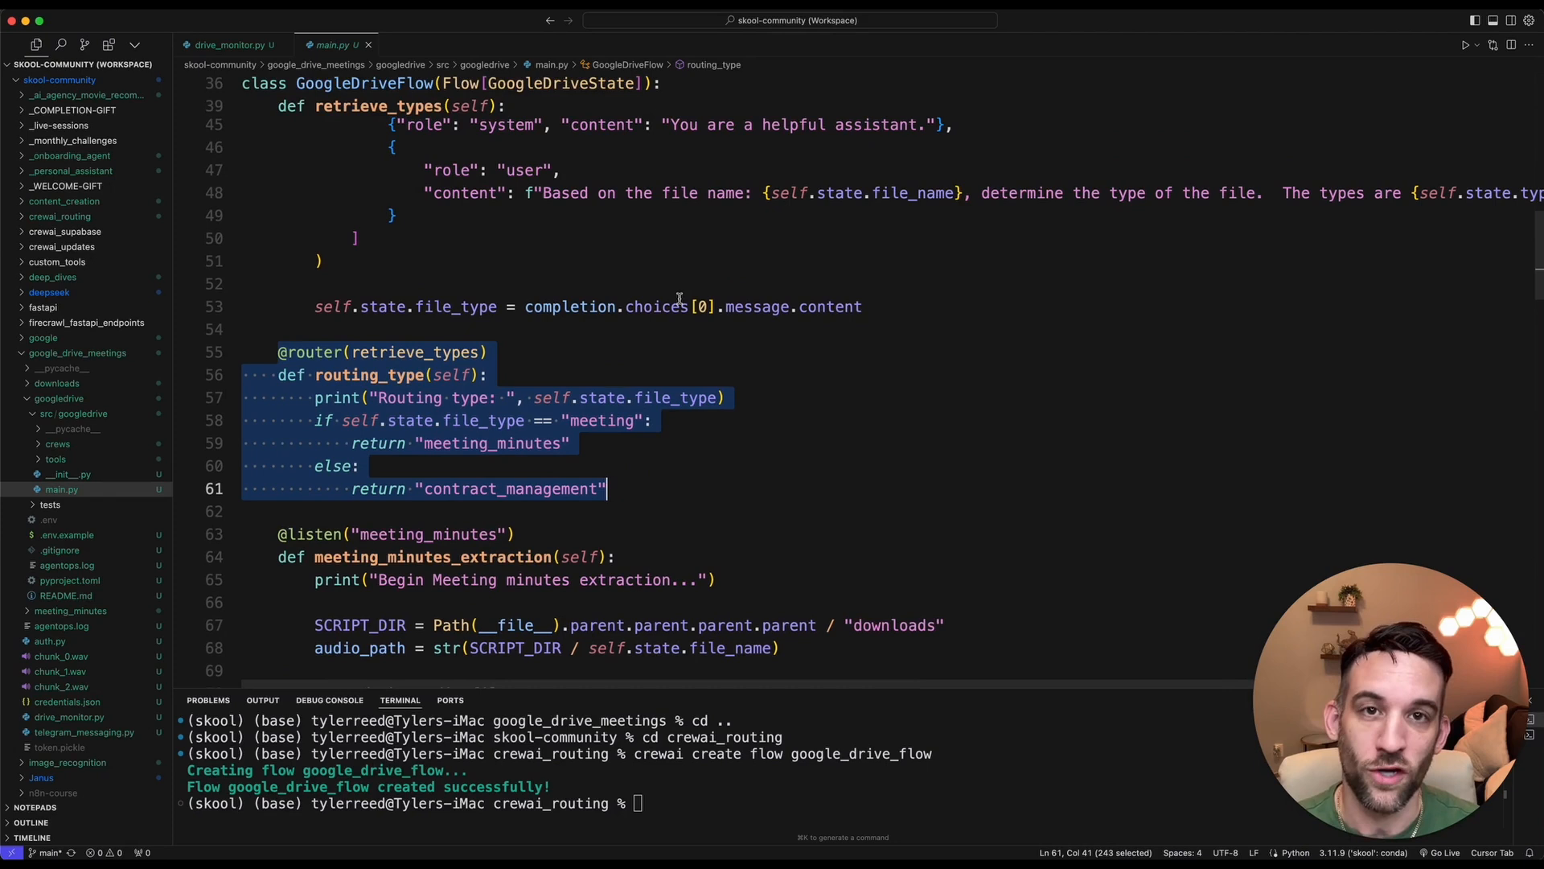
click(388, 375)
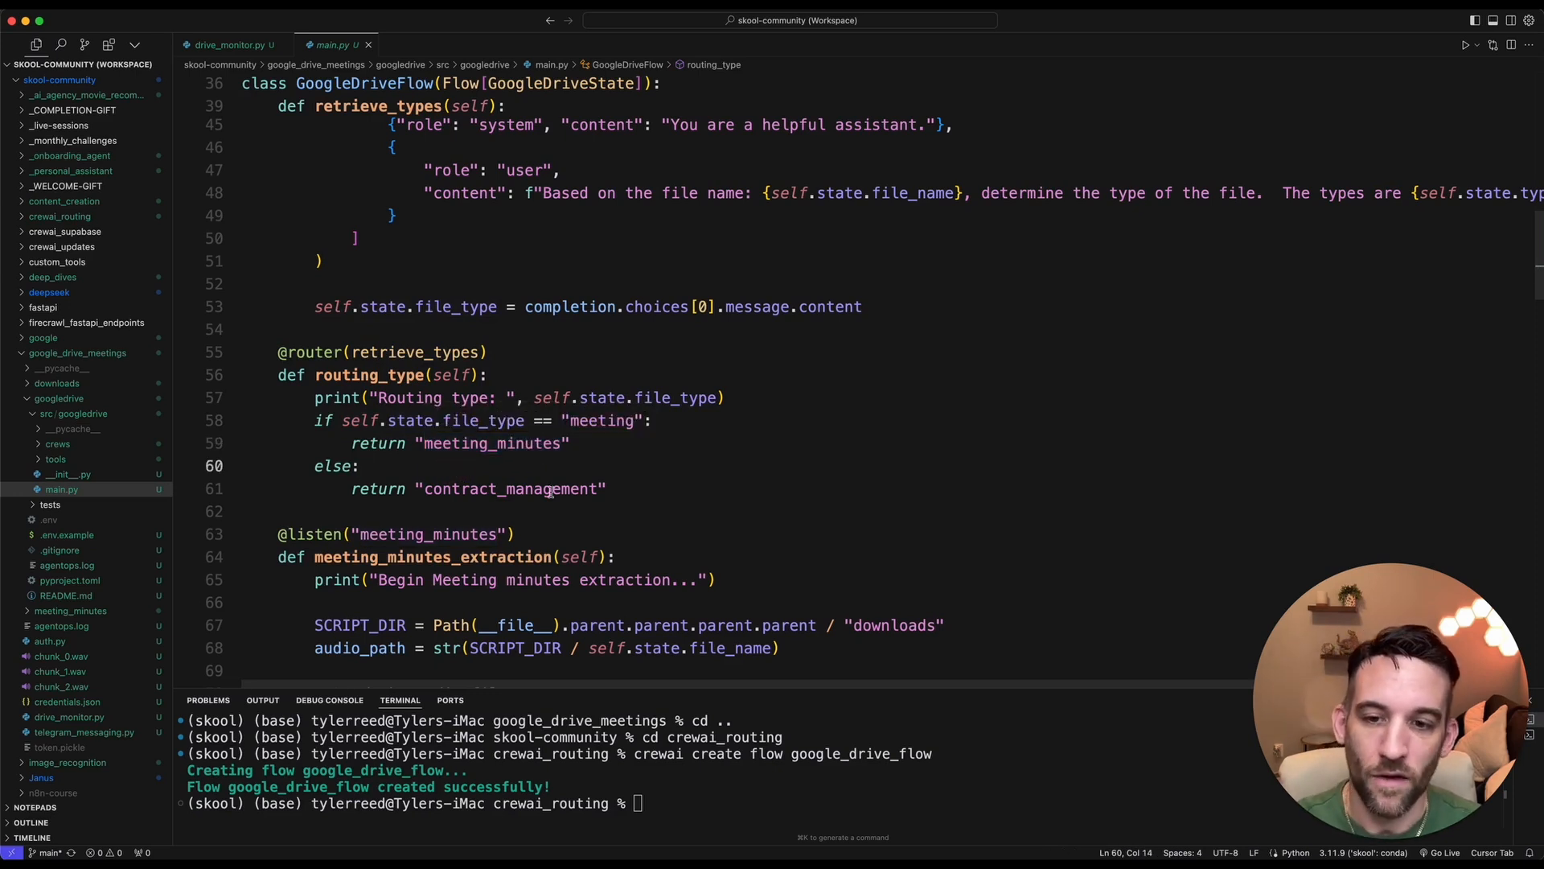
double_click(510, 489)
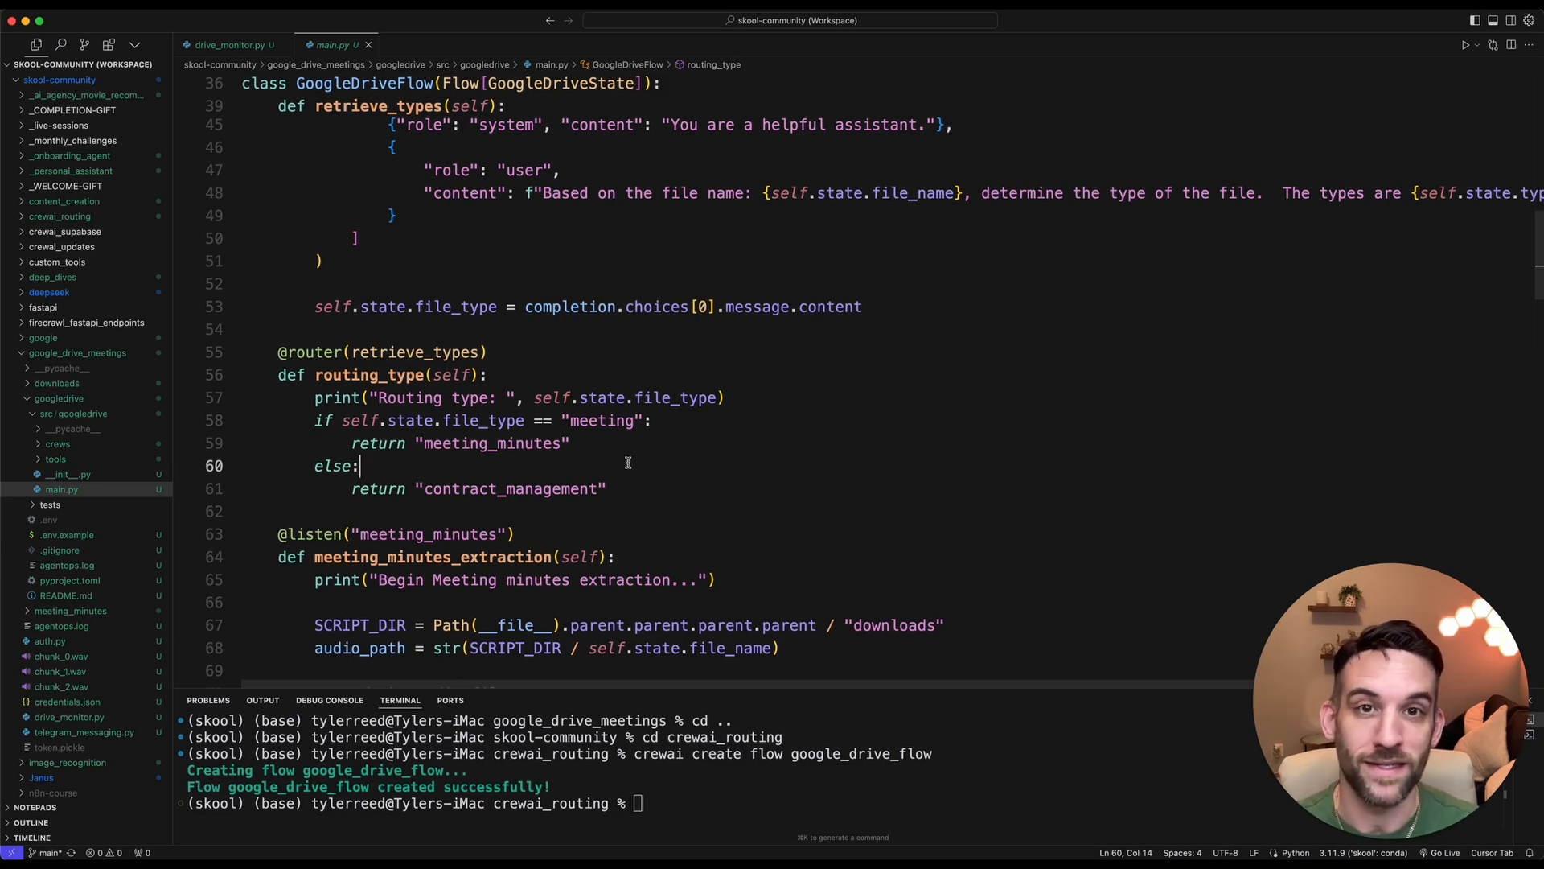
double_click(492, 442)
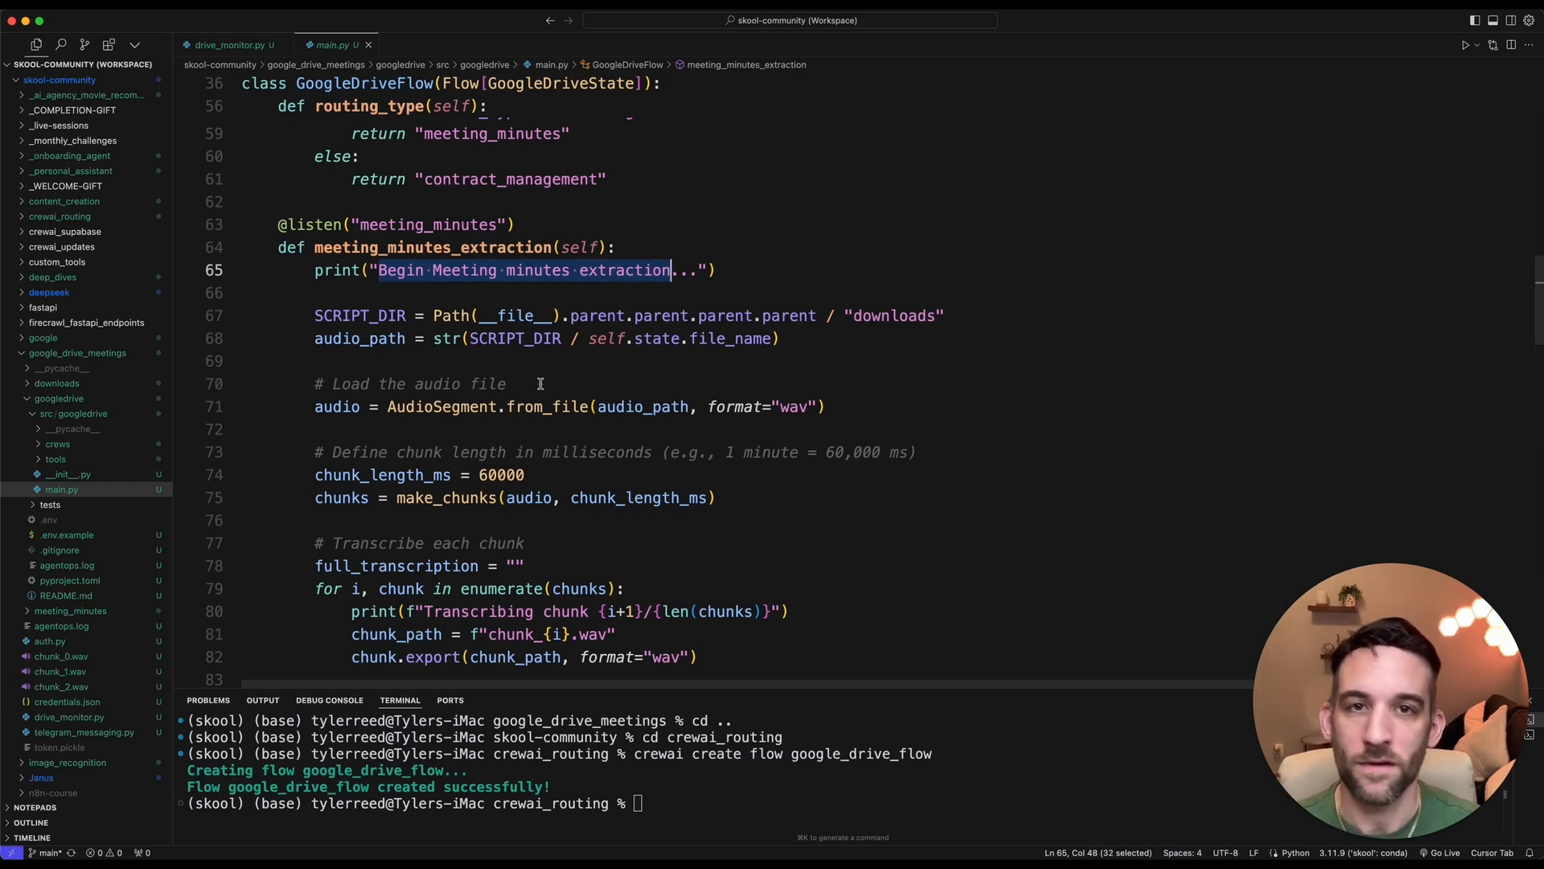
mouse_move(406, 371)
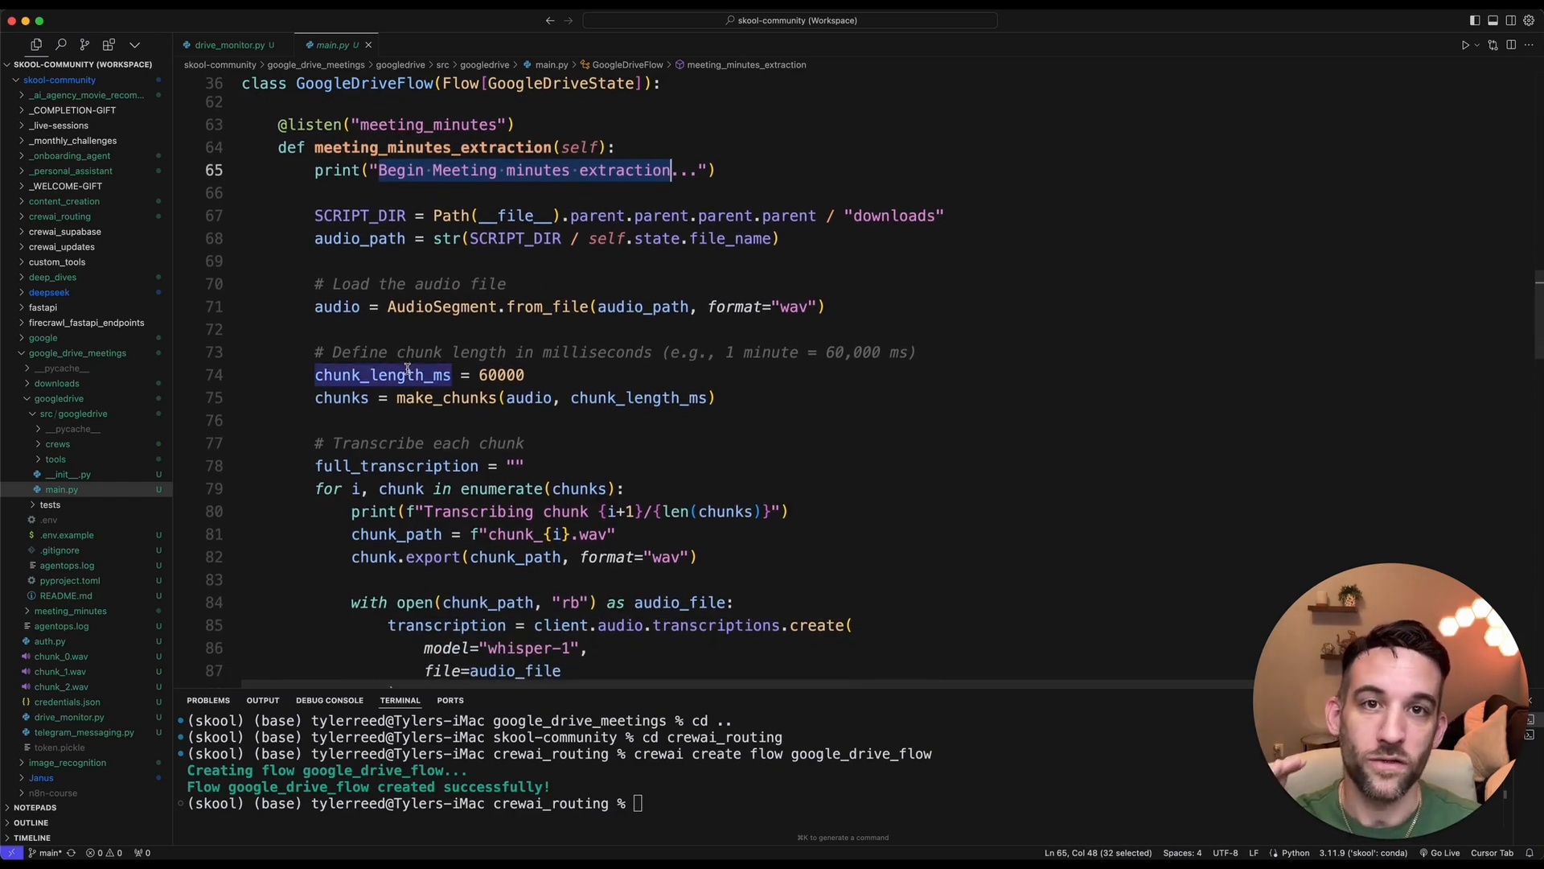
scroll(down, 3)
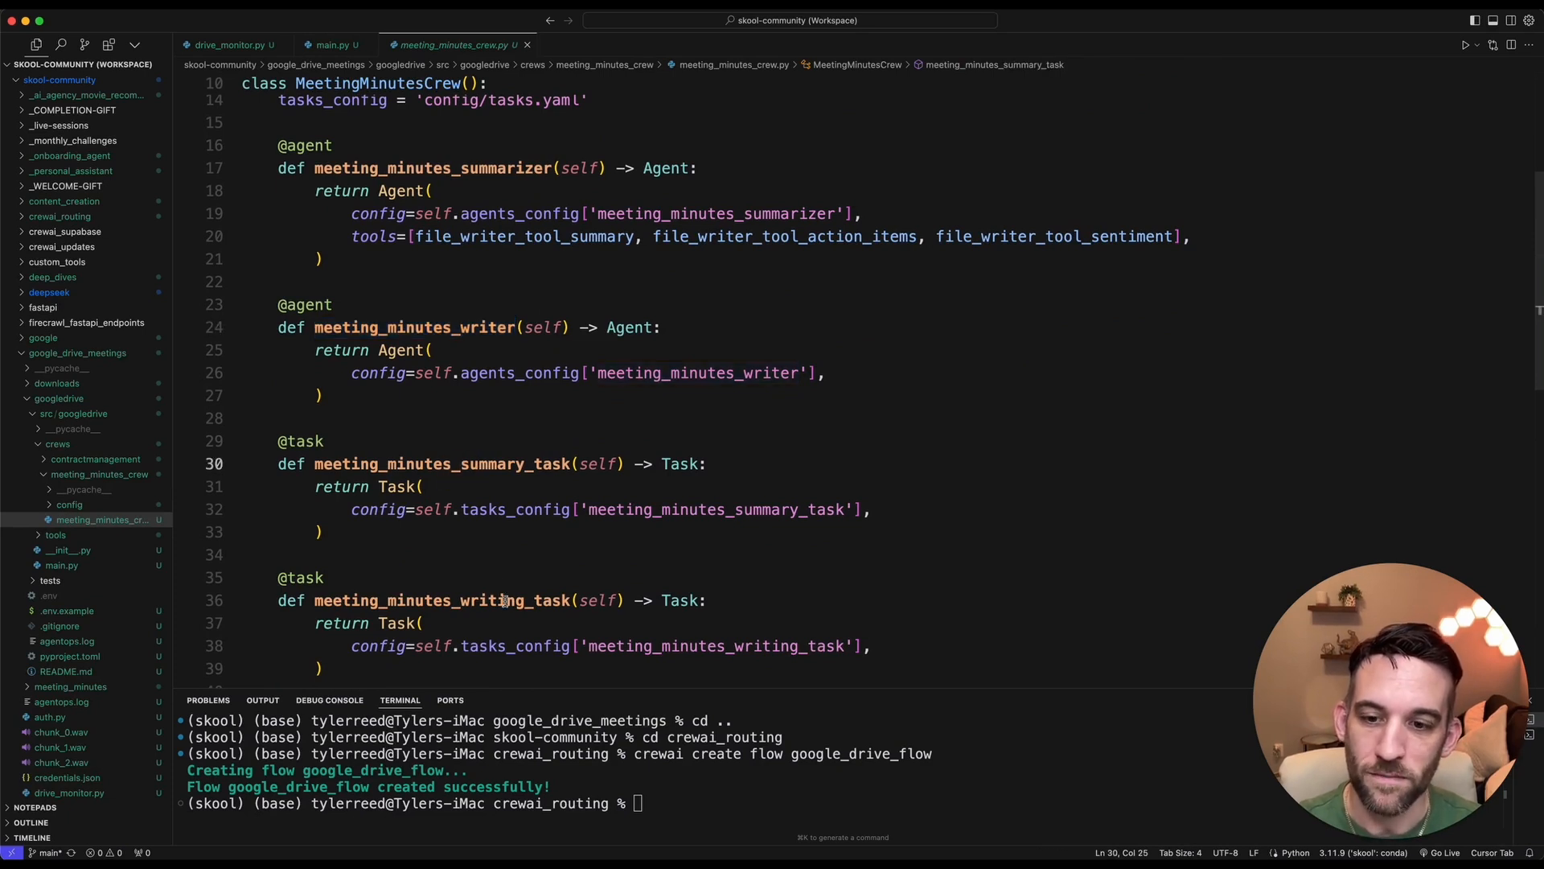
Review meeting_minutes_crew.py and return to main.py's routing_type returning meeting_minutes or contract_management.
scroll(up, 3)
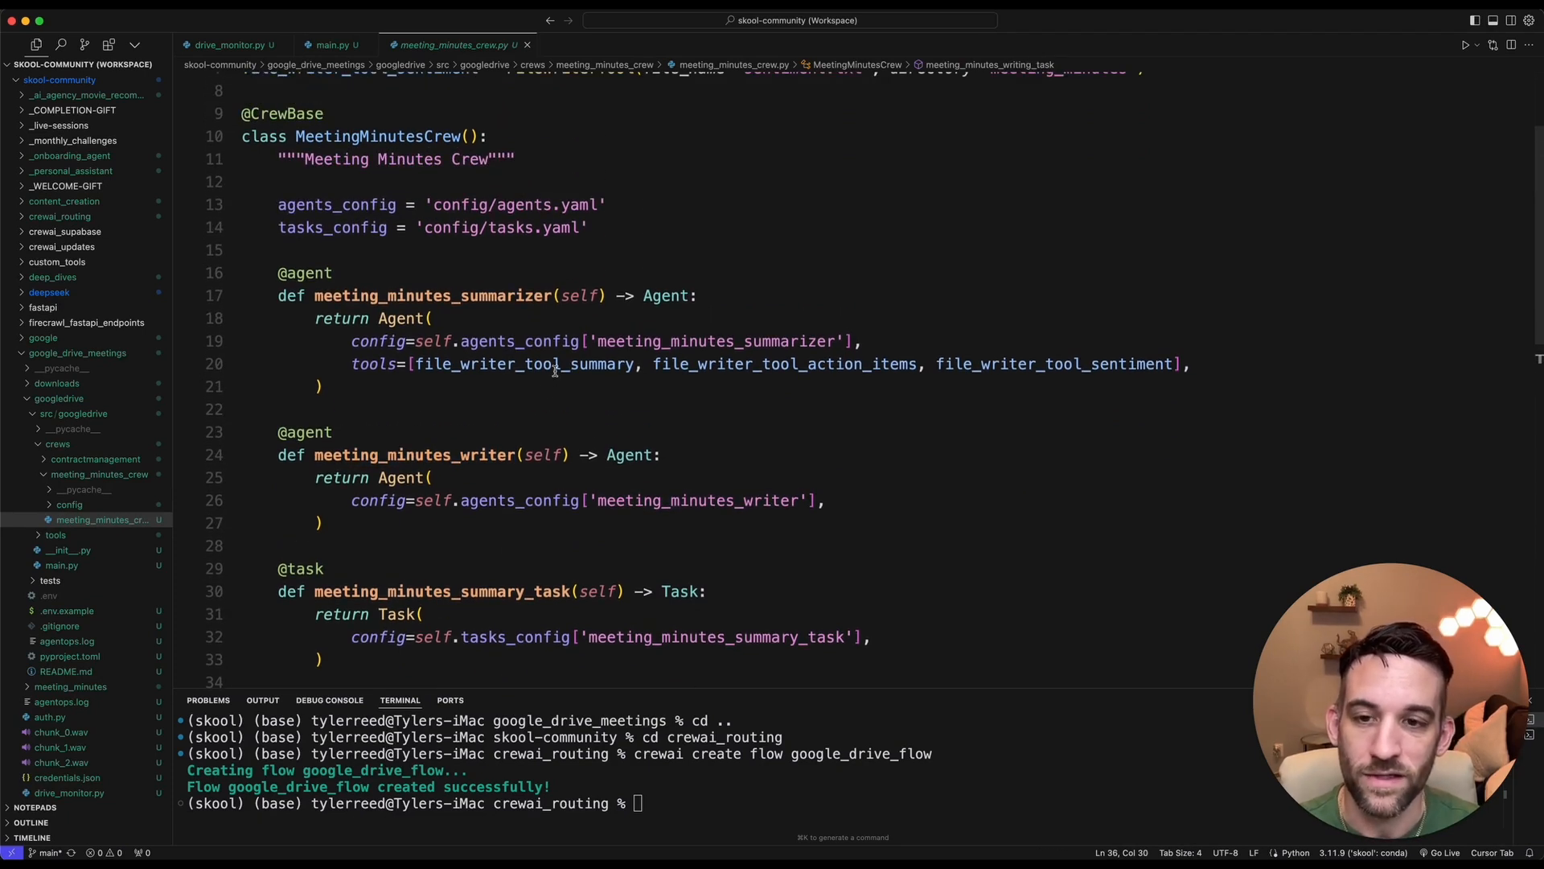
scroll(up, 3)
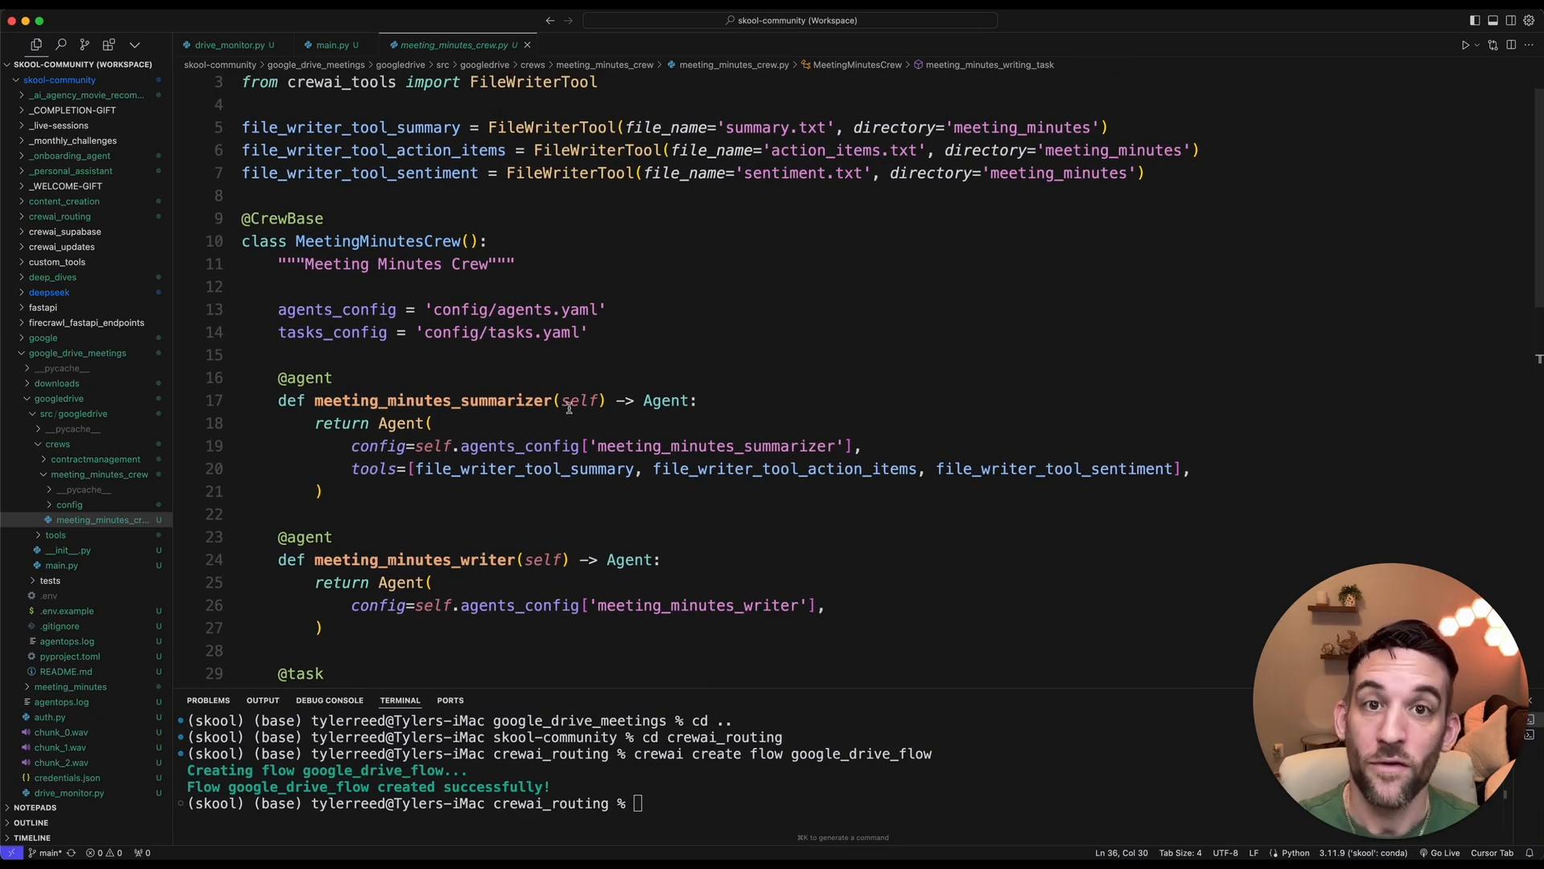
mouse_move(580, 401)
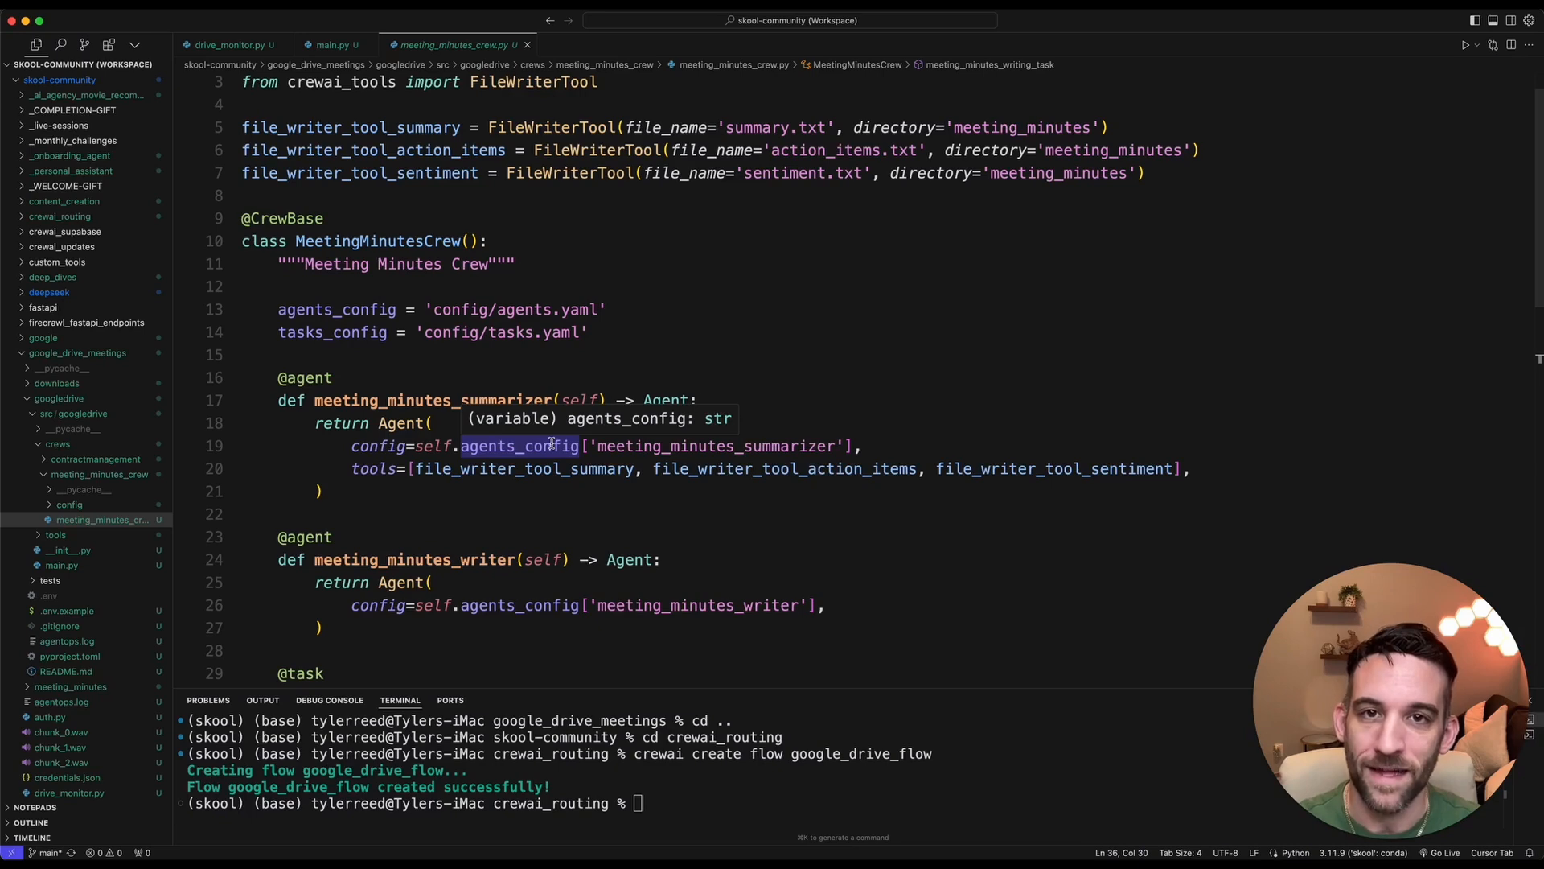
click(334, 45)
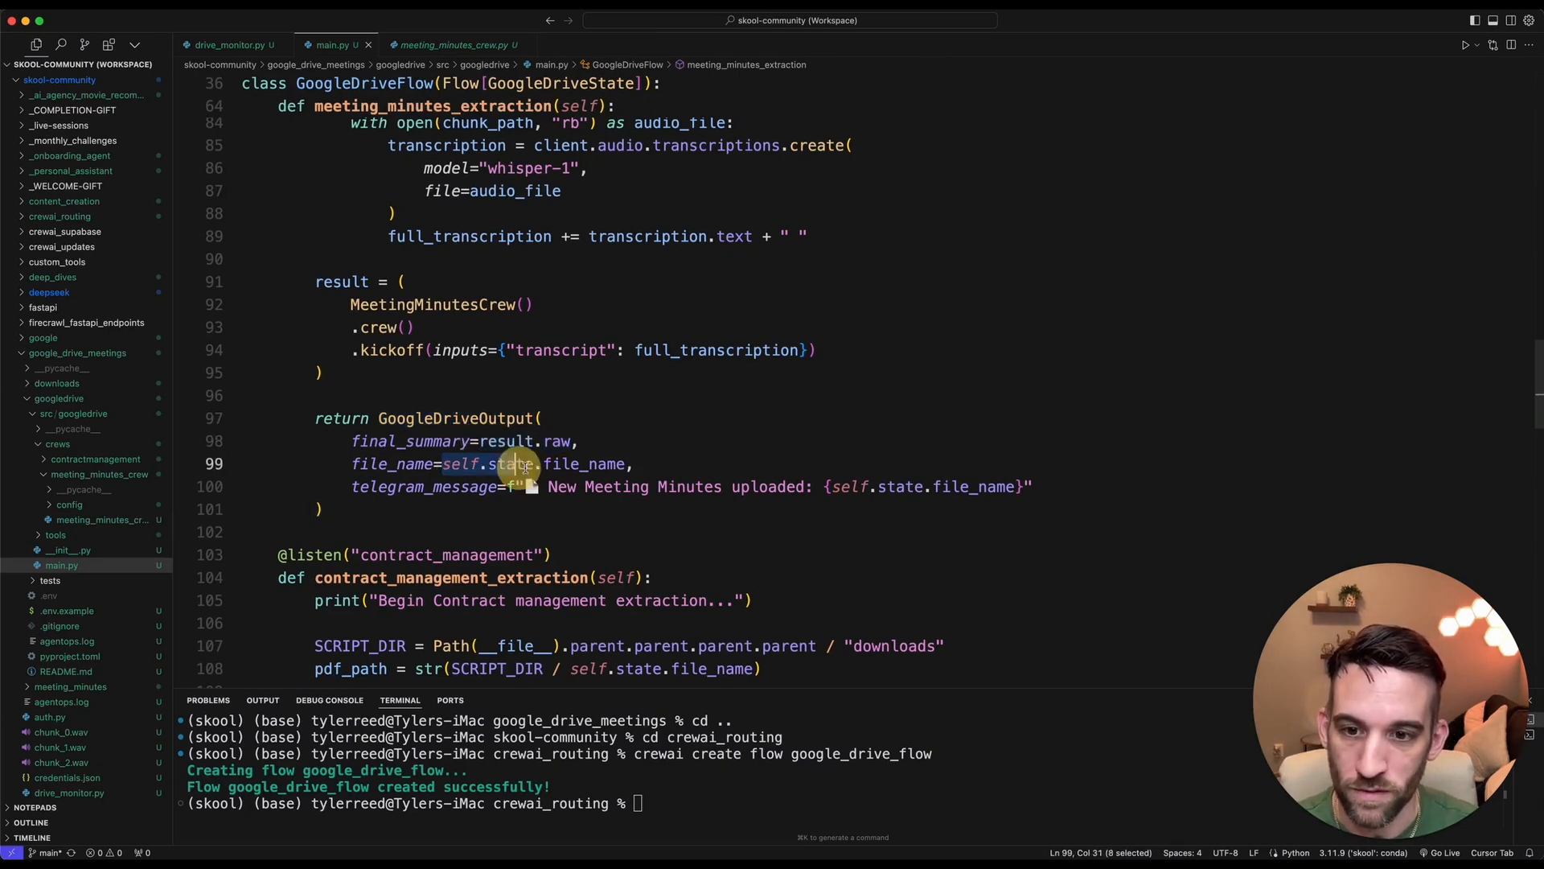
click(527, 485)
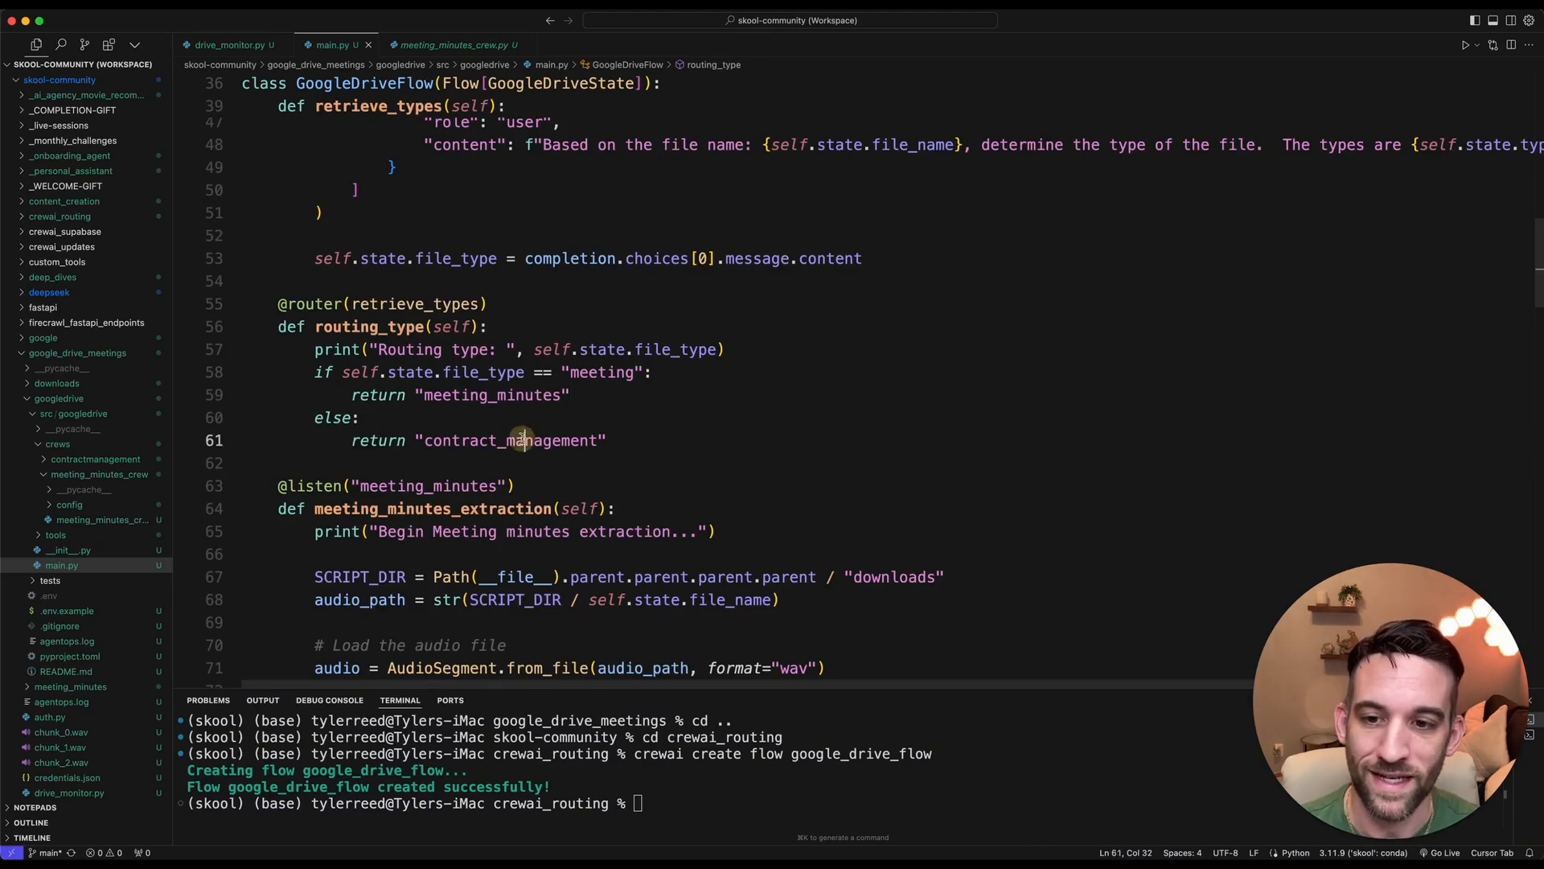
Review contractmanagement.py's contract_analyst and reporting_analyst agents and contract_analysis_task.
scroll(down, 3)
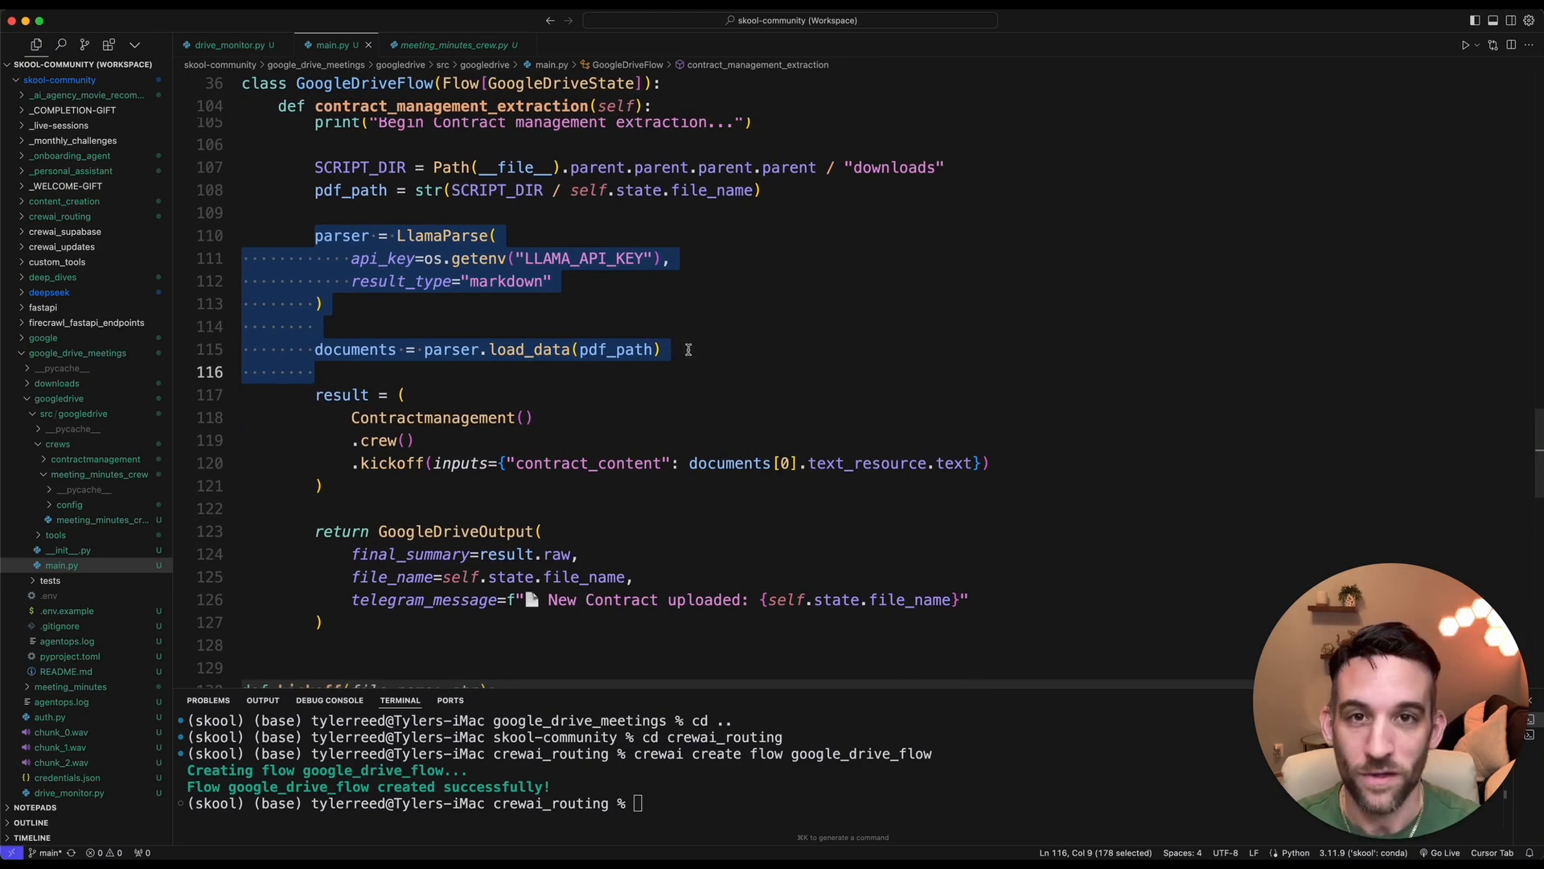
double_click(441, 417)
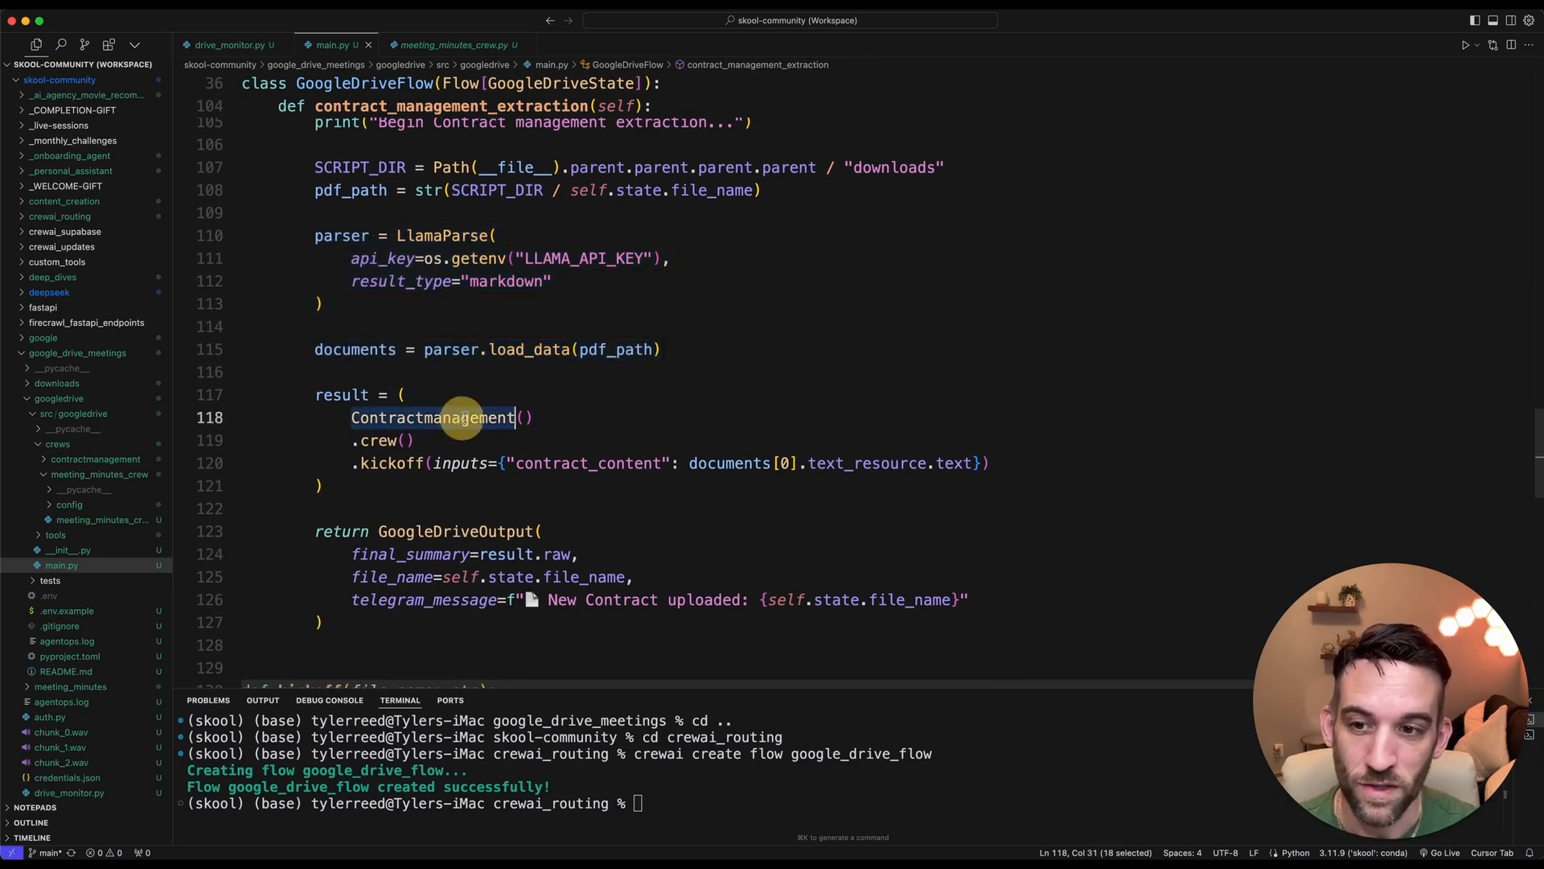
mouse_move(589, 401)
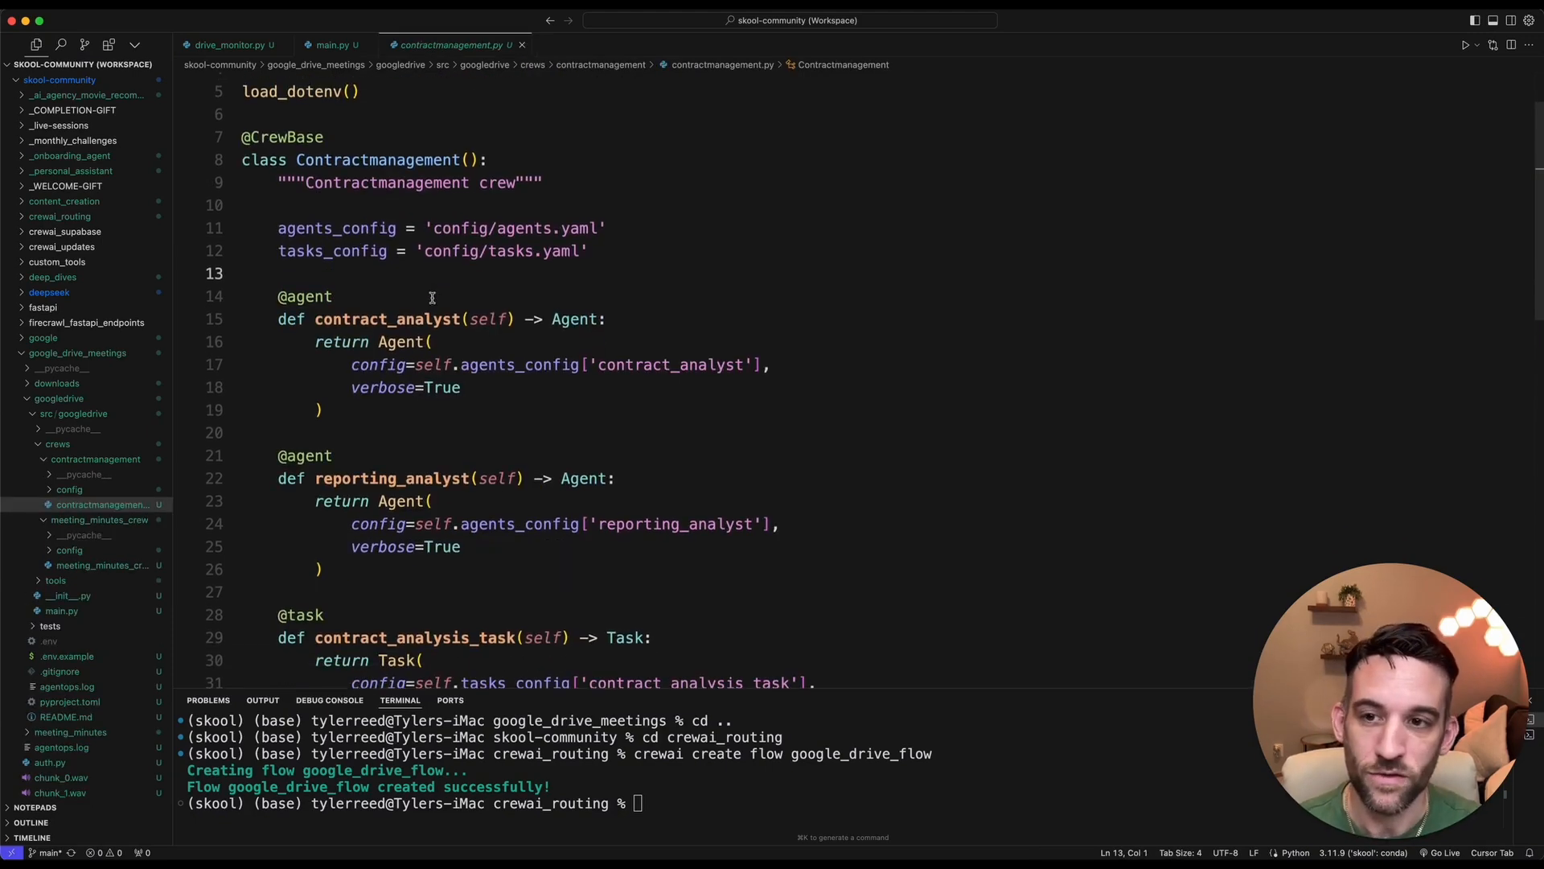
double_click(394, 477)
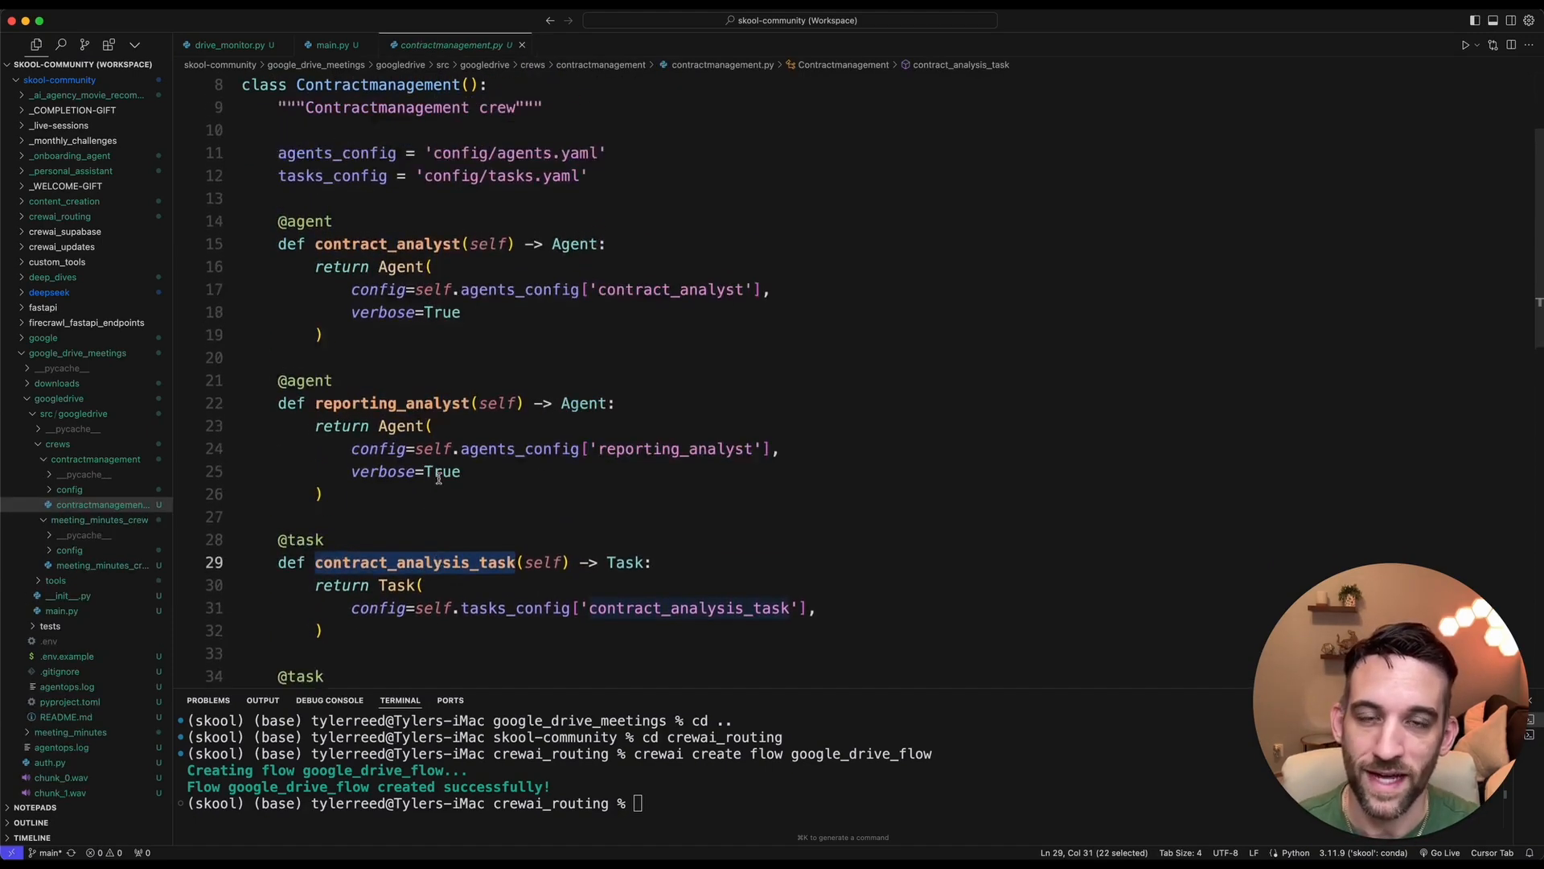
scroll(up, 3)
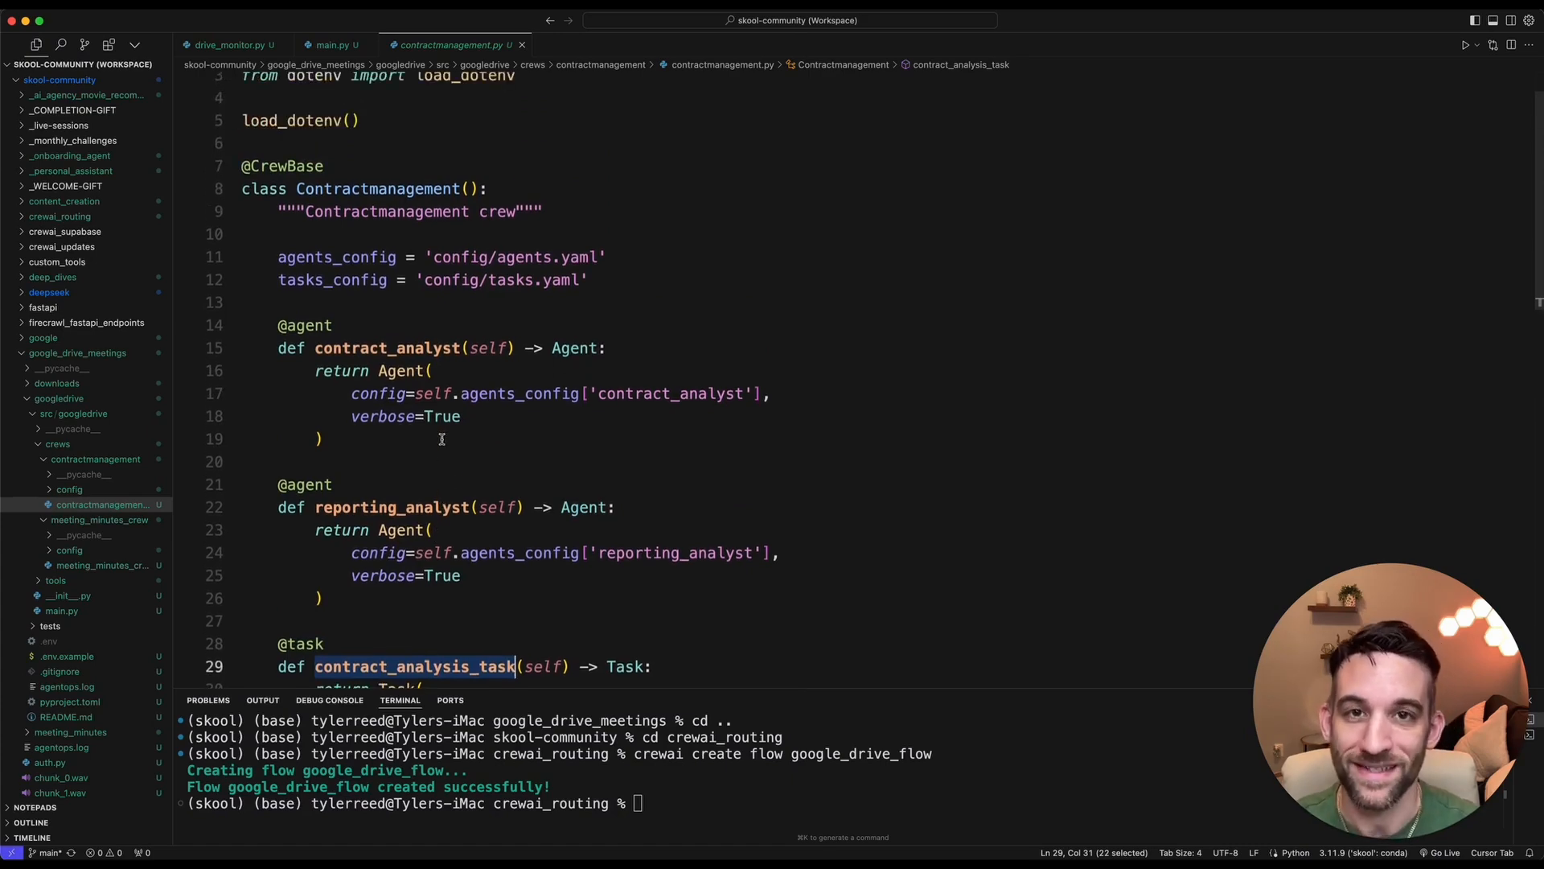
Return to main.py and highlight the kickoff function that runs the flow.
click(333, 45)
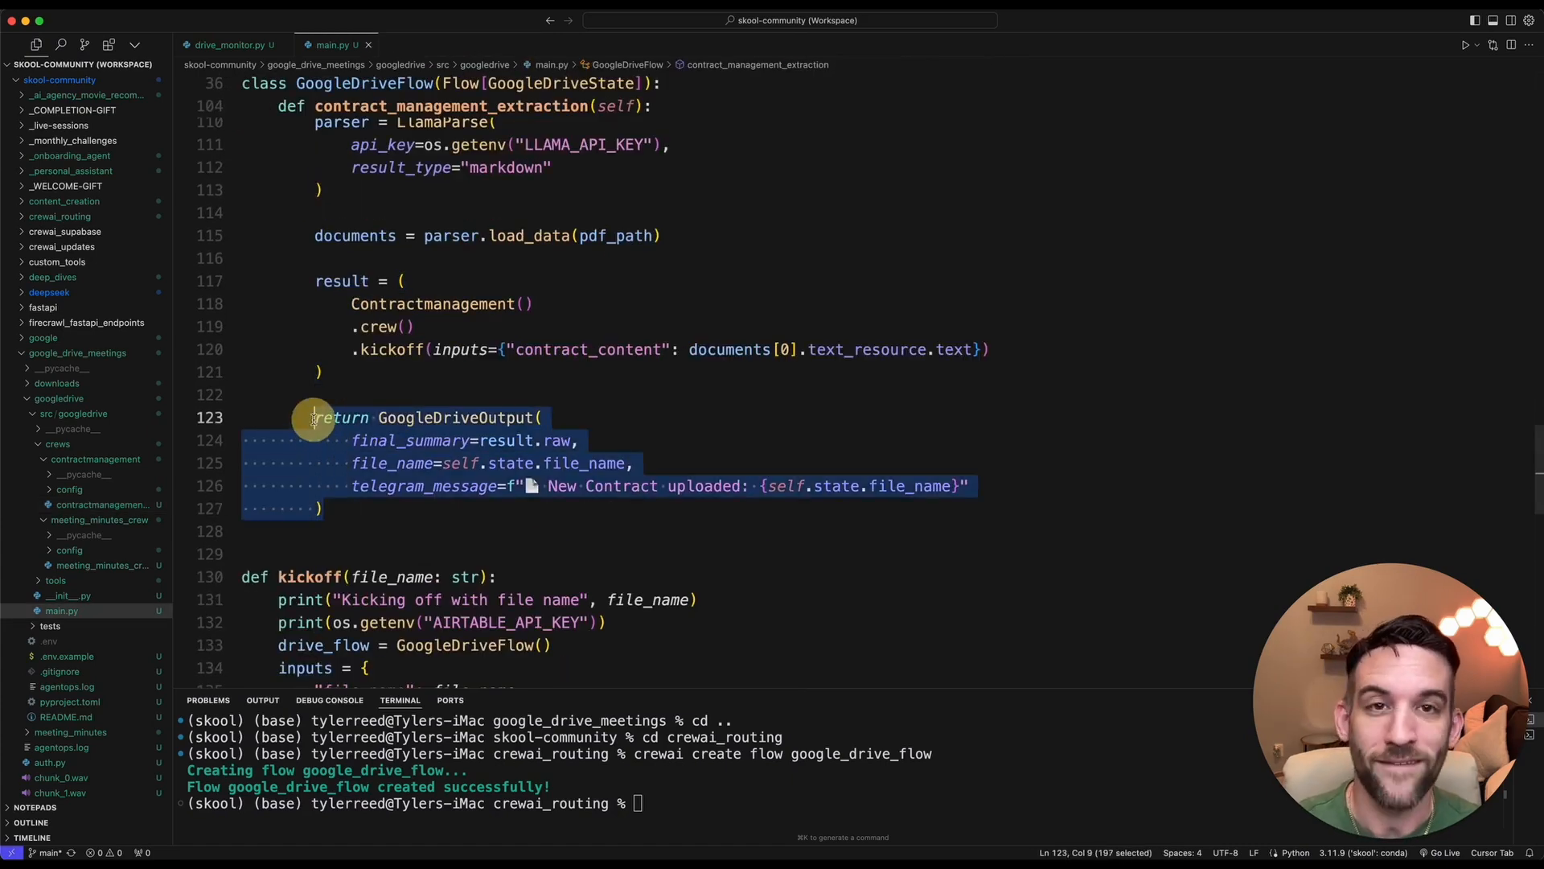
click(320, 508)
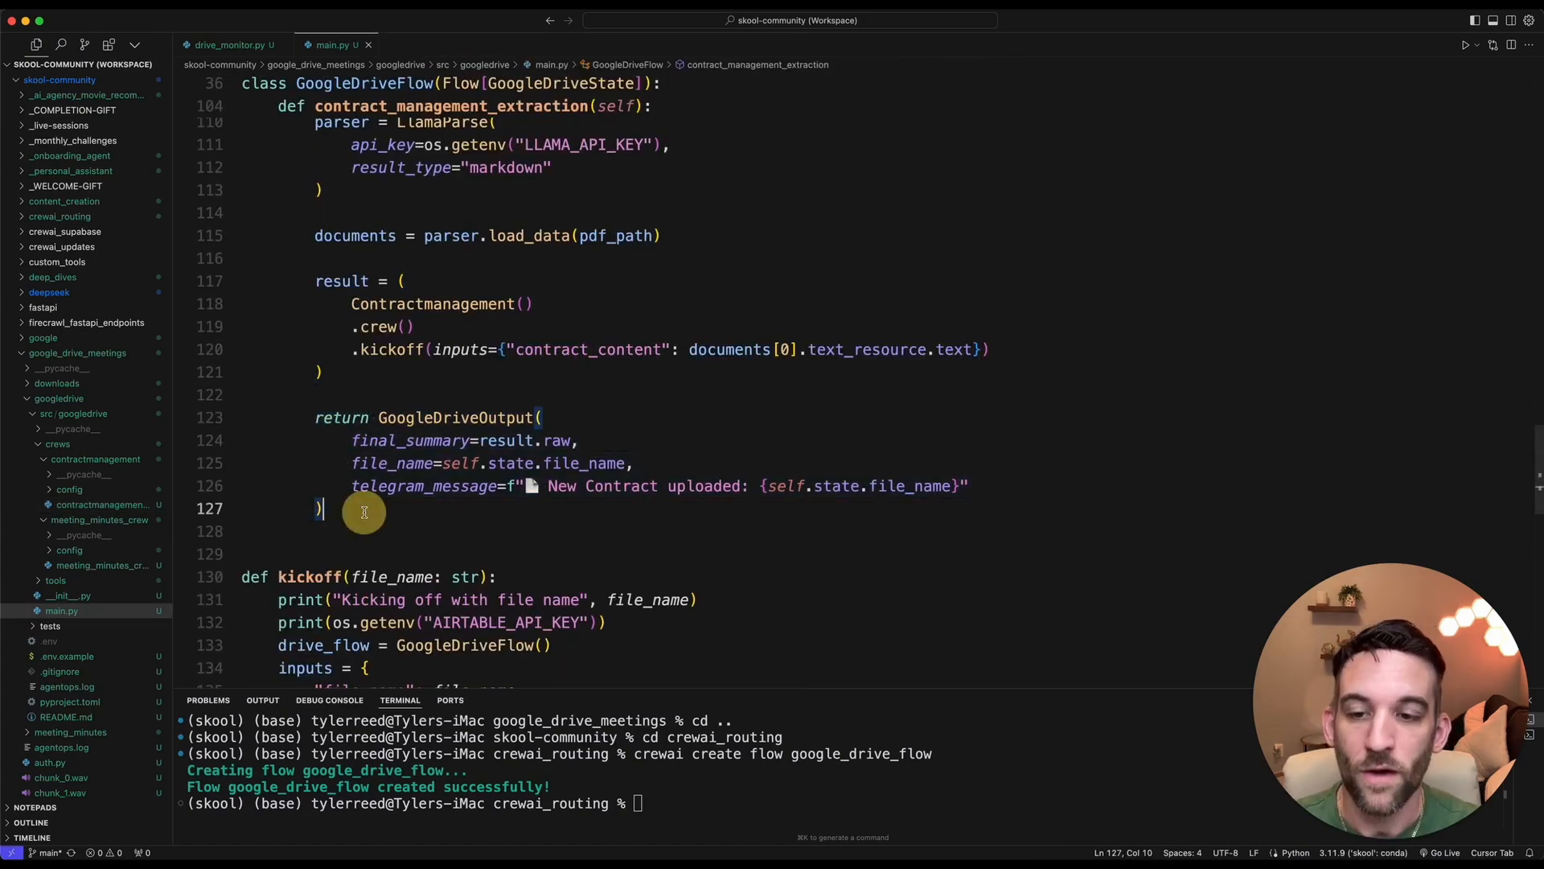
click(424, 464)
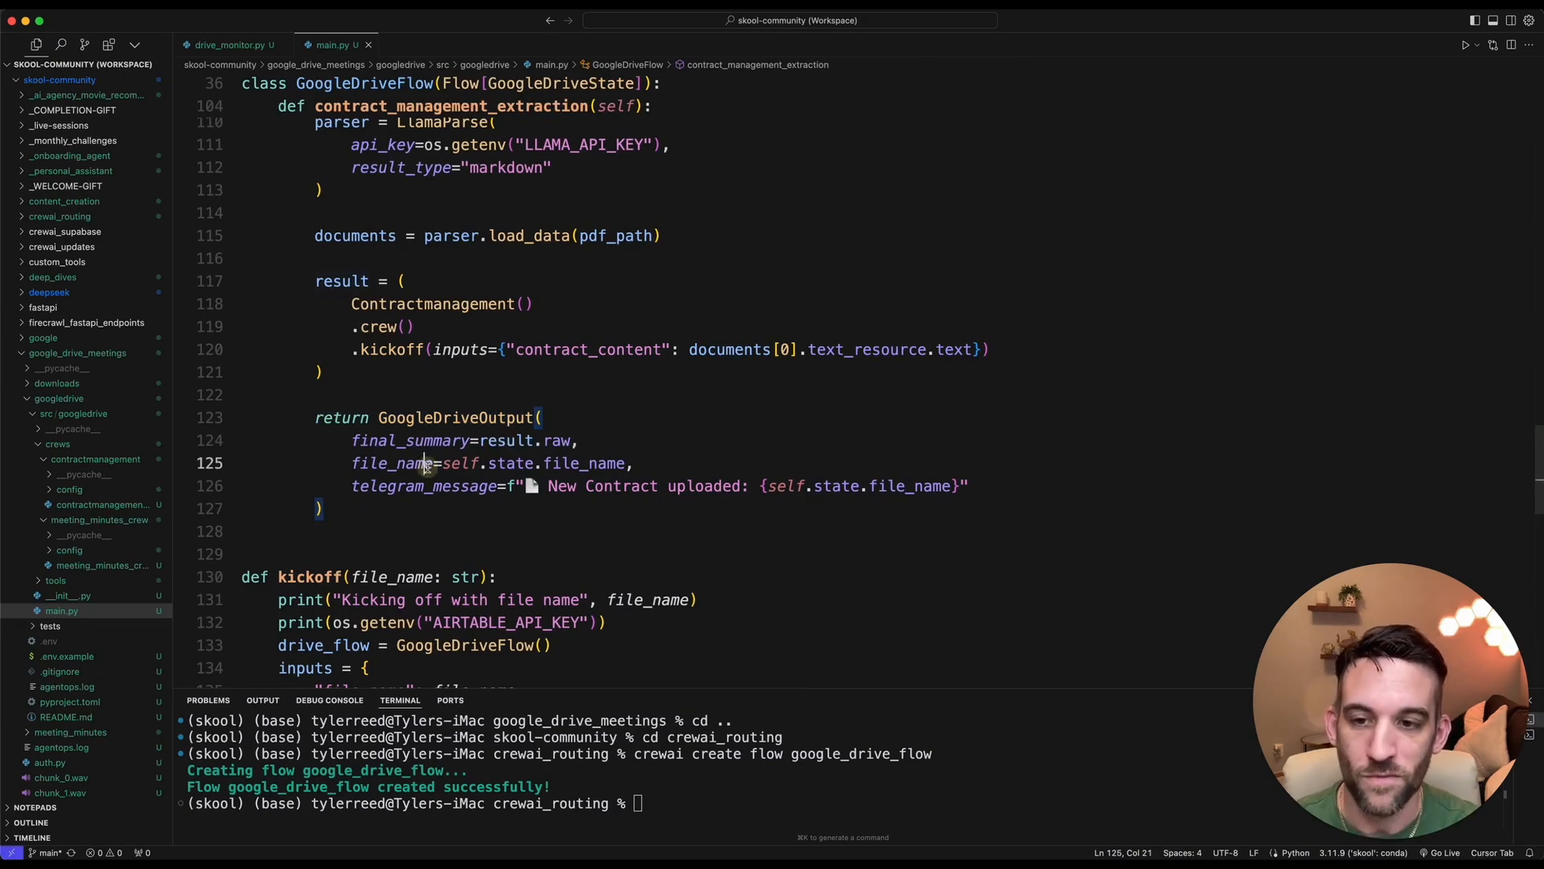
scroll(down, 3)
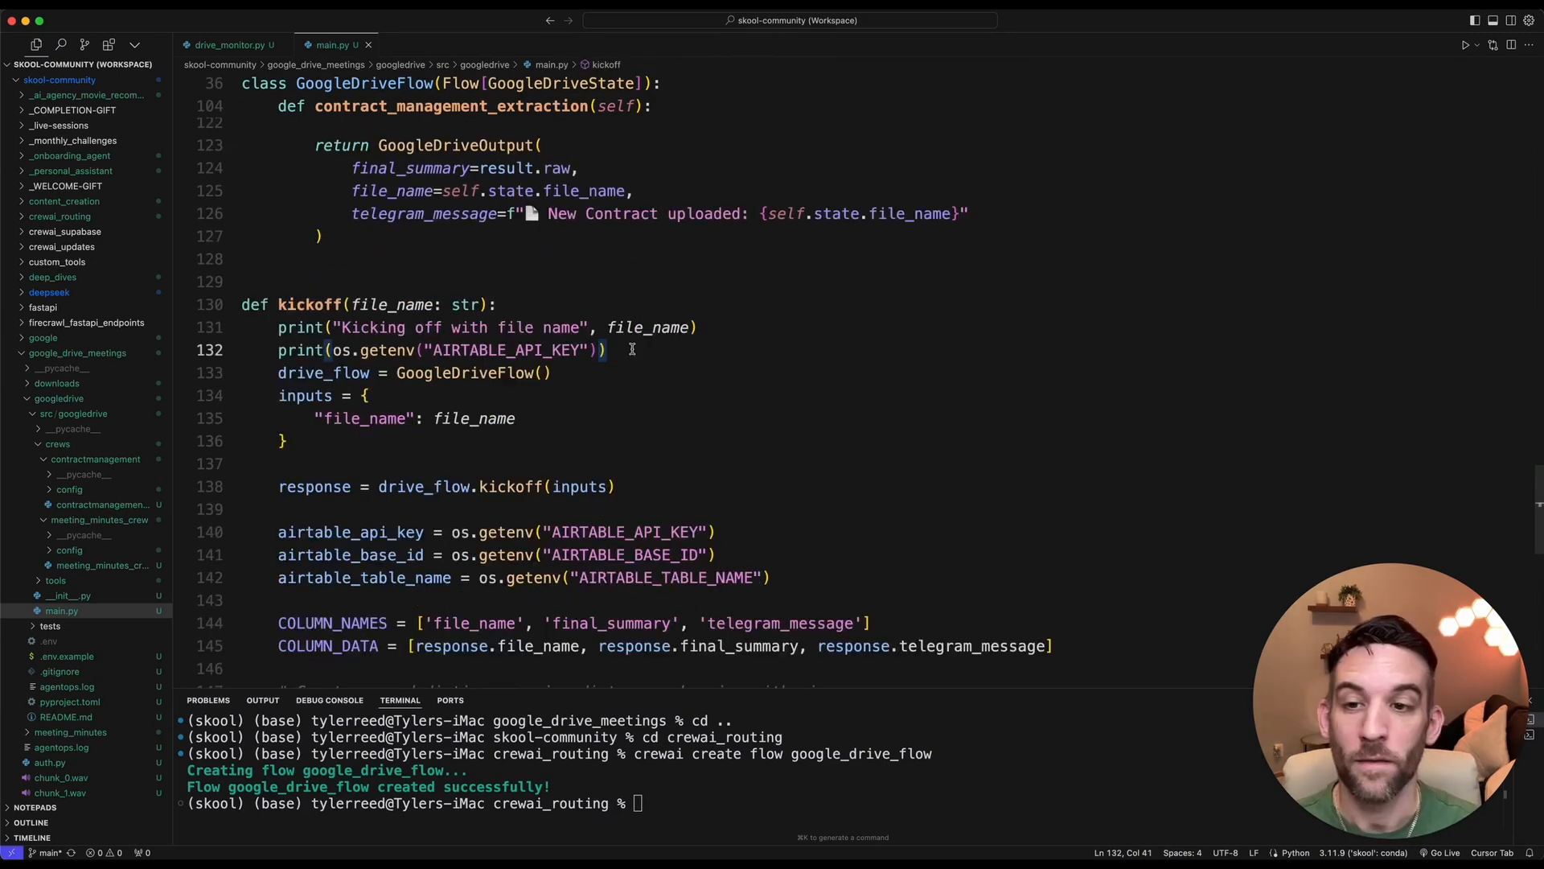
double_click(308, 304)
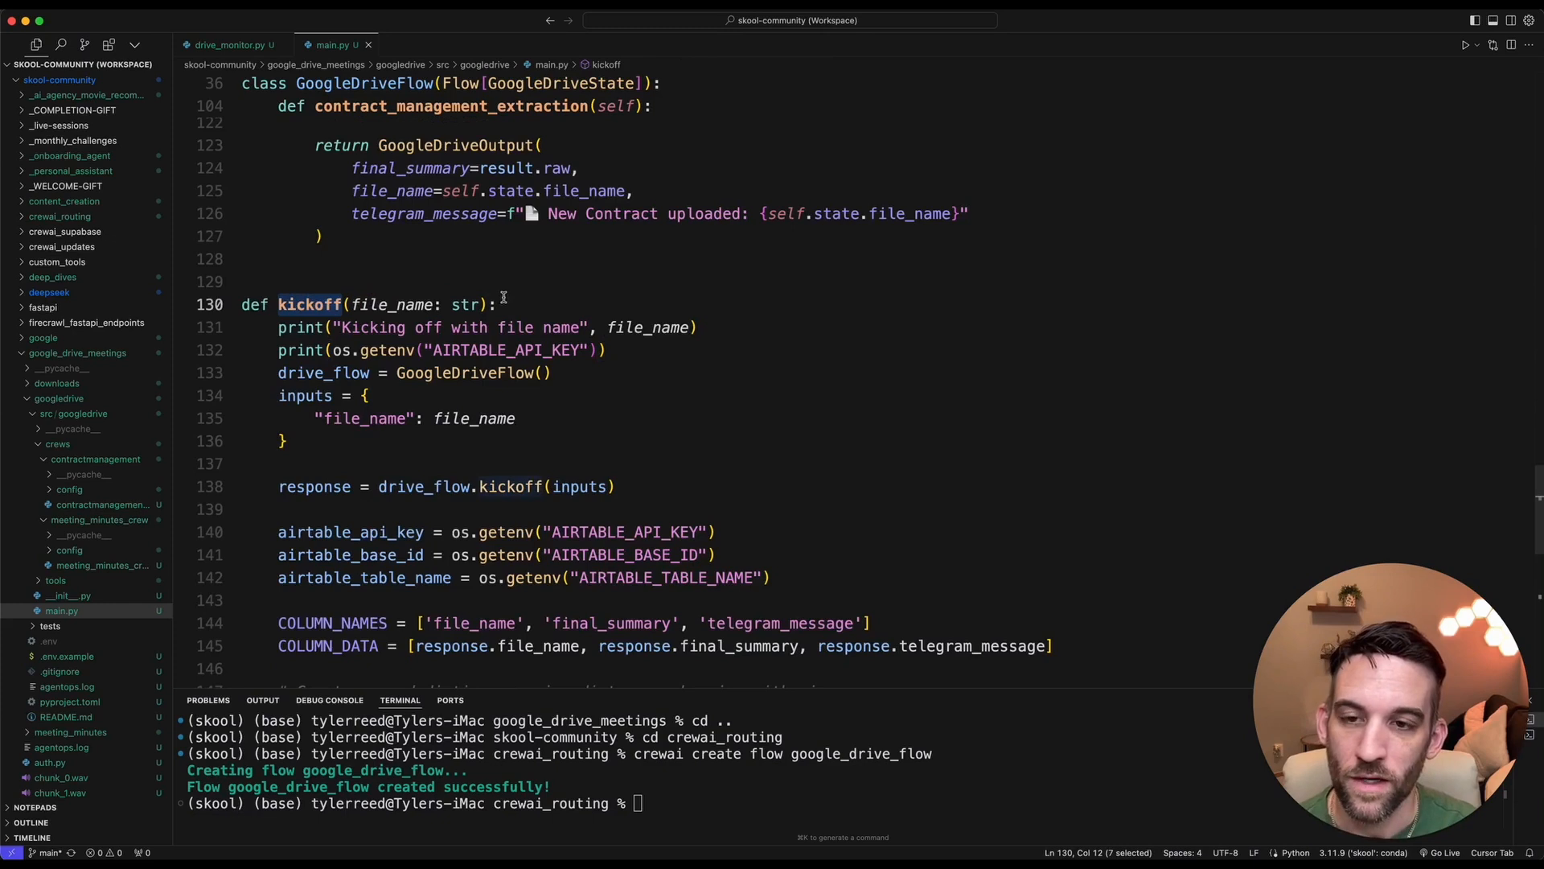
click(498, 304)
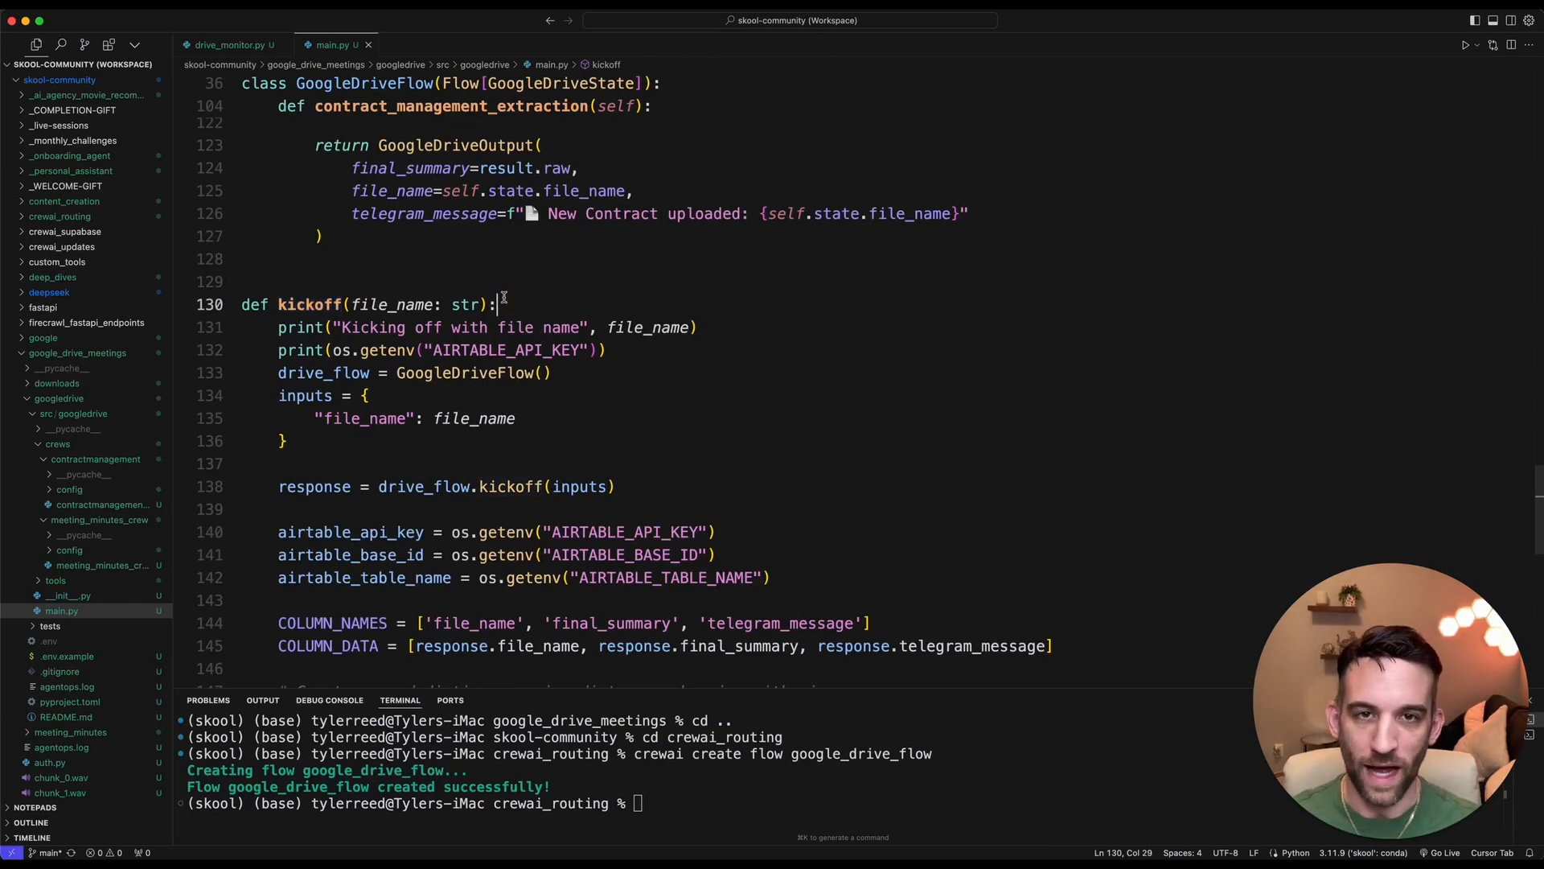
double_click(309, 304)
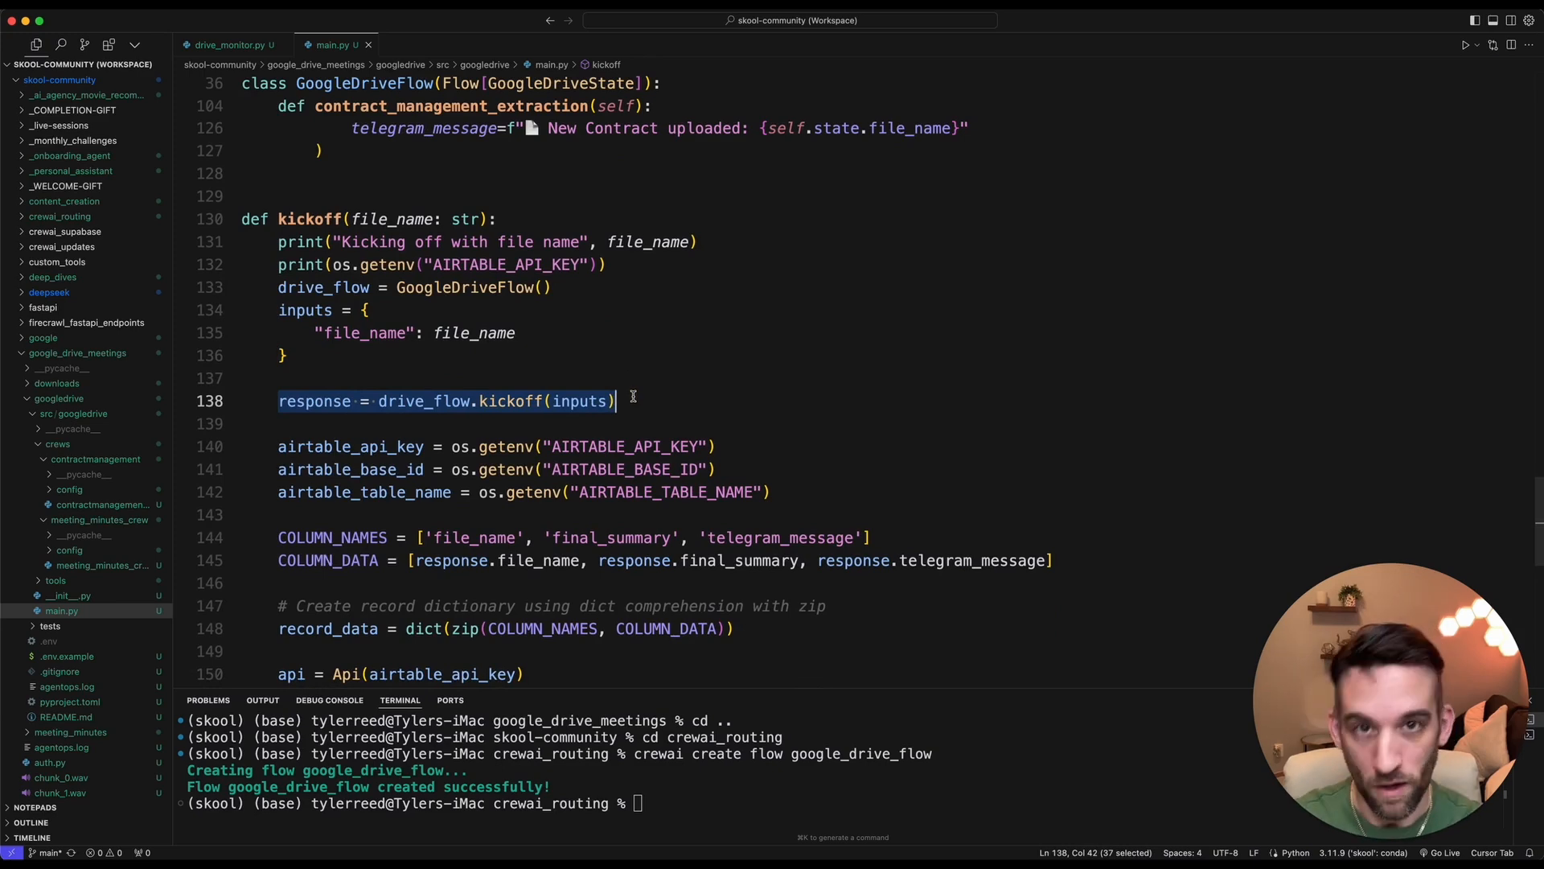
Review the Airtable save and Telegram message lines in kickoff.
scroll(up, 3)
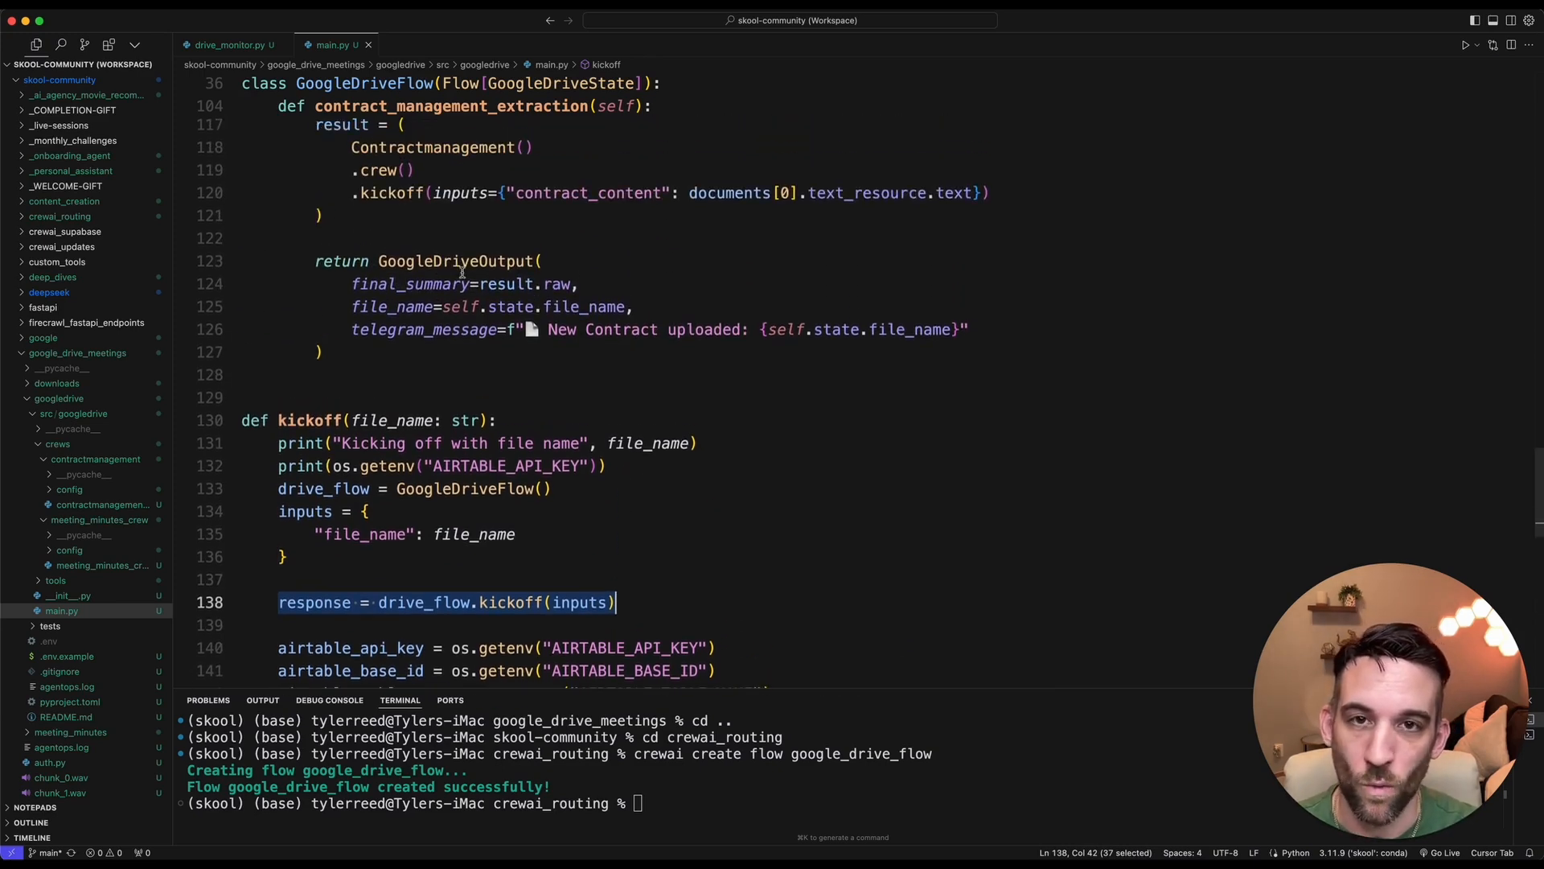
scroll(down, 3)
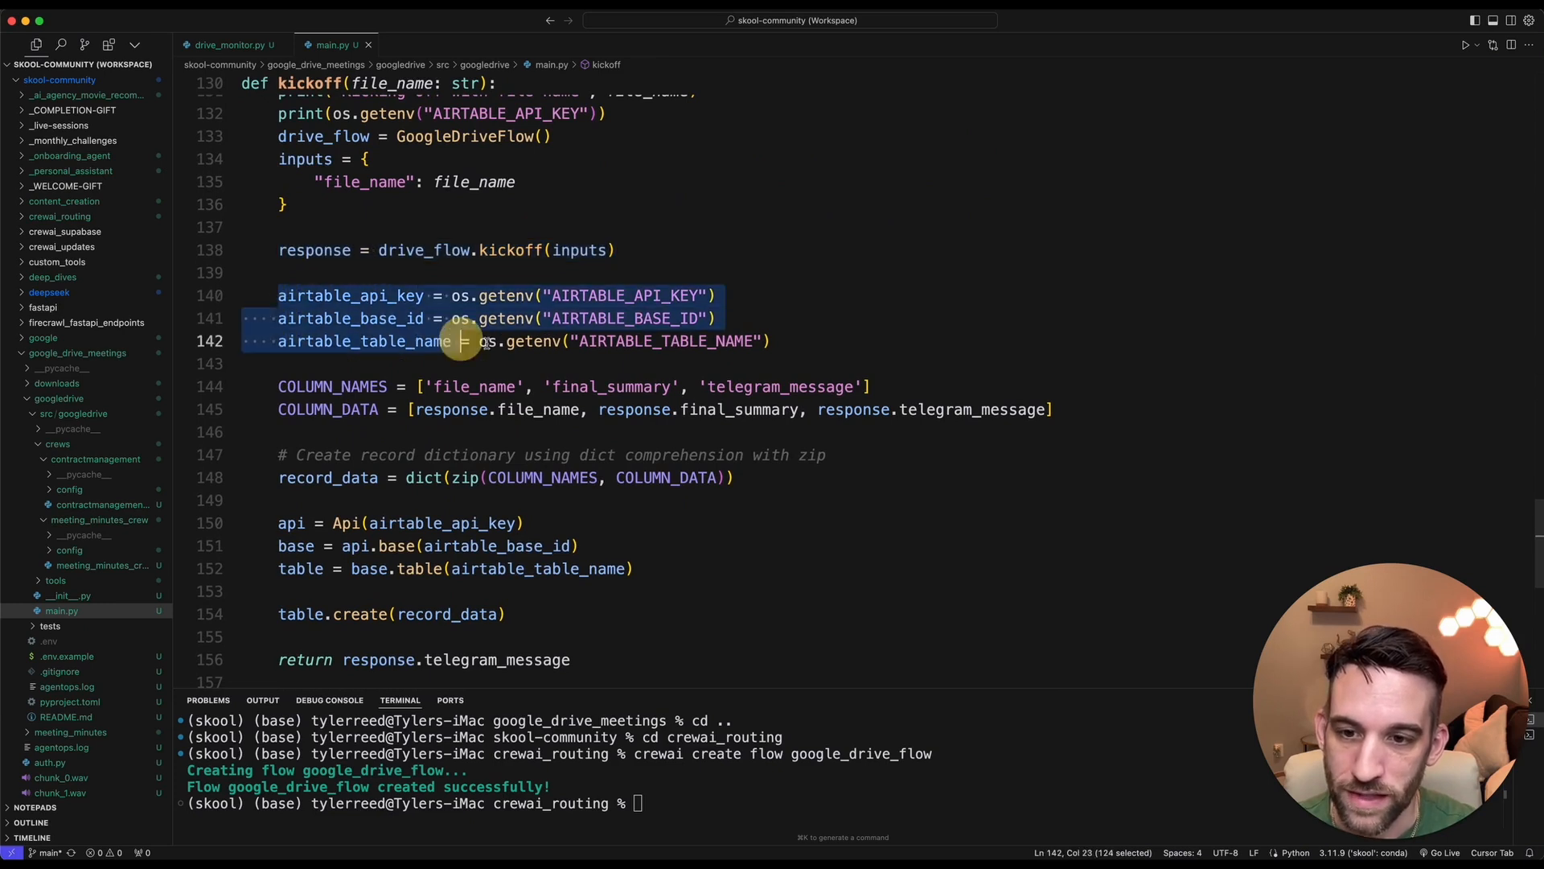
click(636, 569)
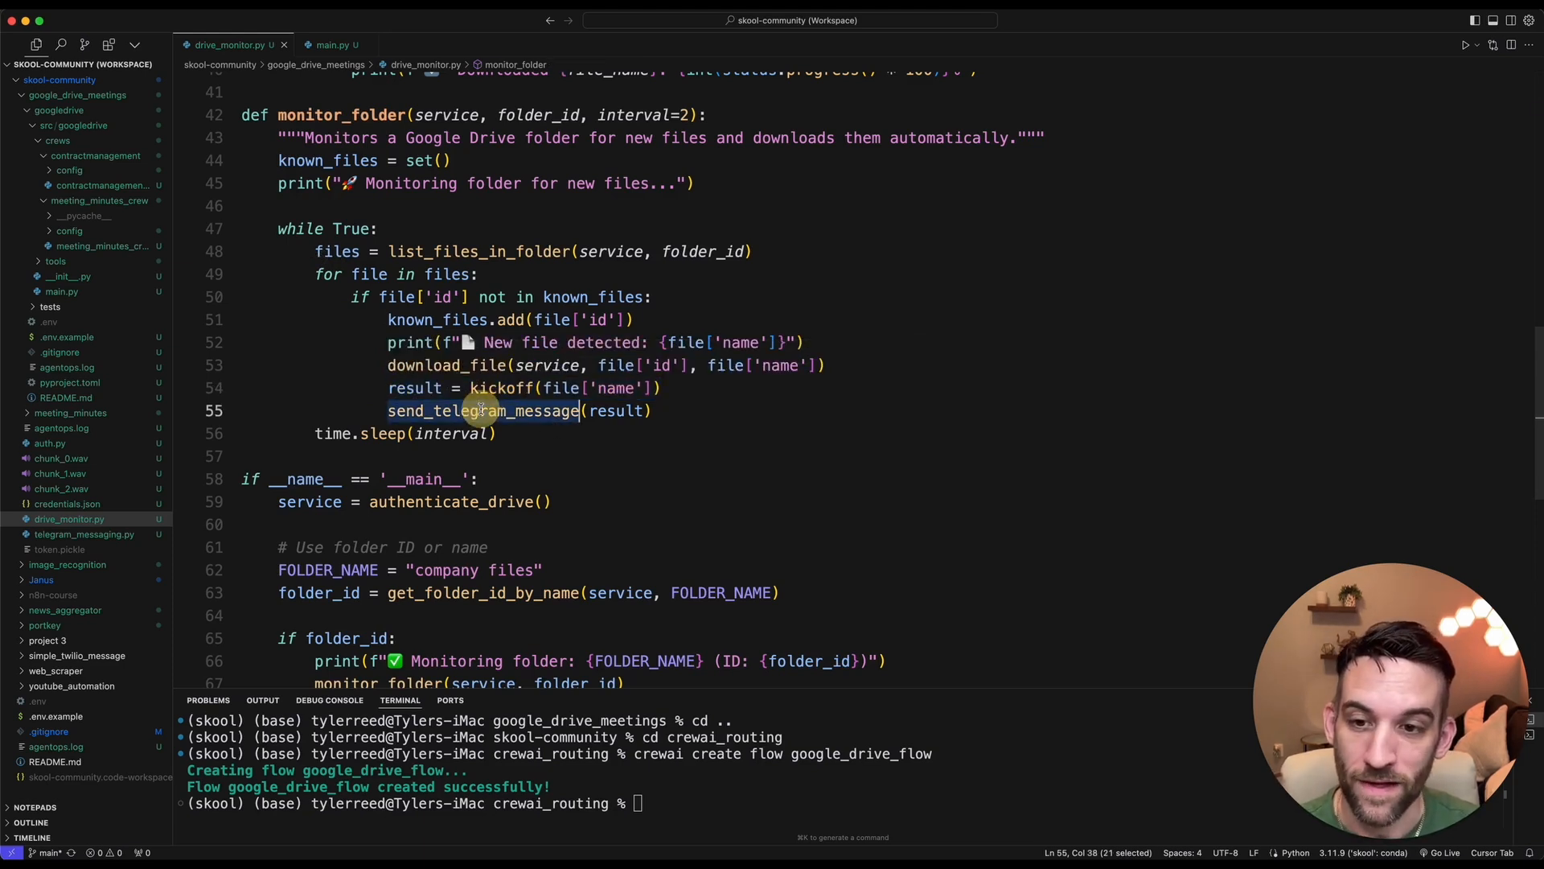
Highlight the send_telegram_message call in drive_monitor.py's monitor_folder loop.
double_click(613, 410)
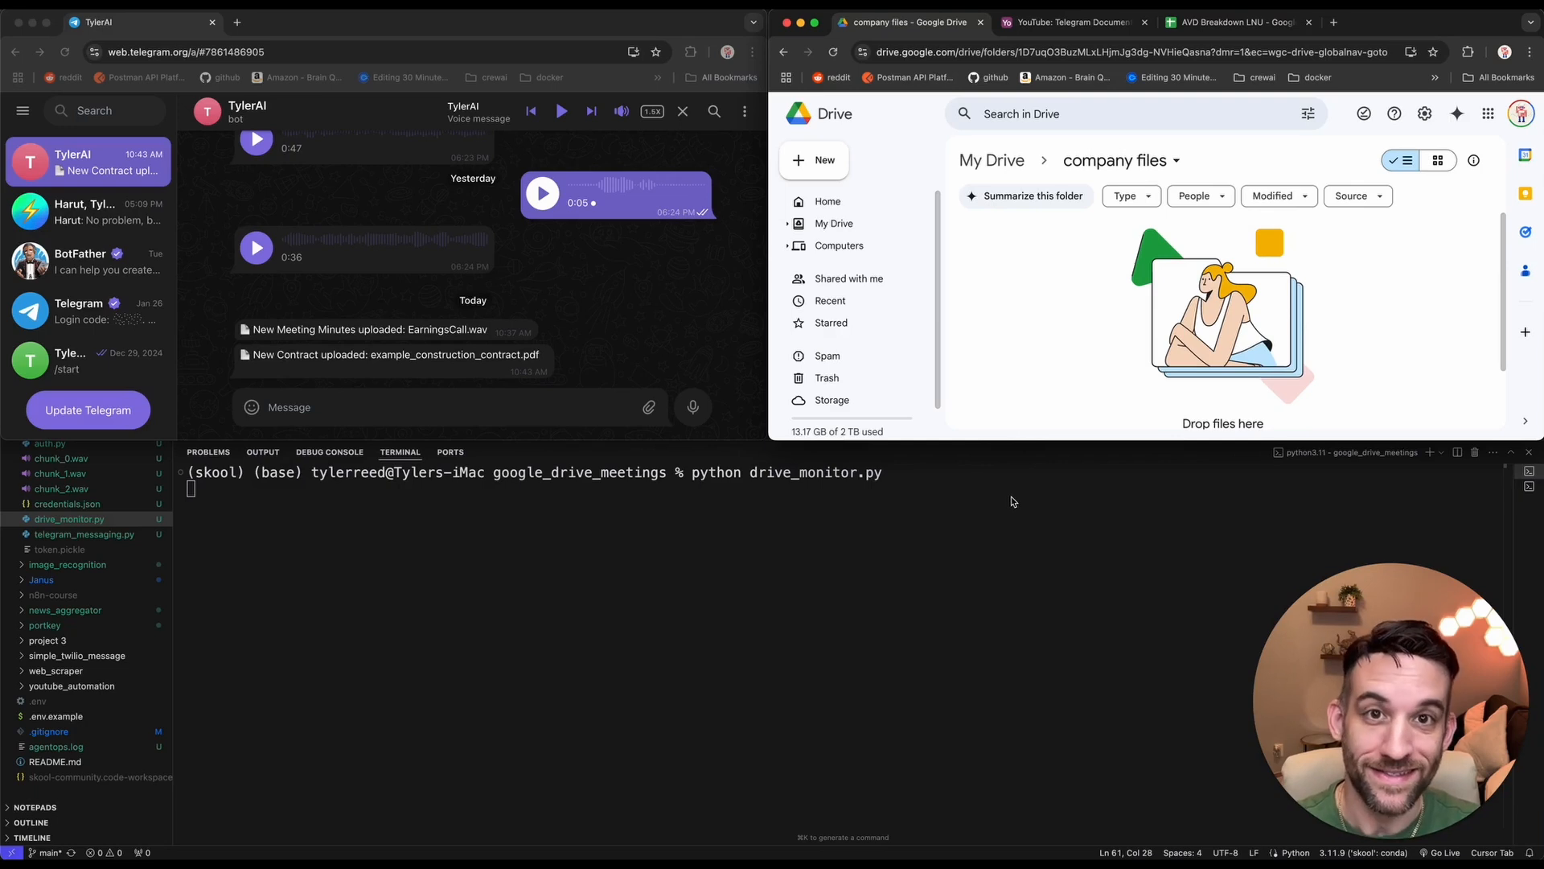
mouse_move(648, 476)
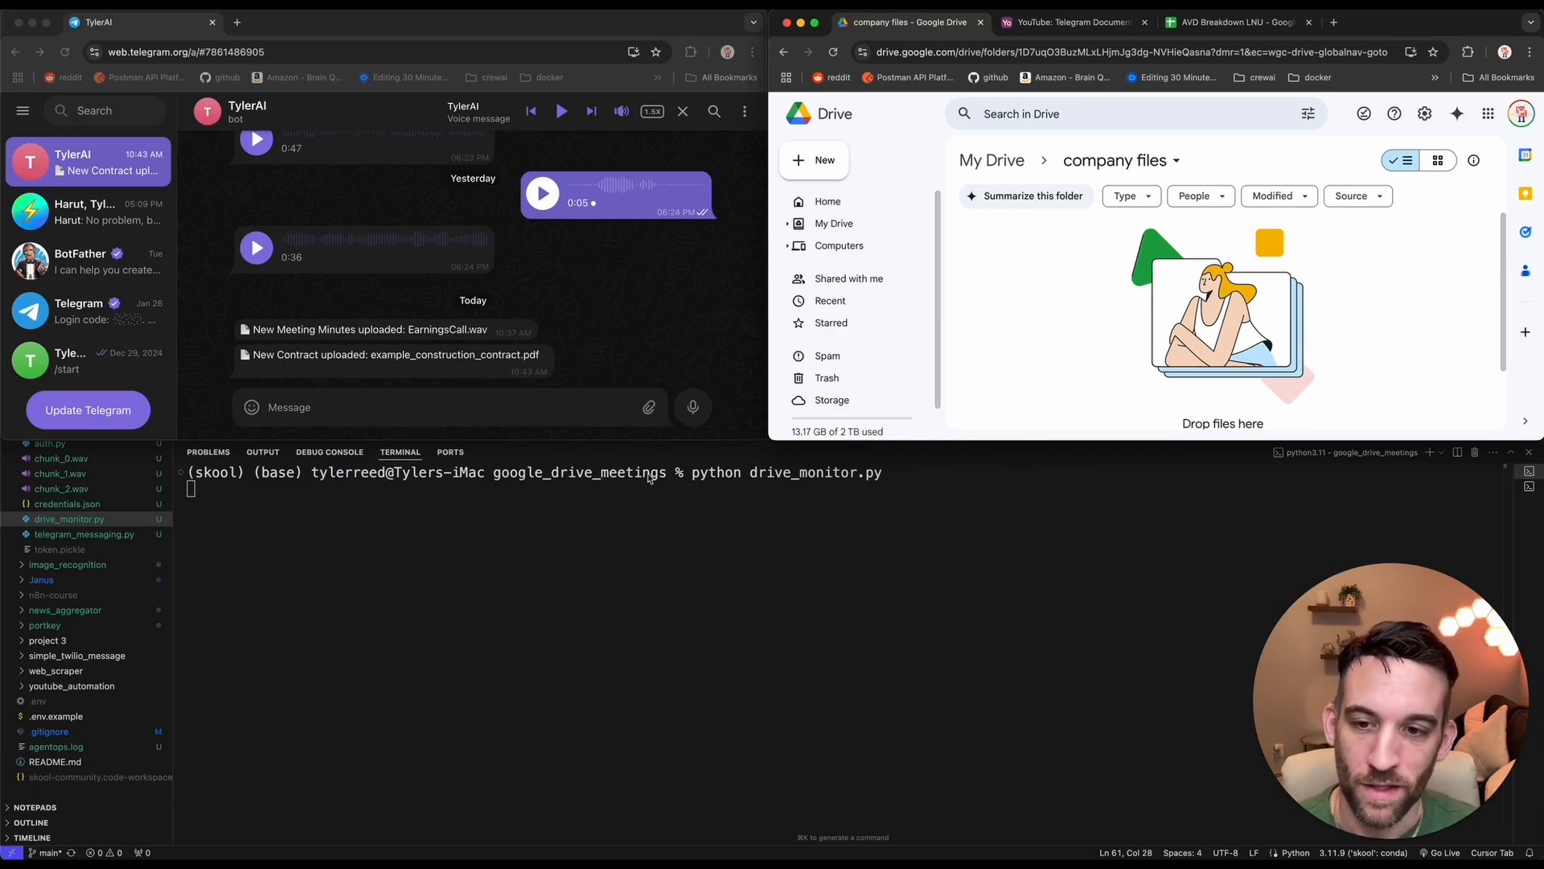
Run python drive_monitor.py so it monitors the company files Drive folder.
key(Return)
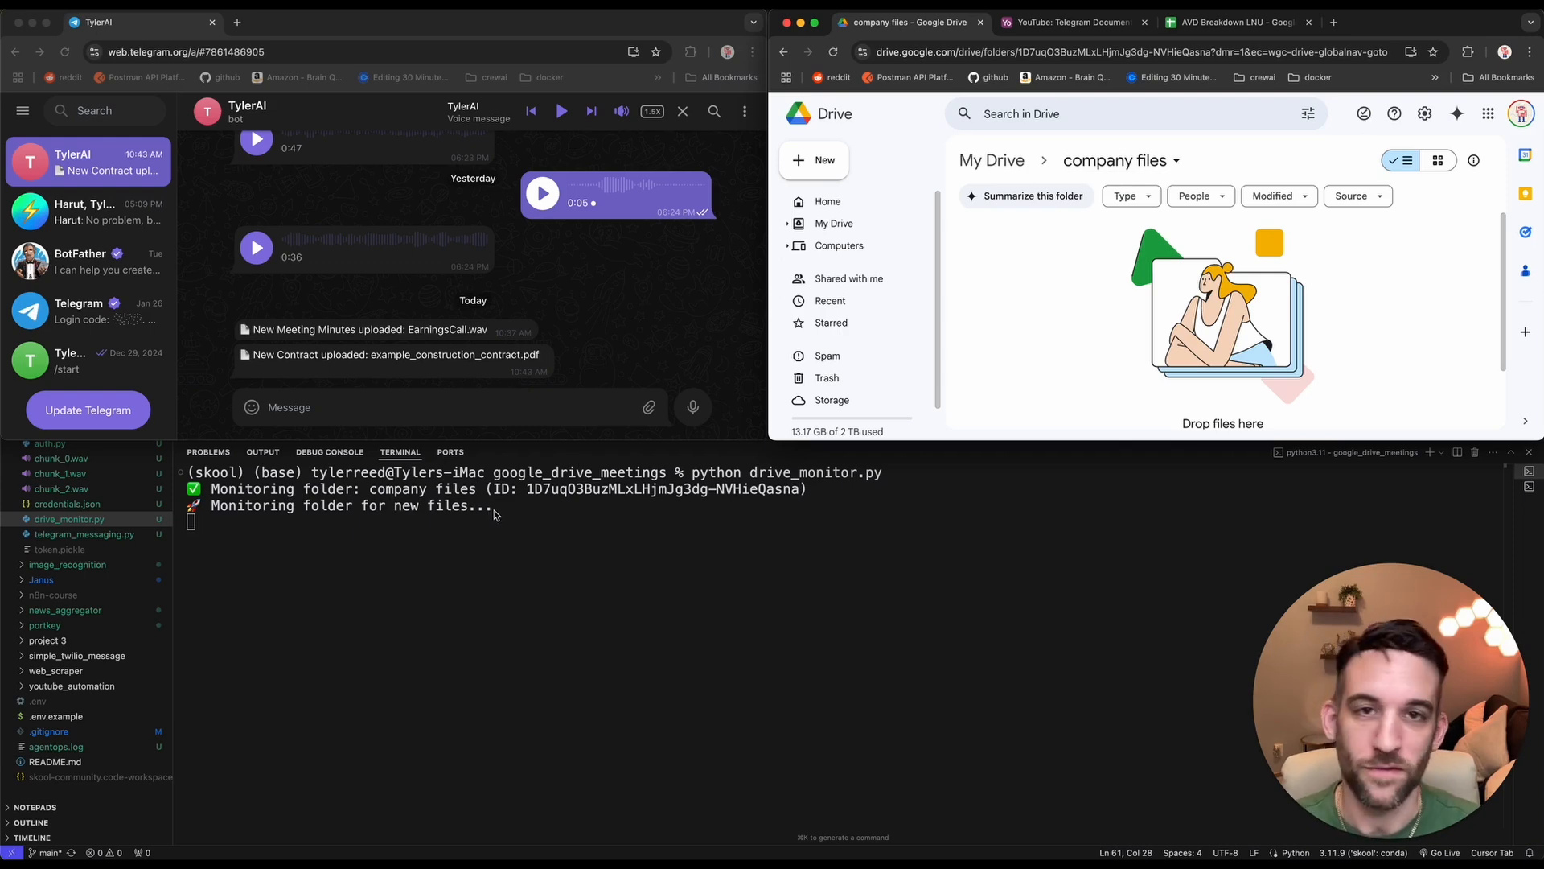
mouse_move(1181, 357)
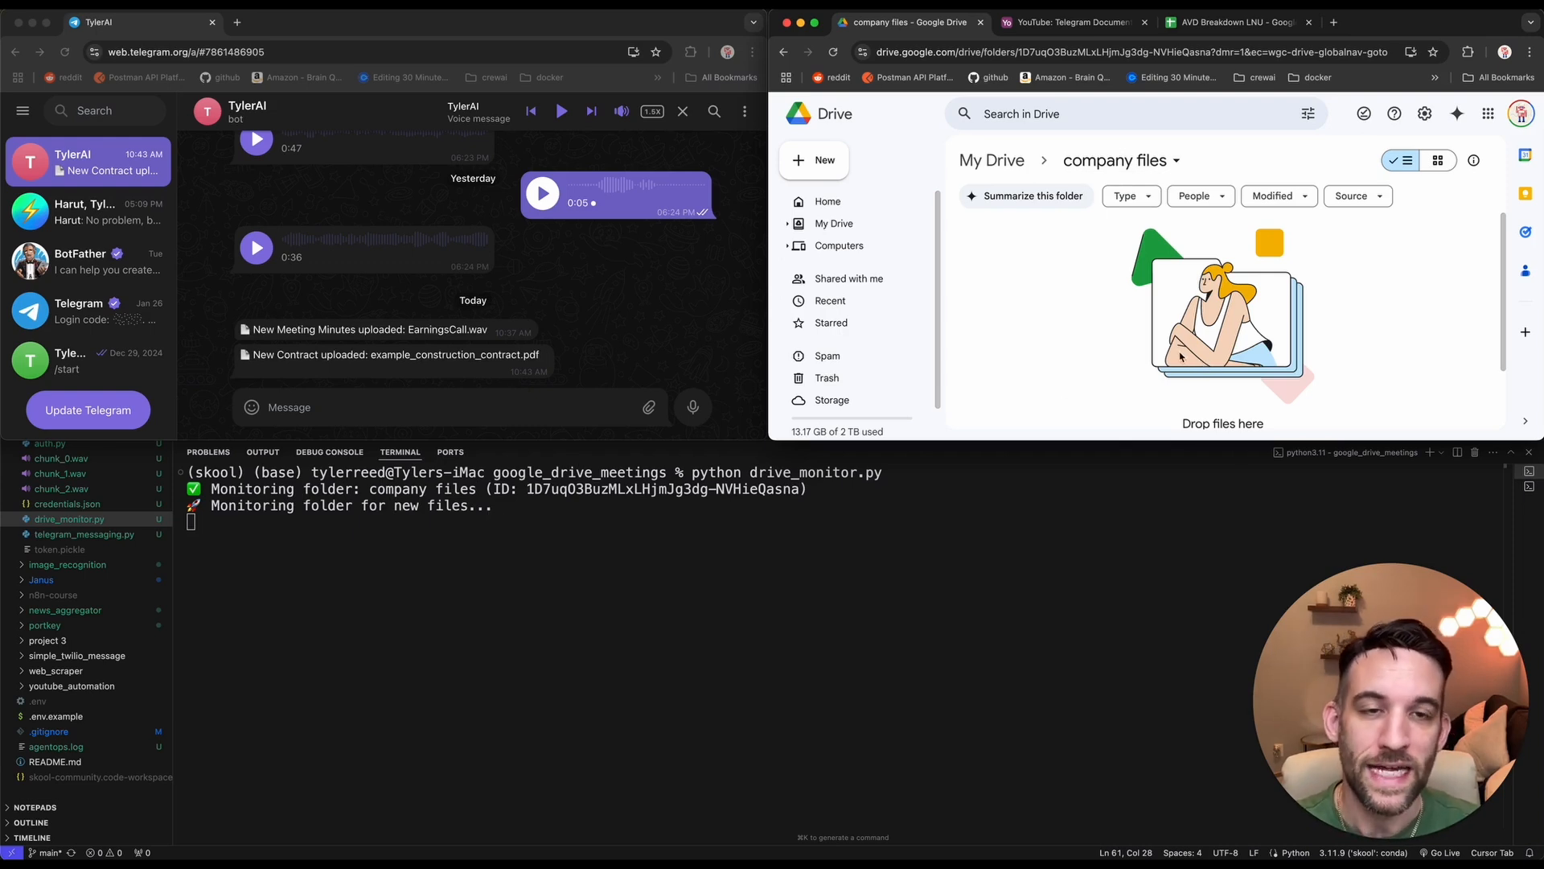
mouse_move(1011, 634)
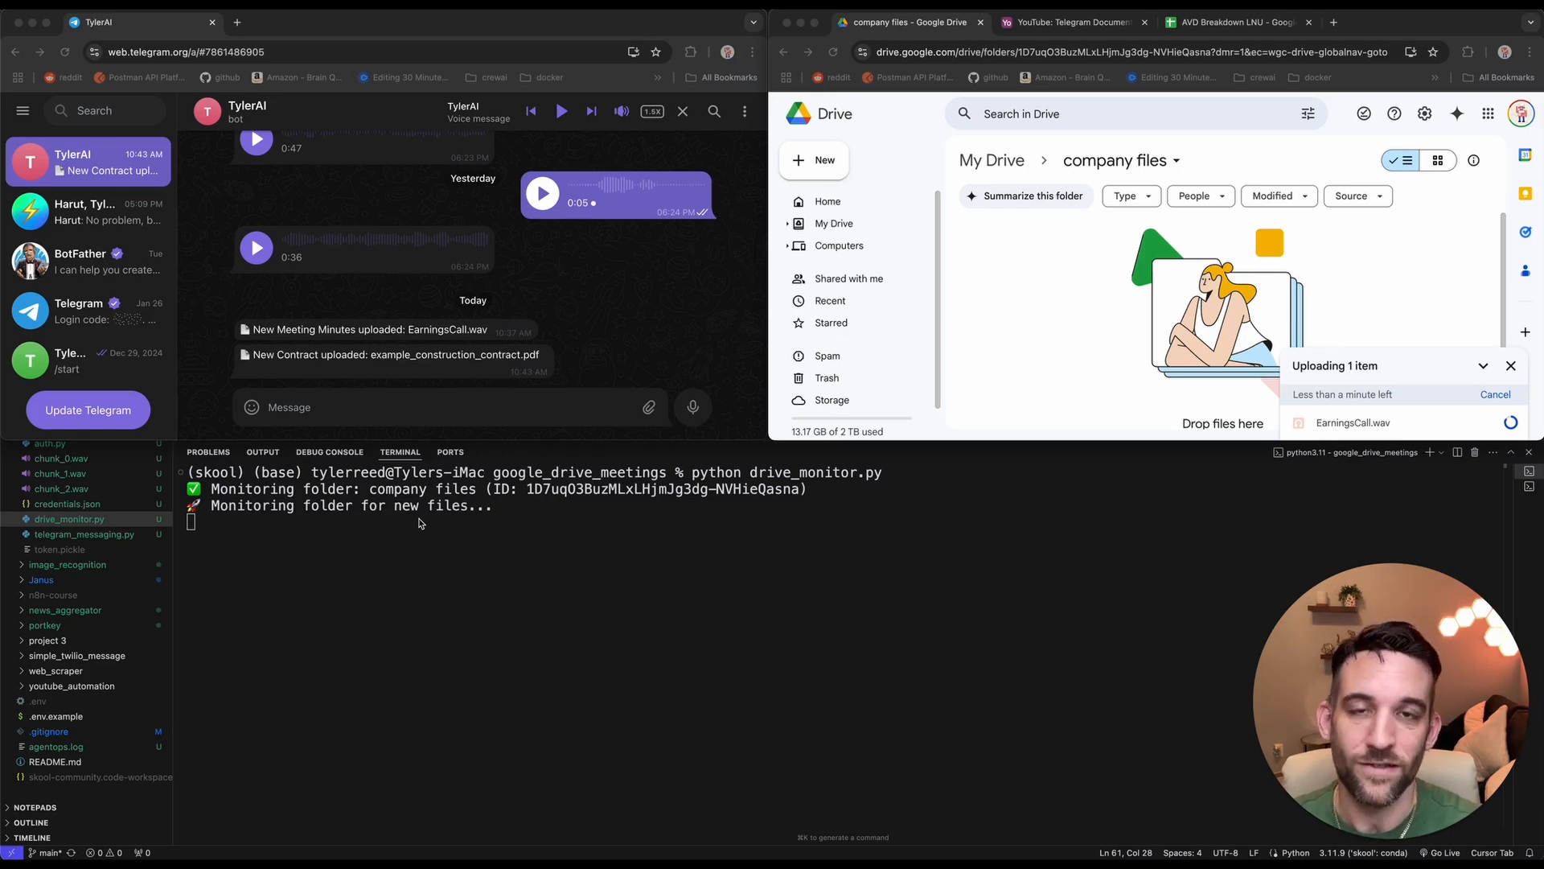
mouse_move(1460, 434)
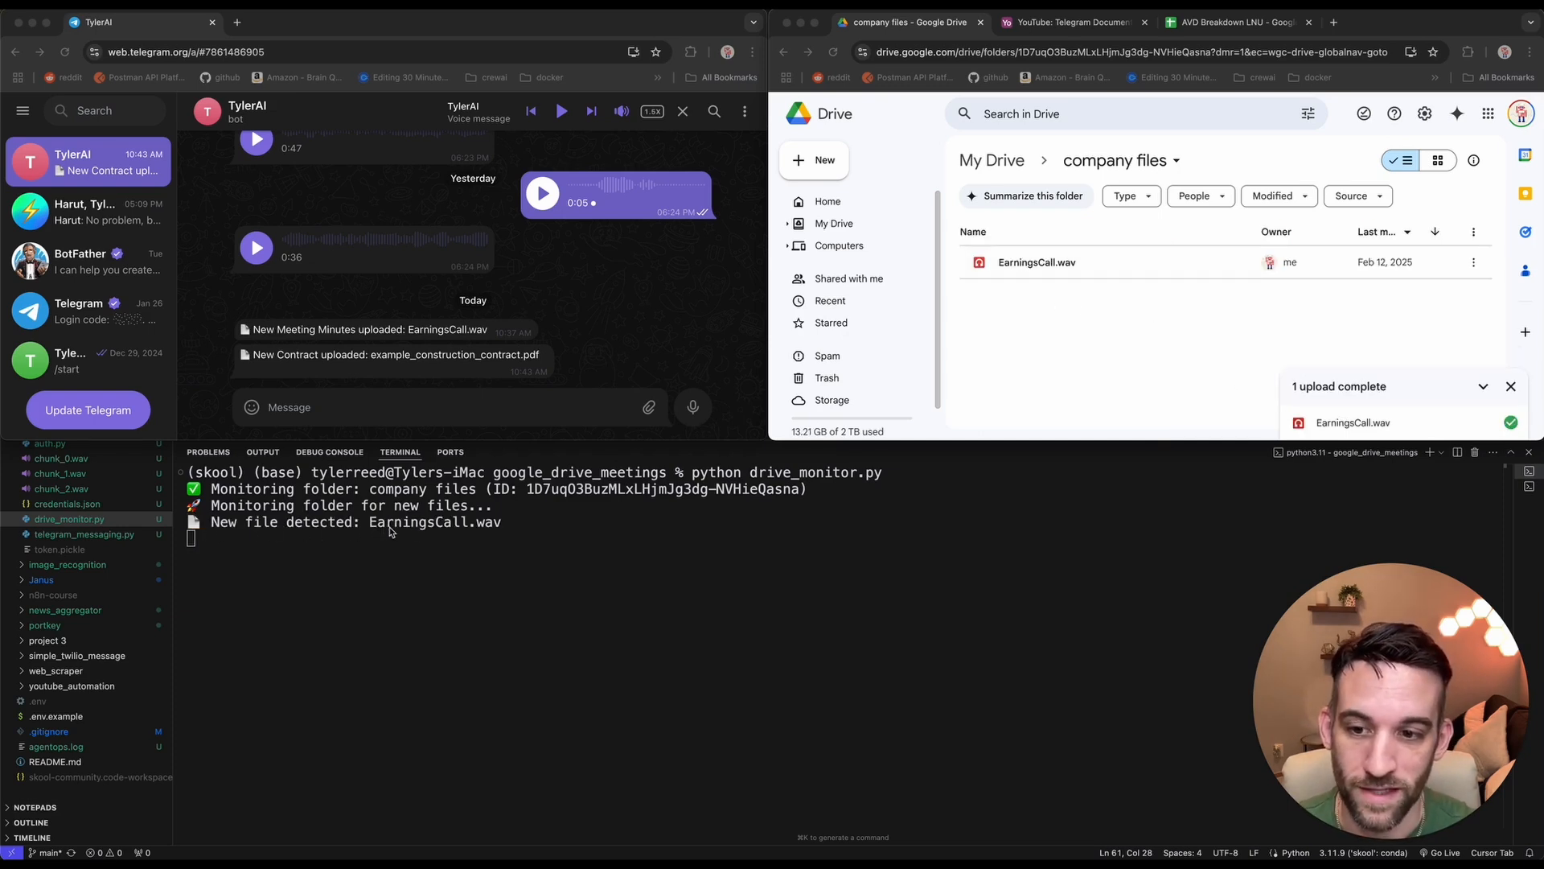
mouse_move(591, 538)
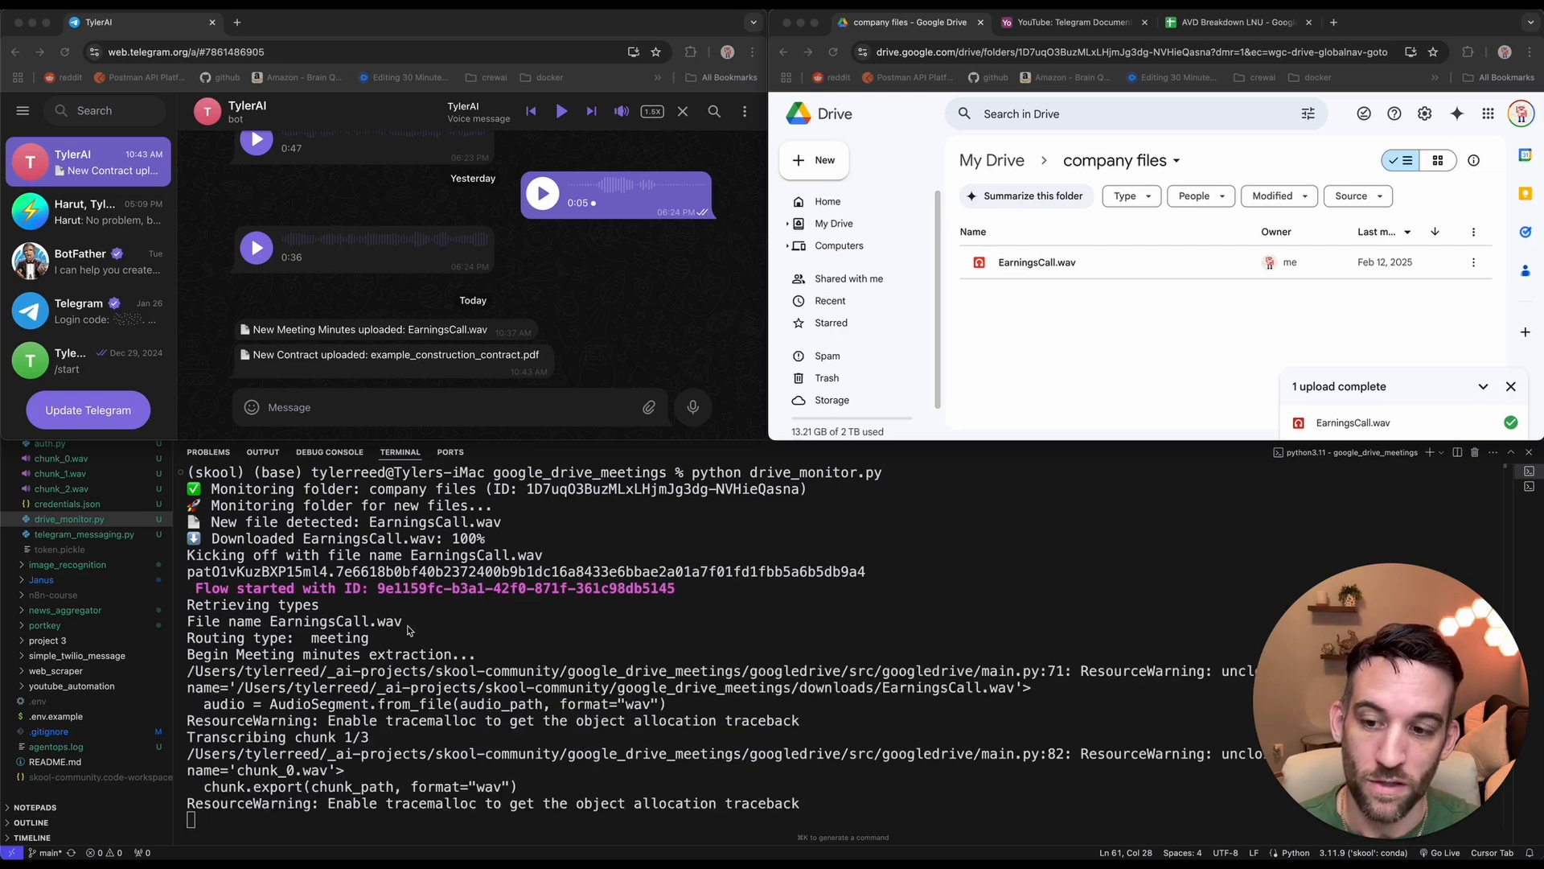
mouse_move(353, 648)
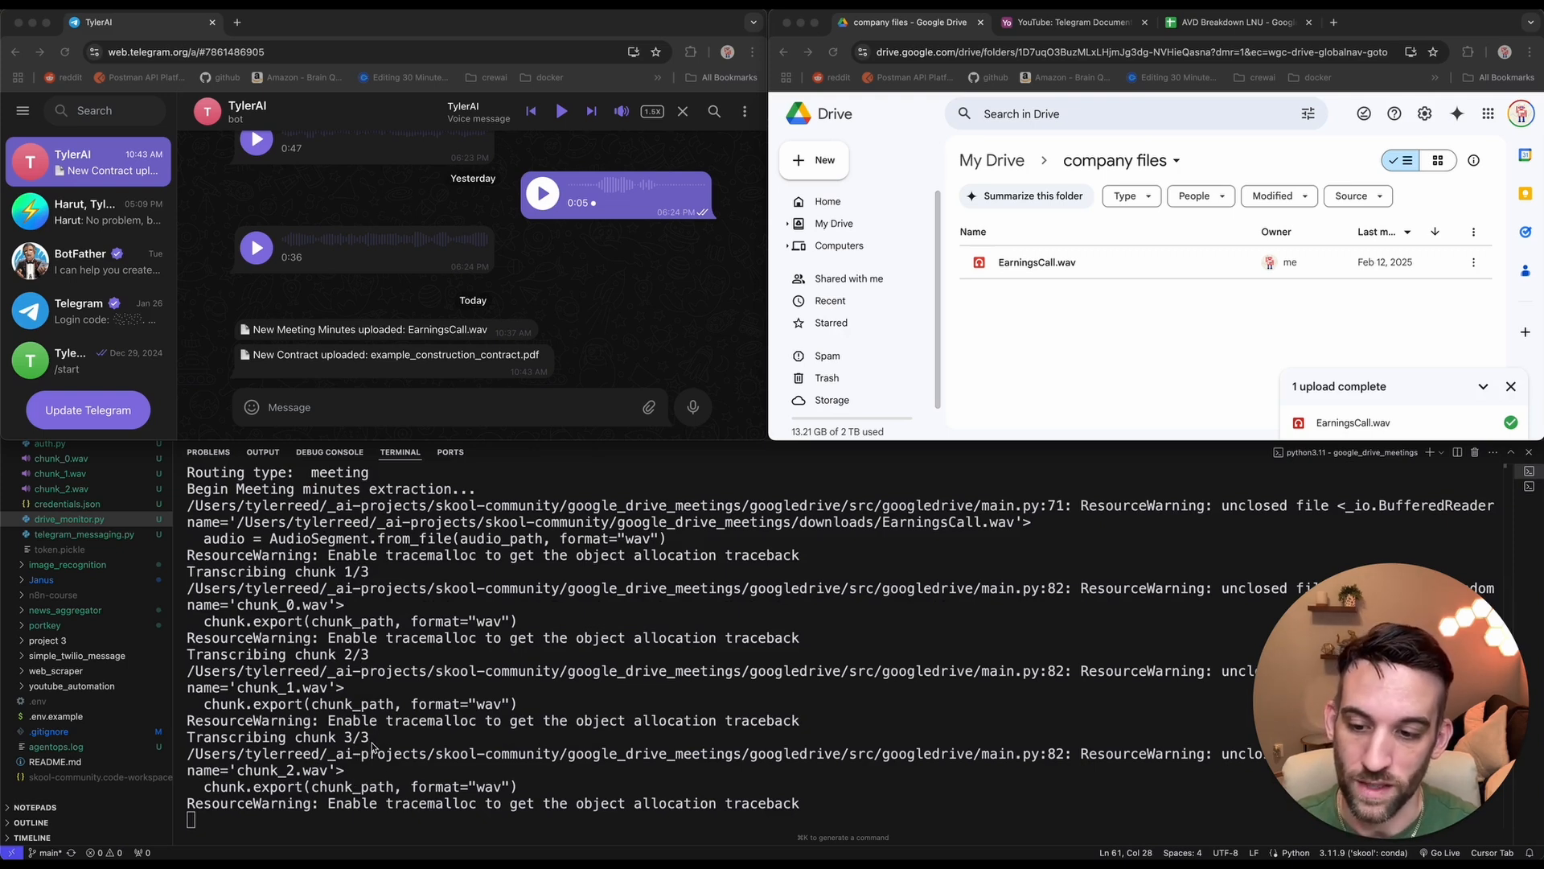
mouse_move(564, 701)
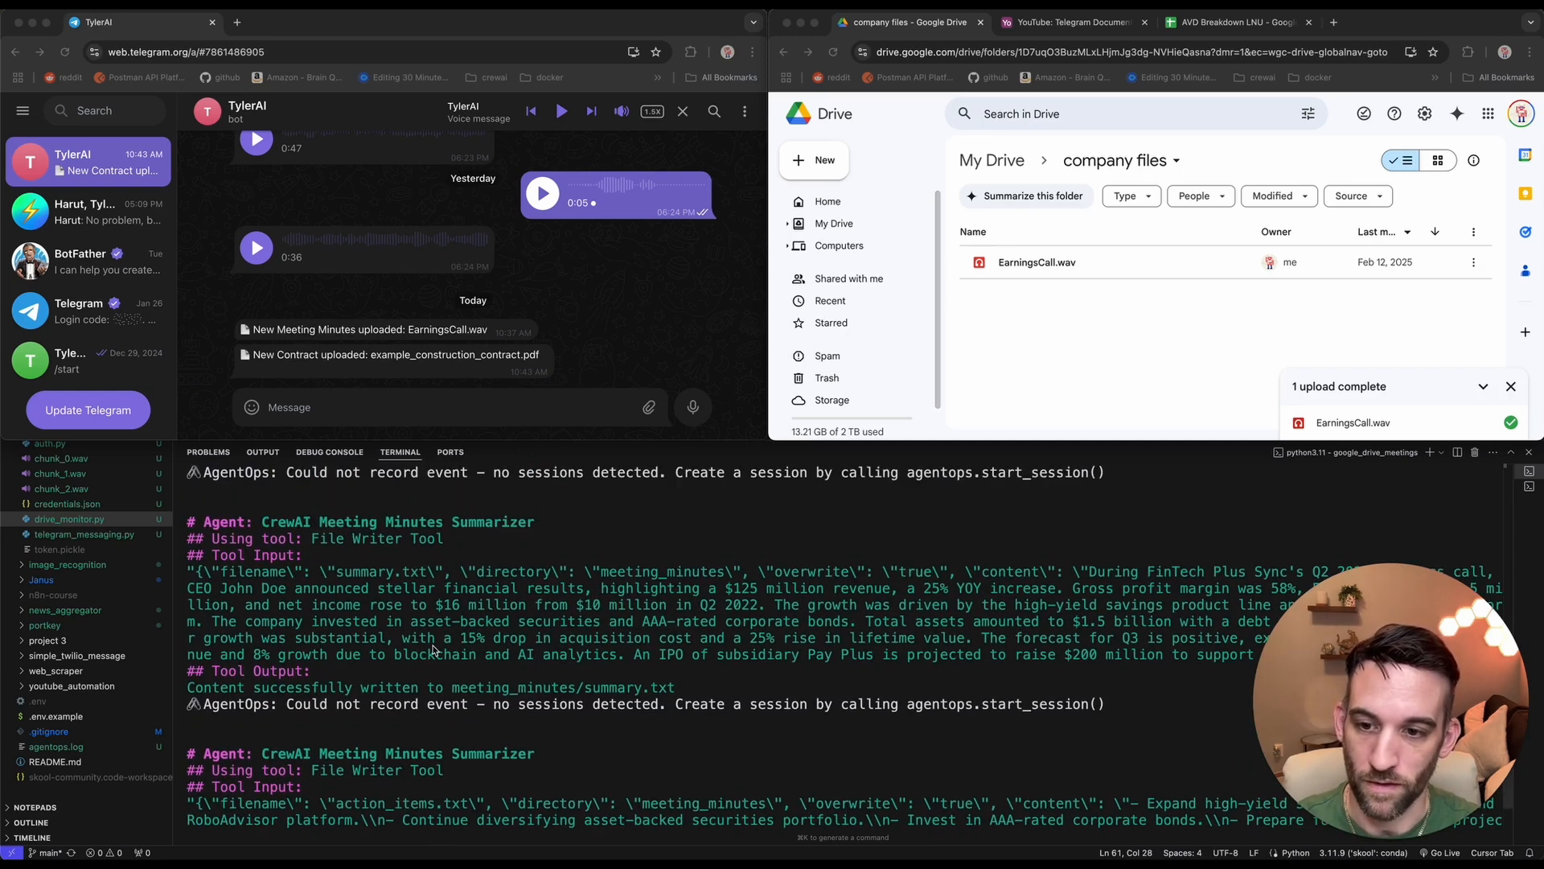
Scroll the terminal output to the final meeting minutes and the 'Telegram message sent!' line.
scroll(down, 3)
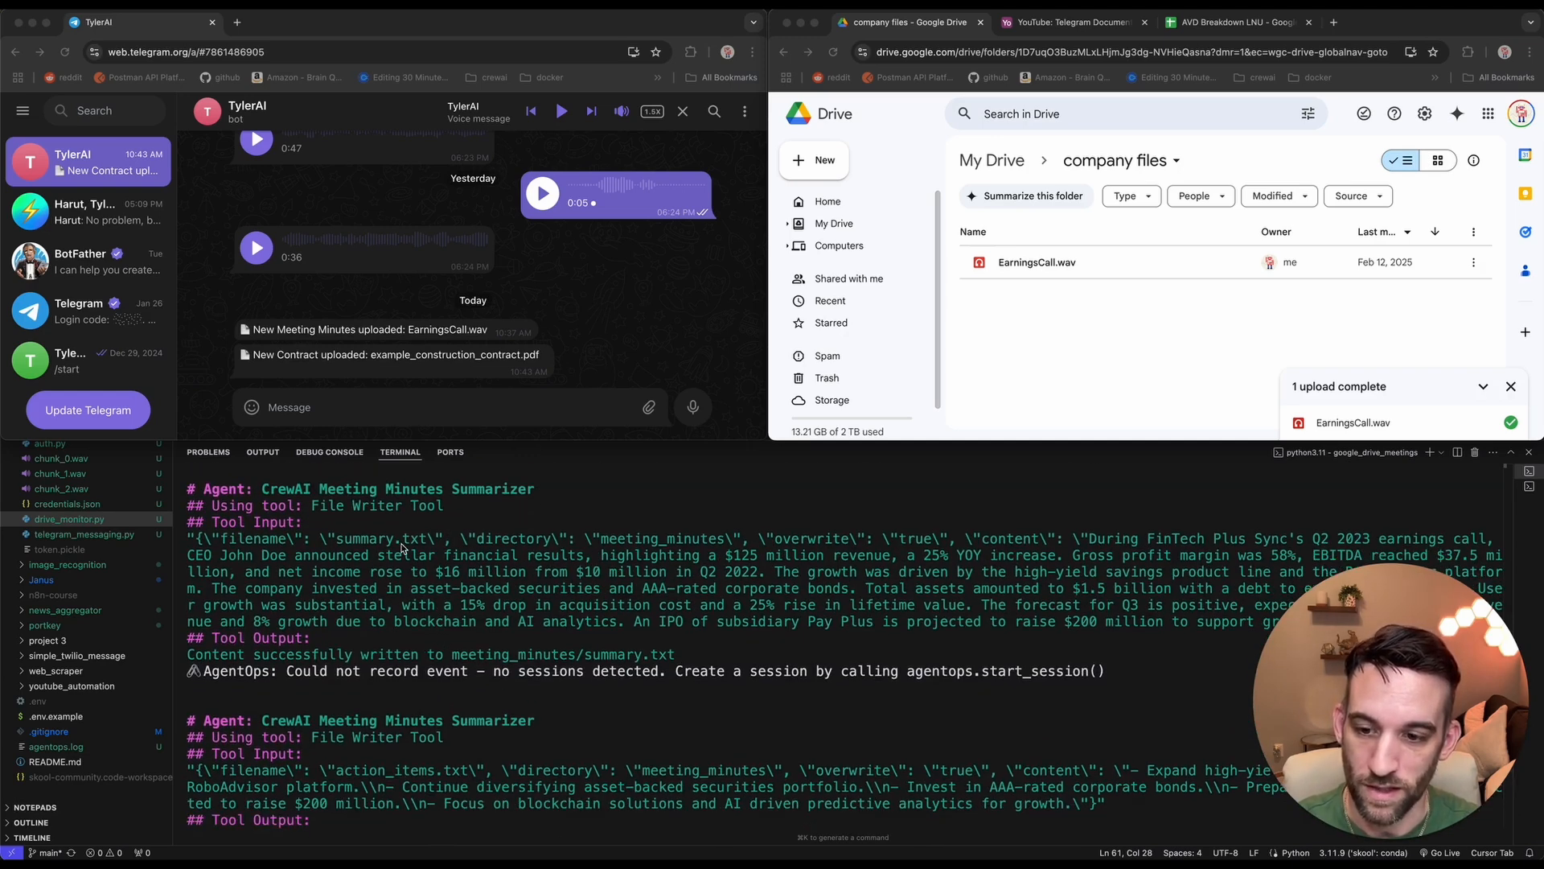
scroll(down, 3)
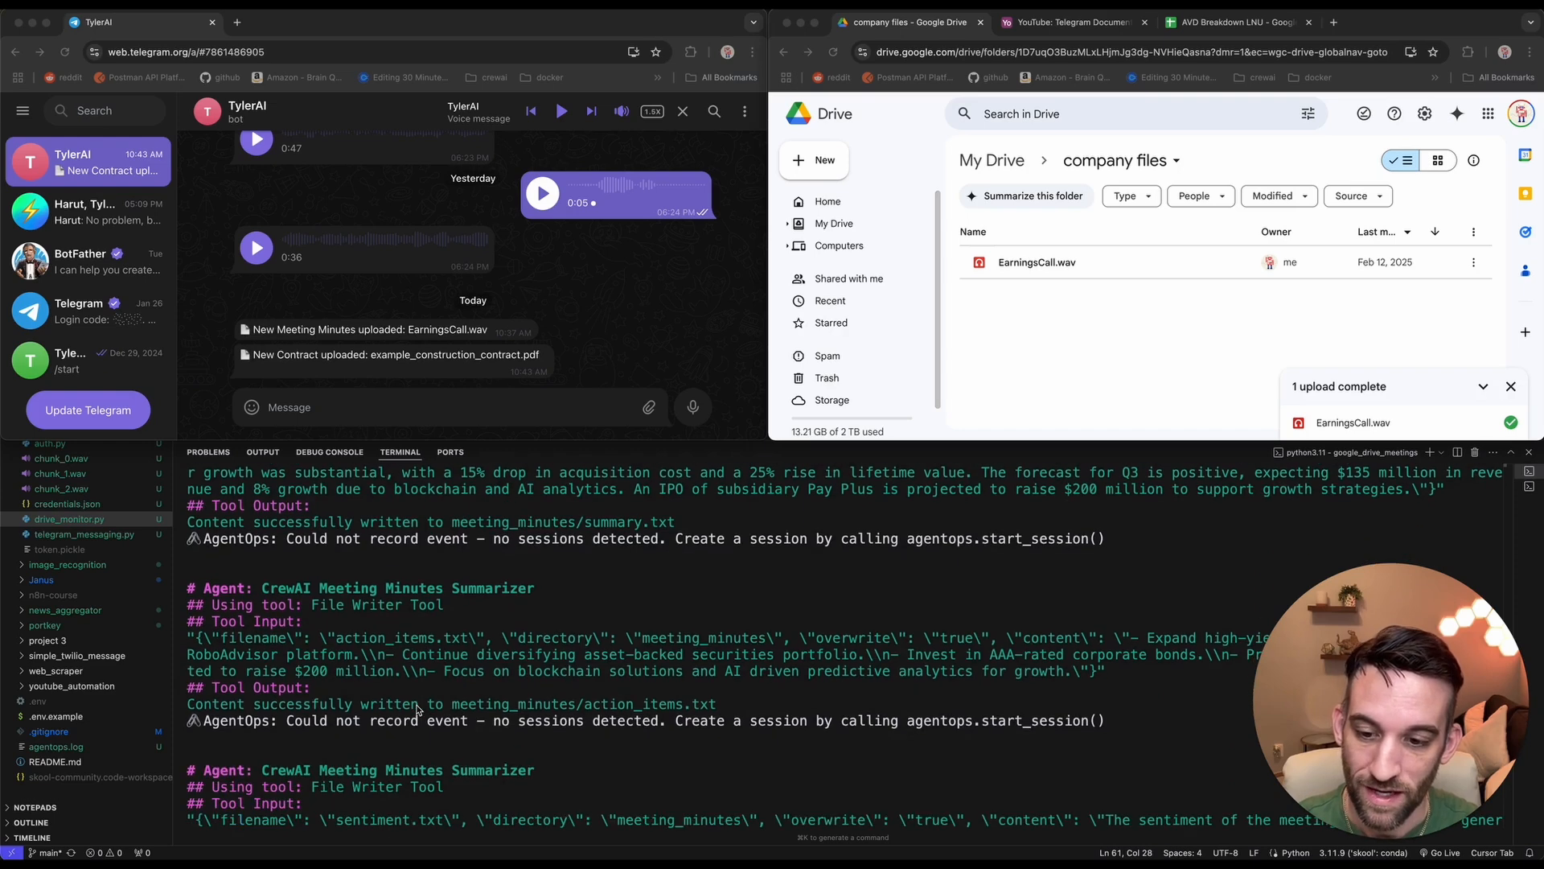
scroll(down, 3)
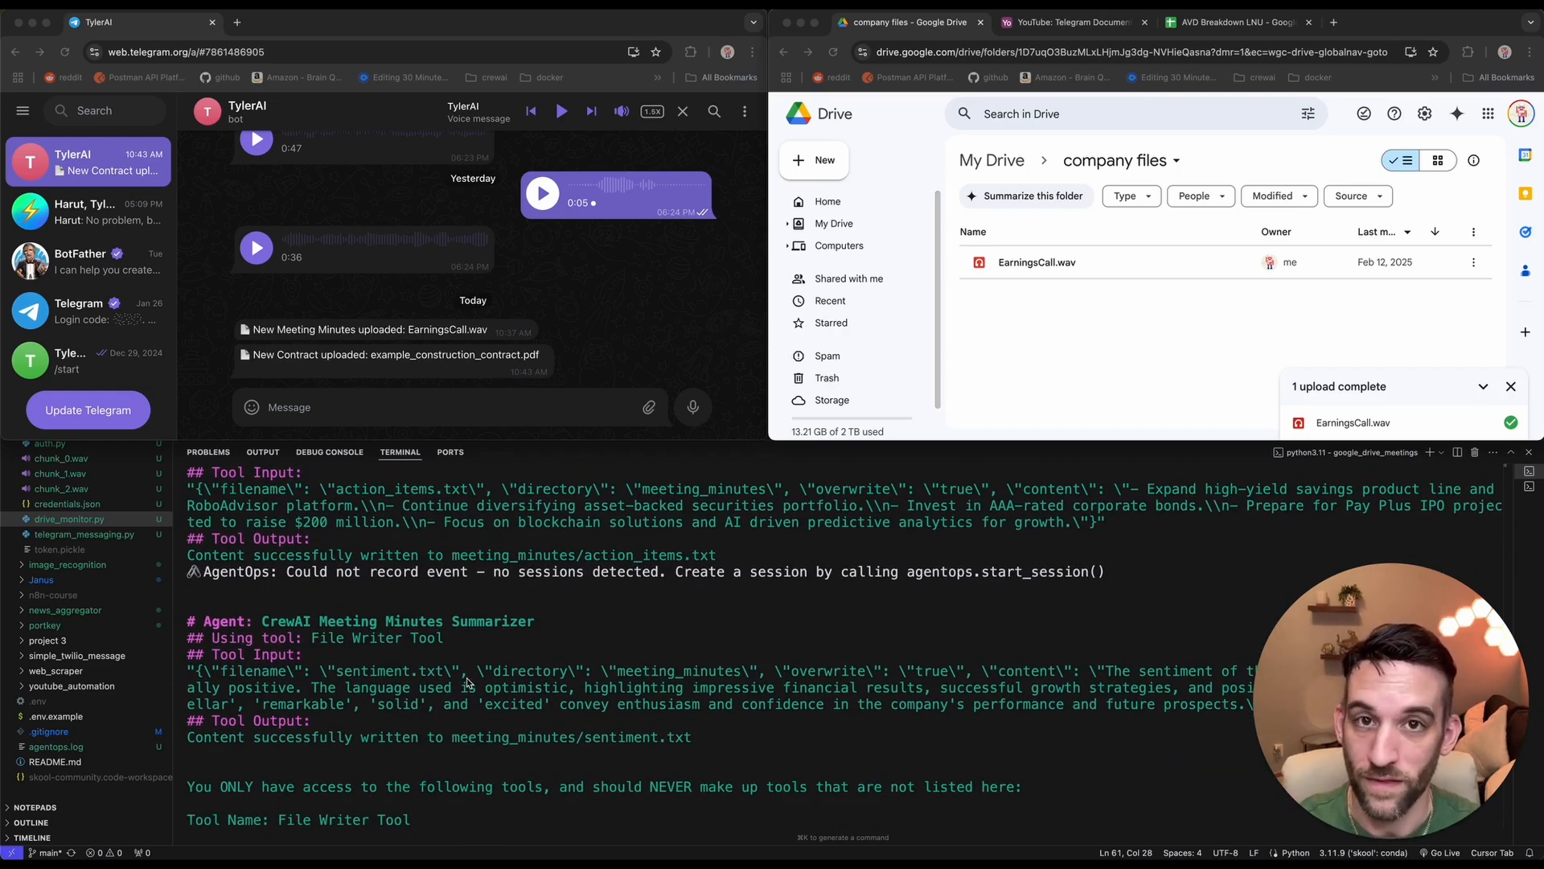
scroll(down, 3)
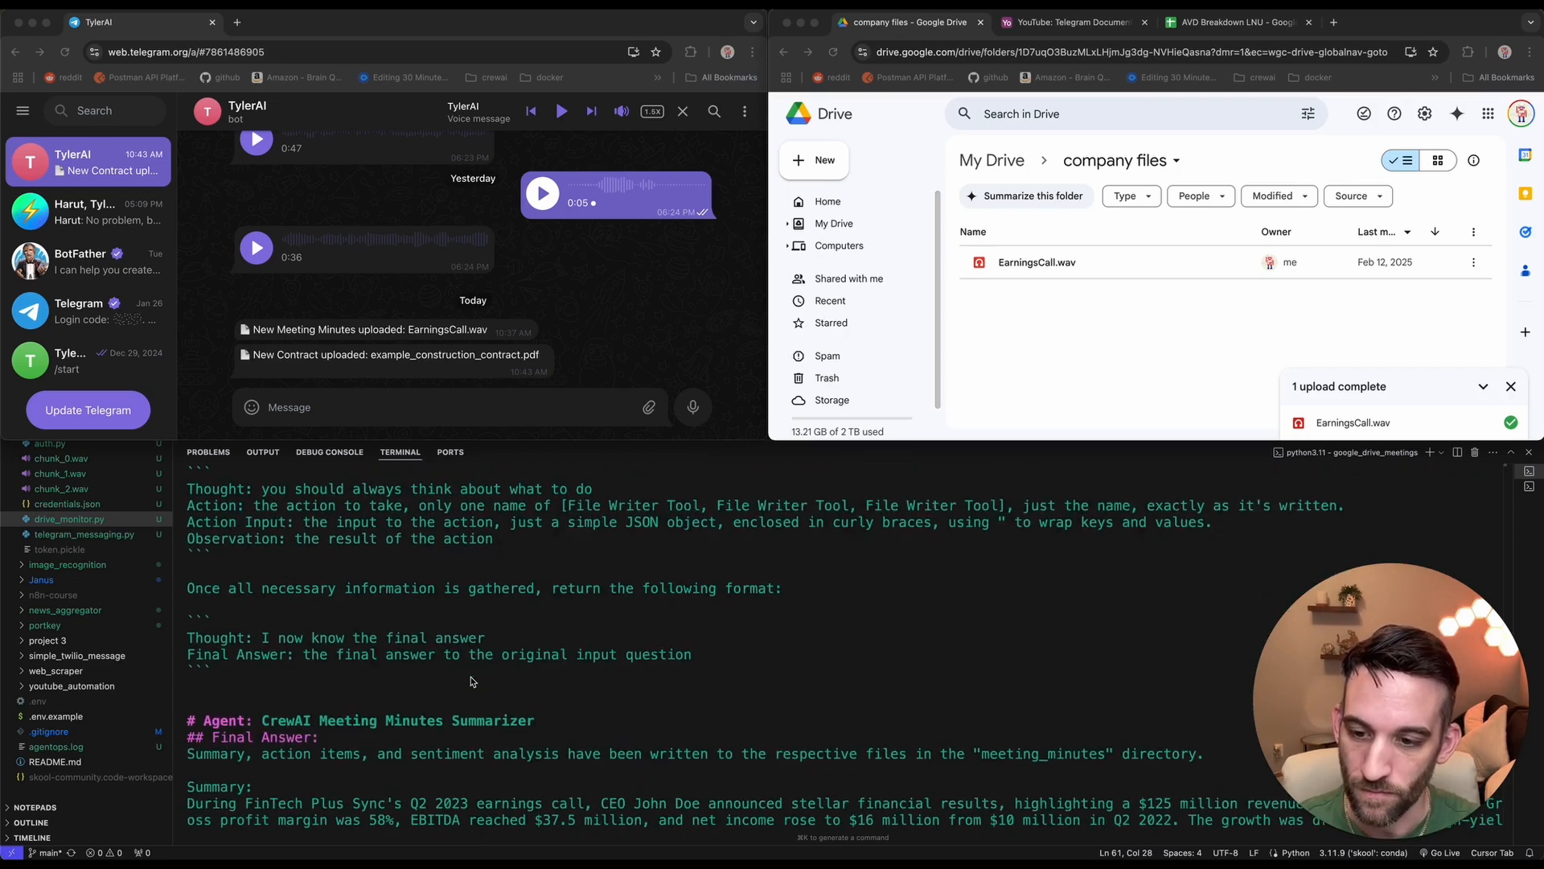
scroll(down, 3)
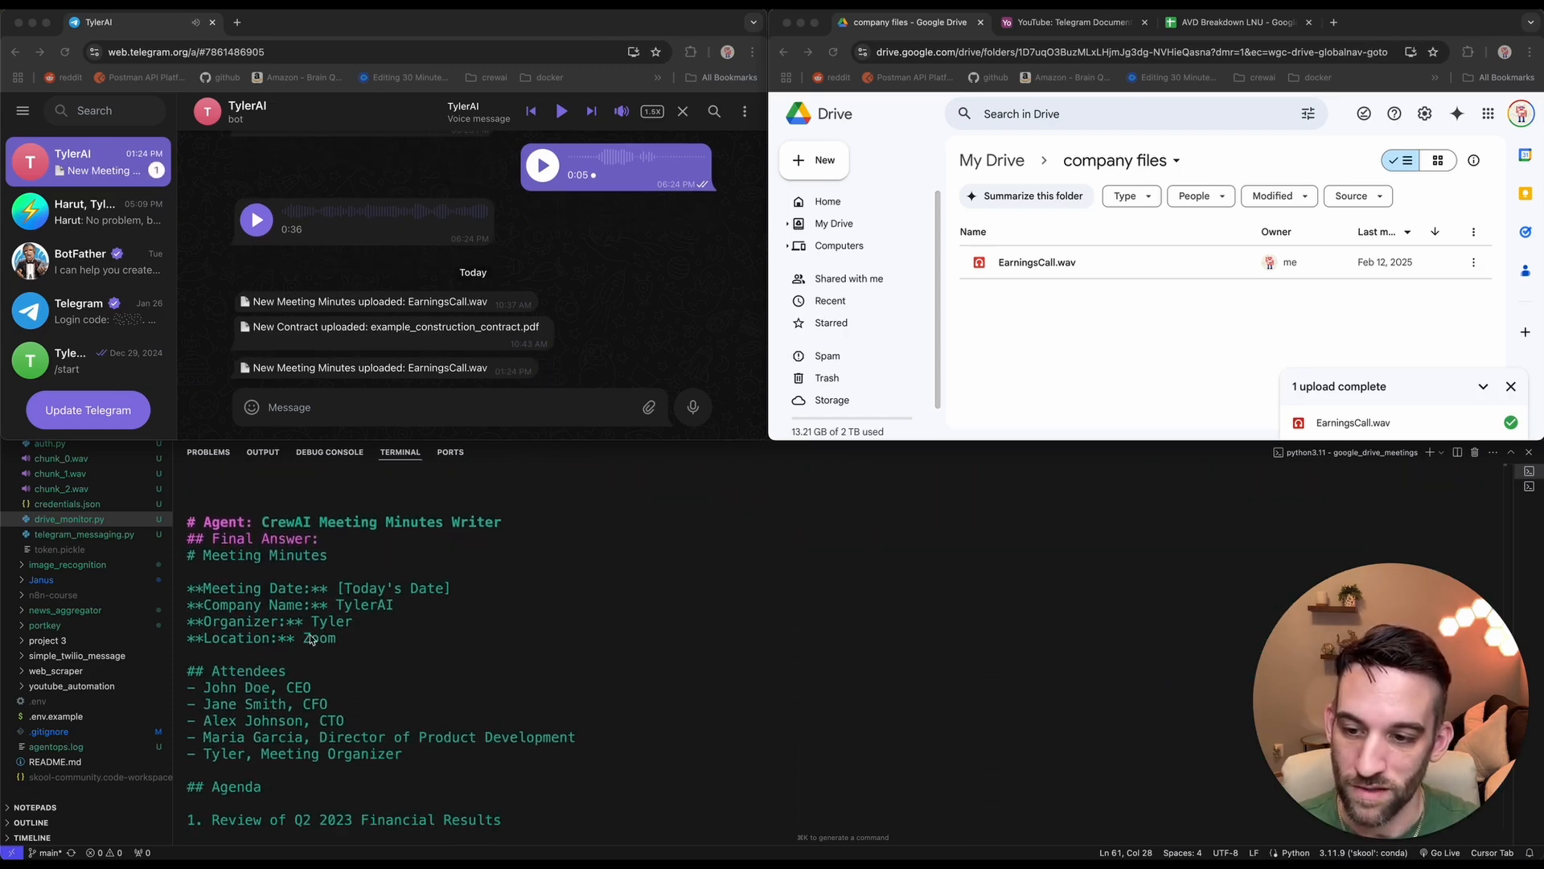
scroll(down, 3)
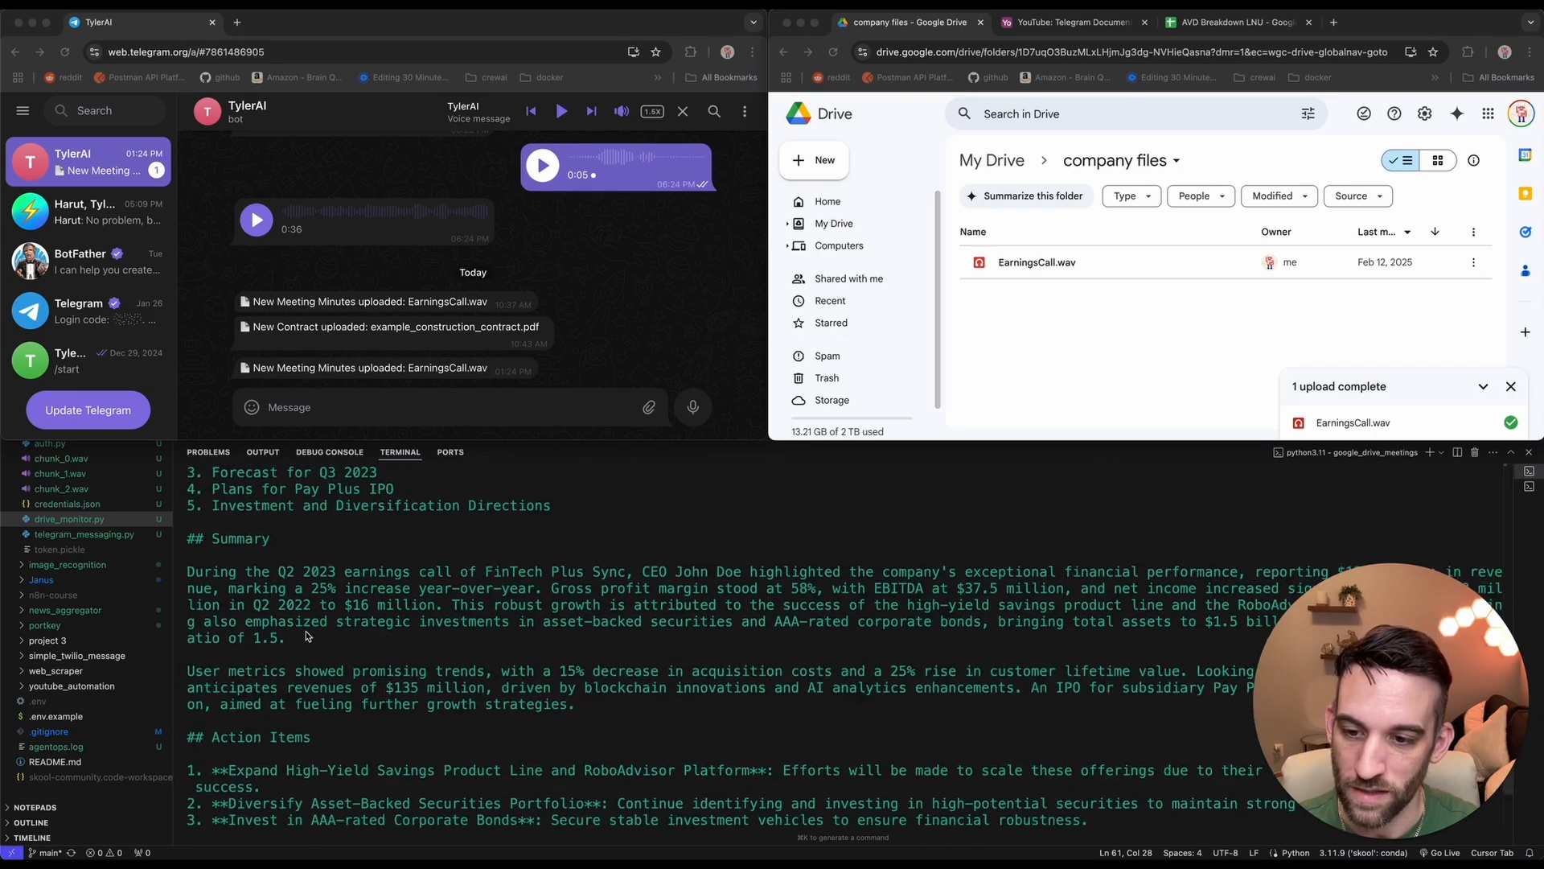
scroll(down, 3)
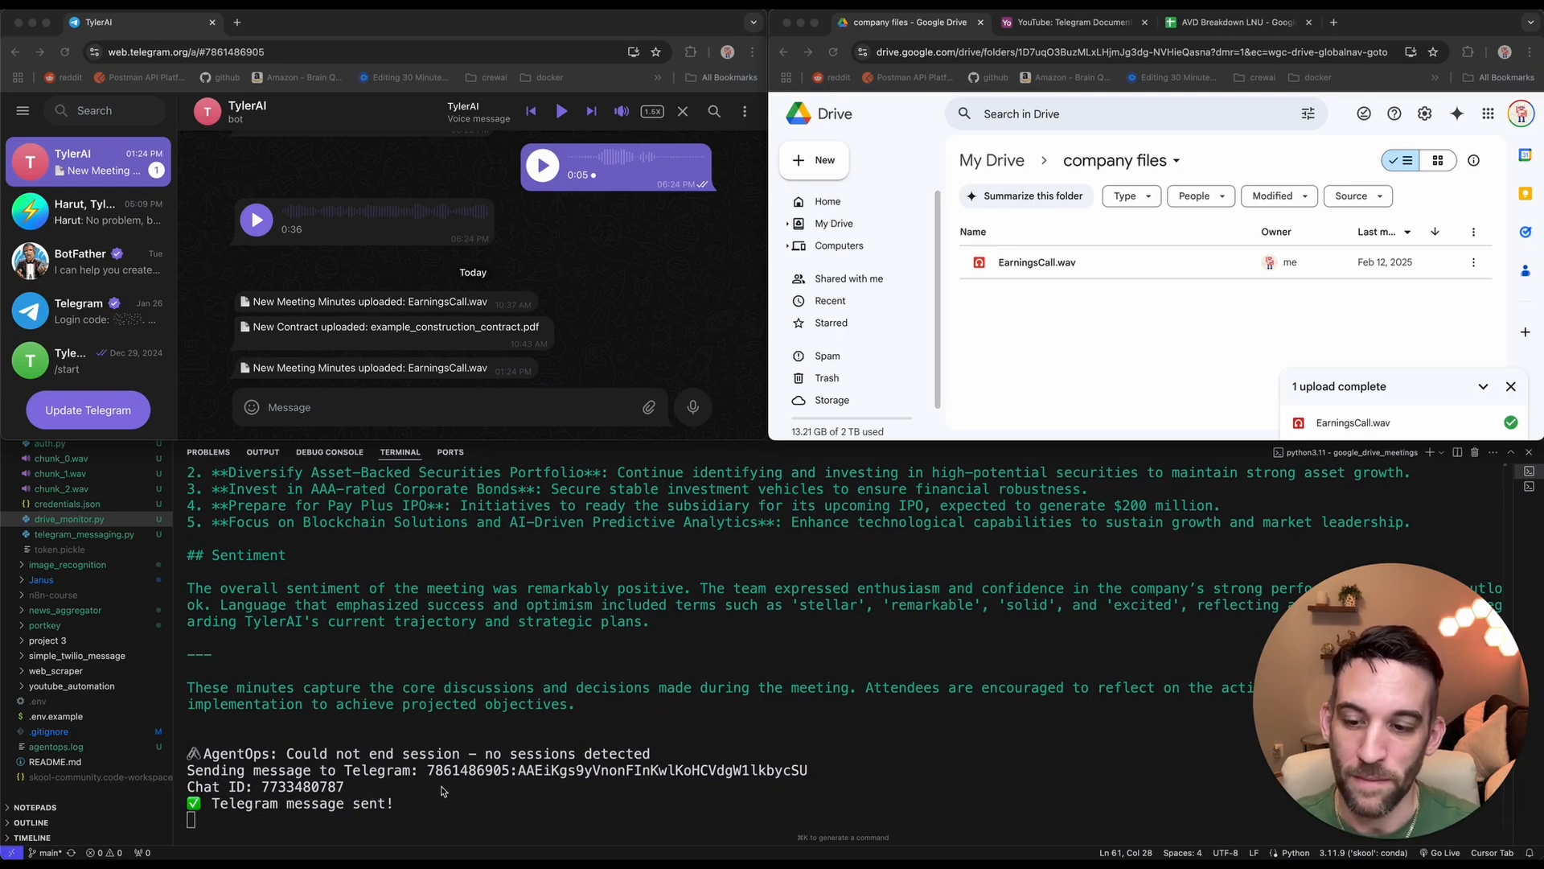
mouse_move(428, 445)
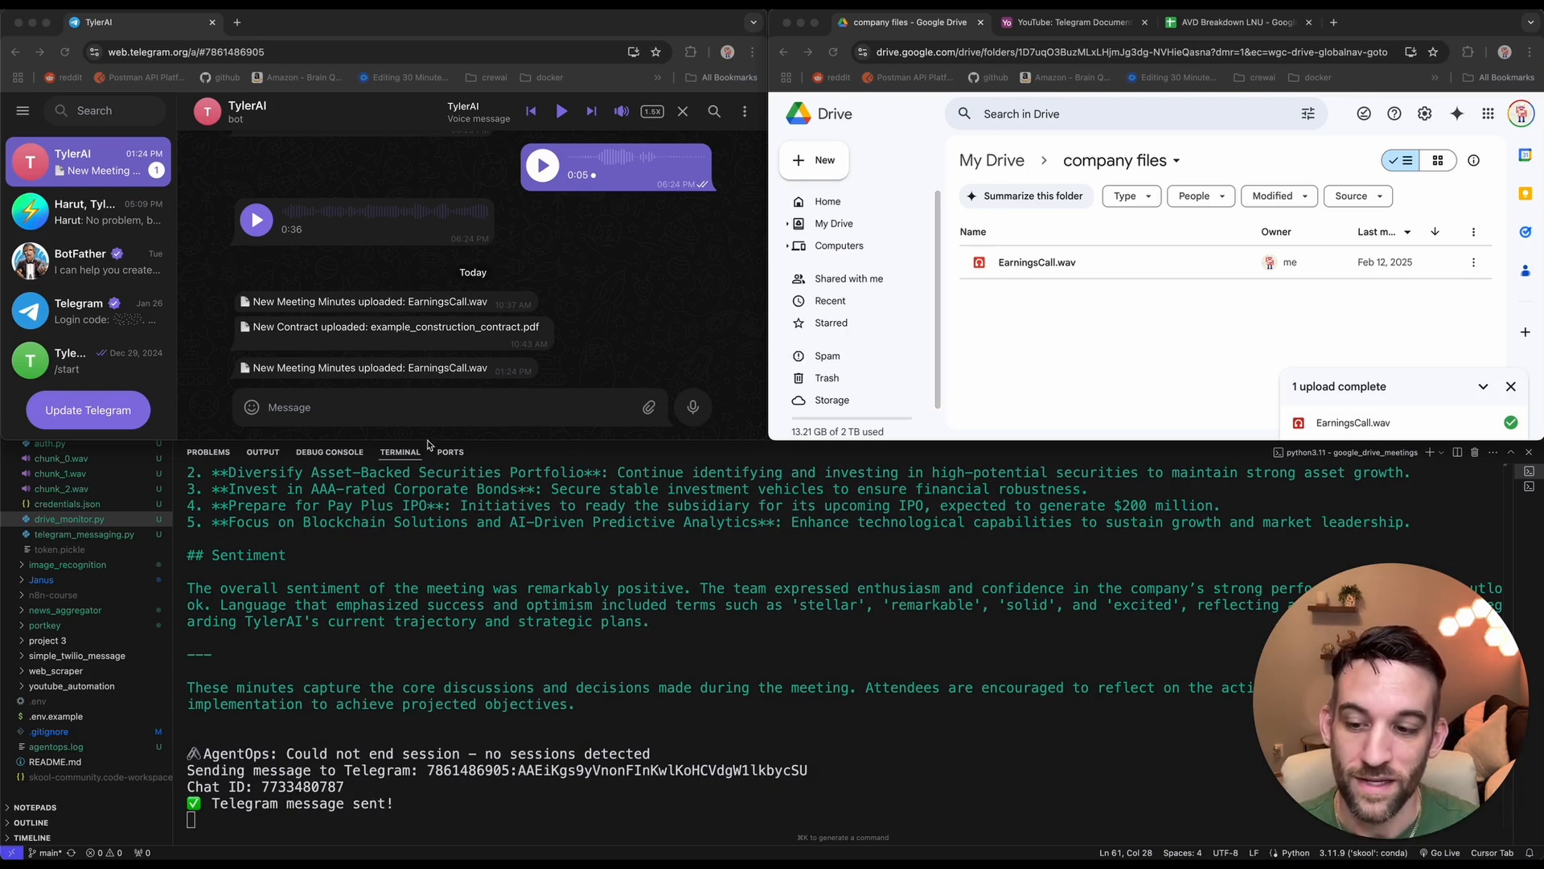
mouse_move(264, 376)
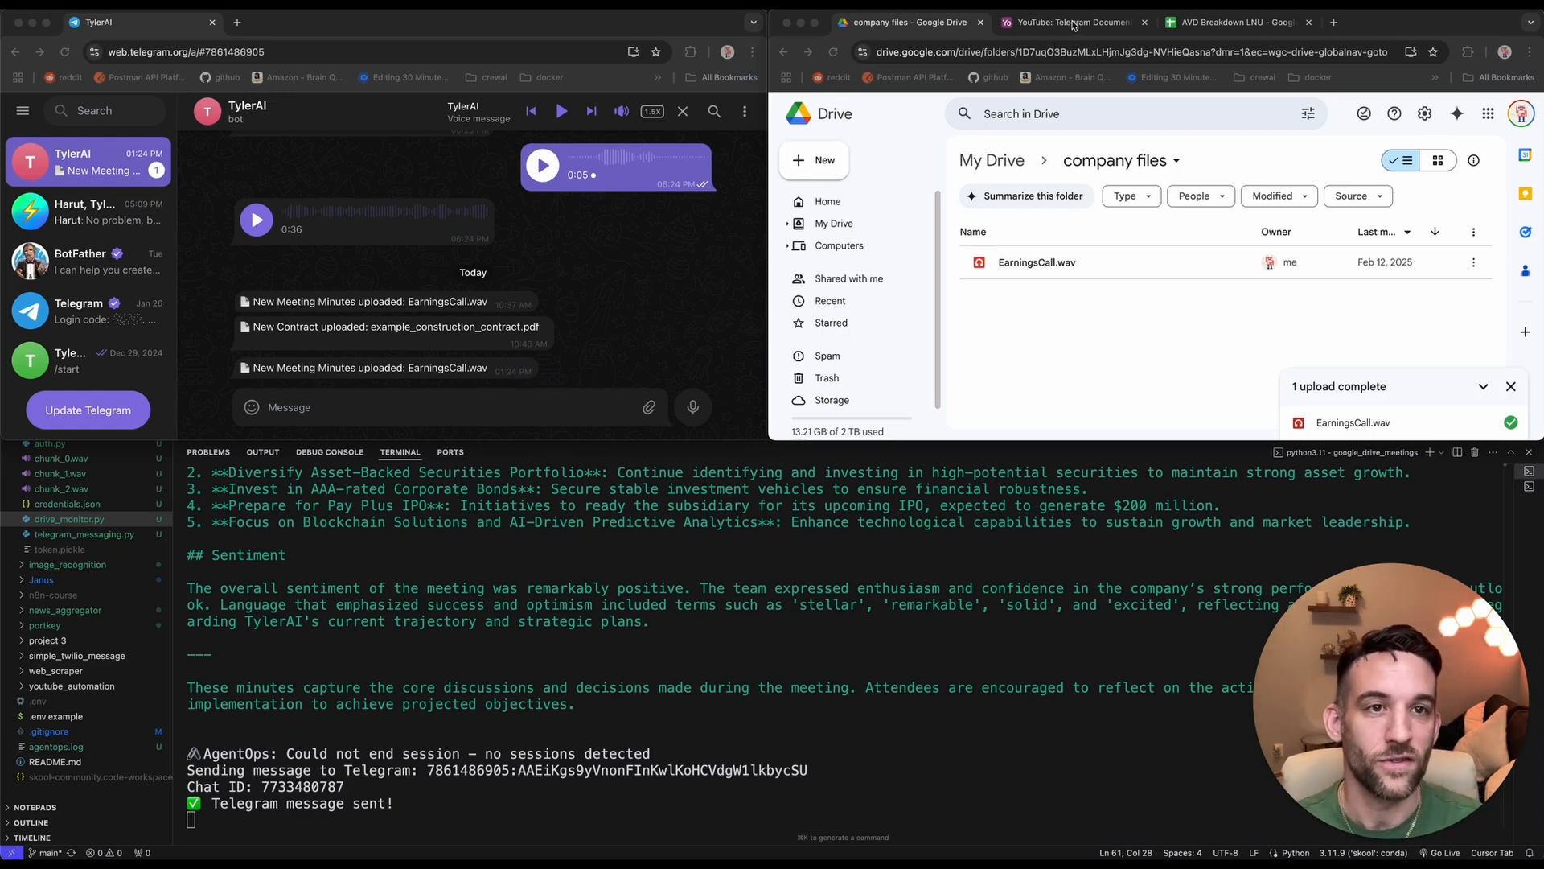
Check the Airtable file_name and summary columns, then return to the Drive company files folder.
click(1073, 21)
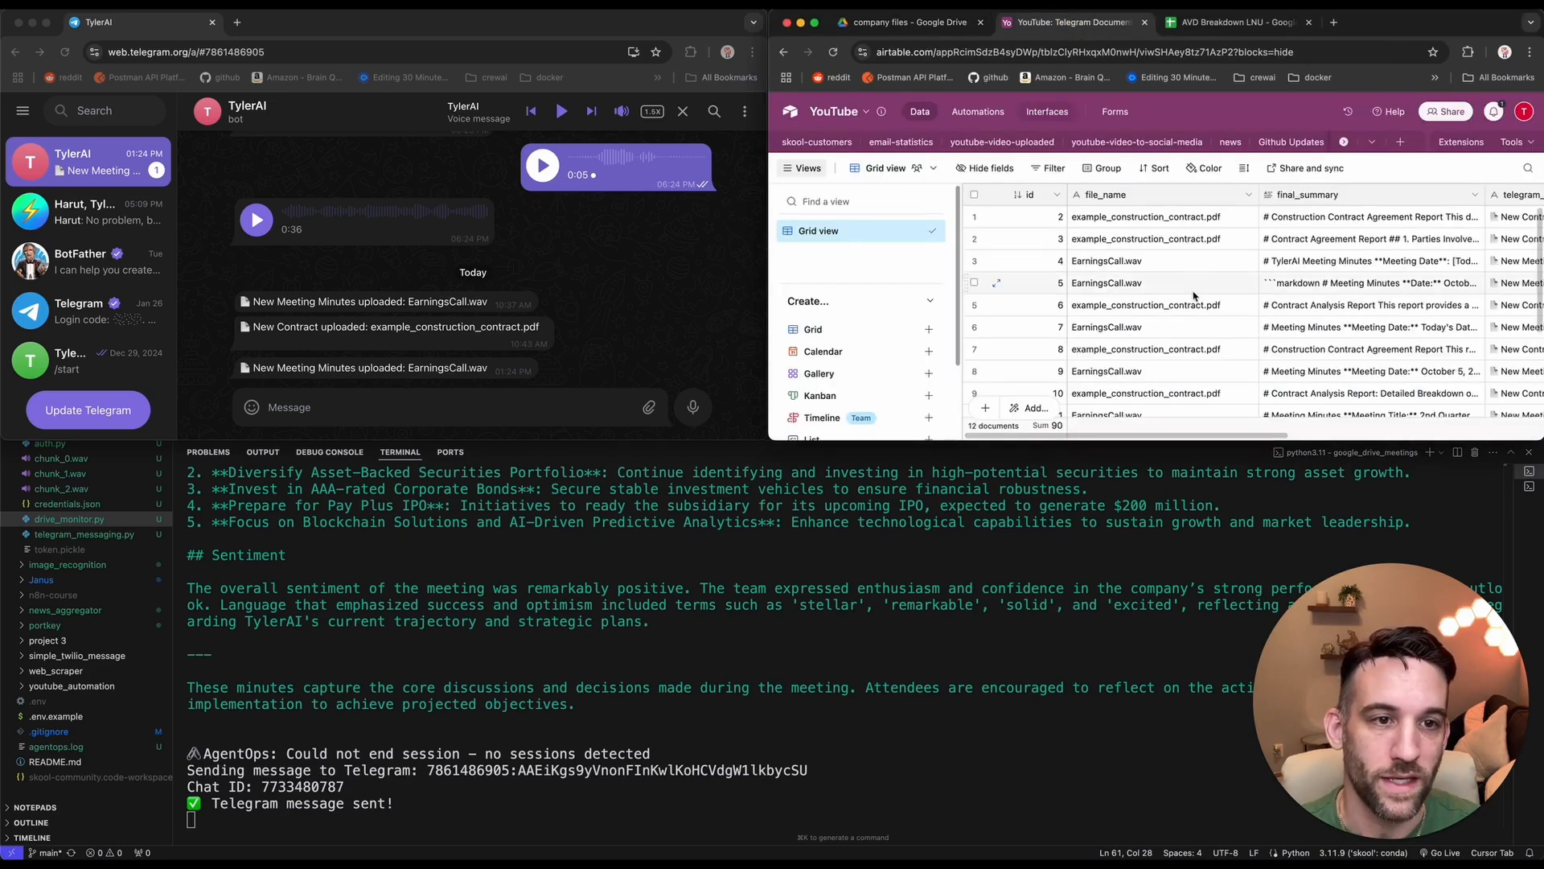
scroll(down, 3)
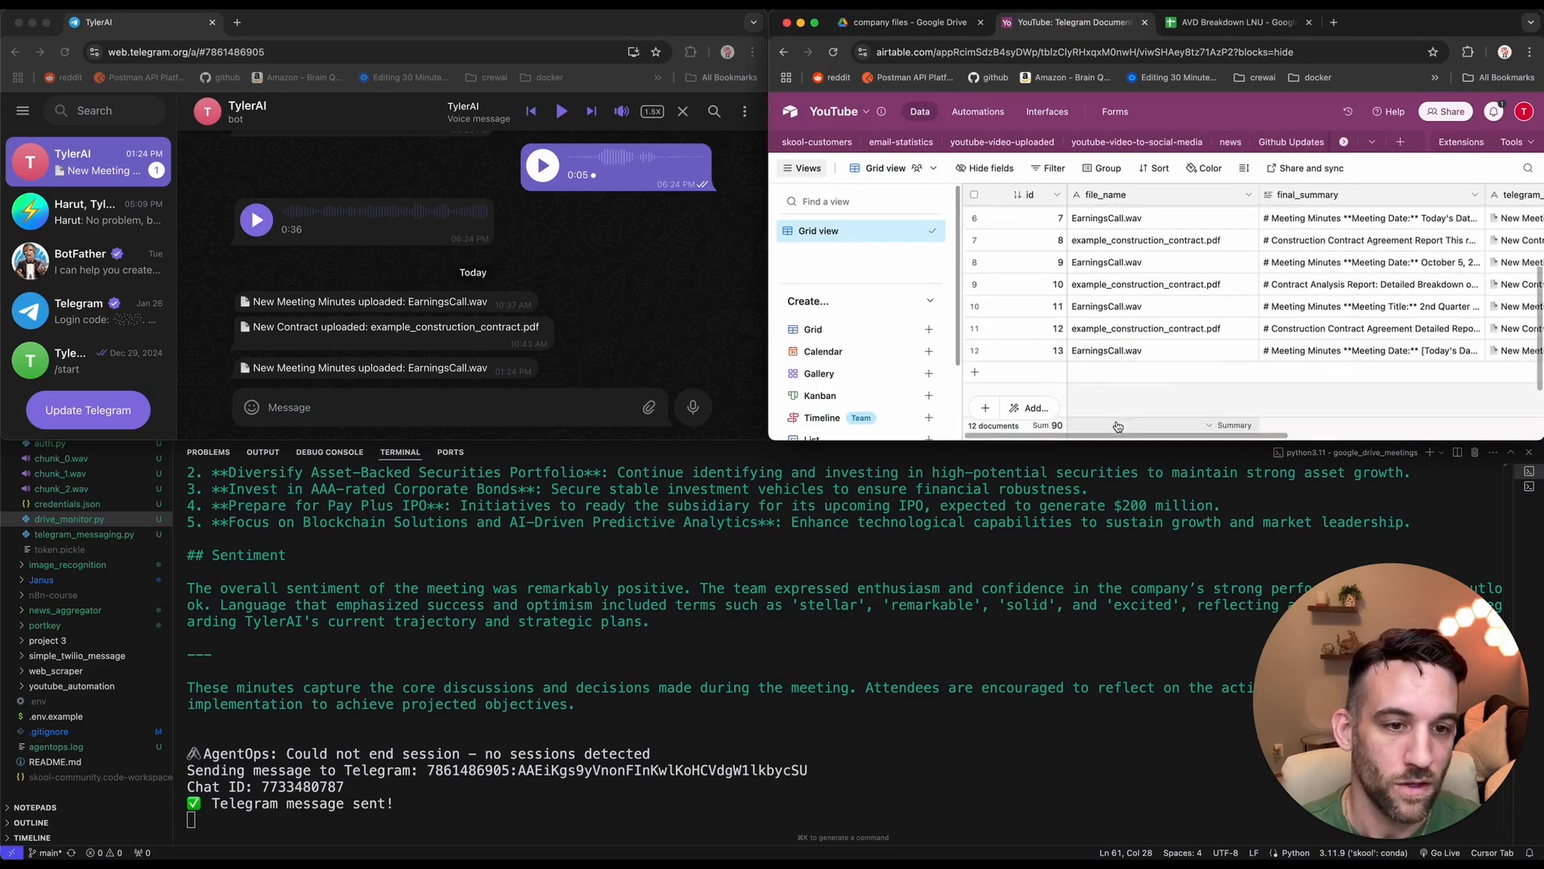
scroll(right, 3)
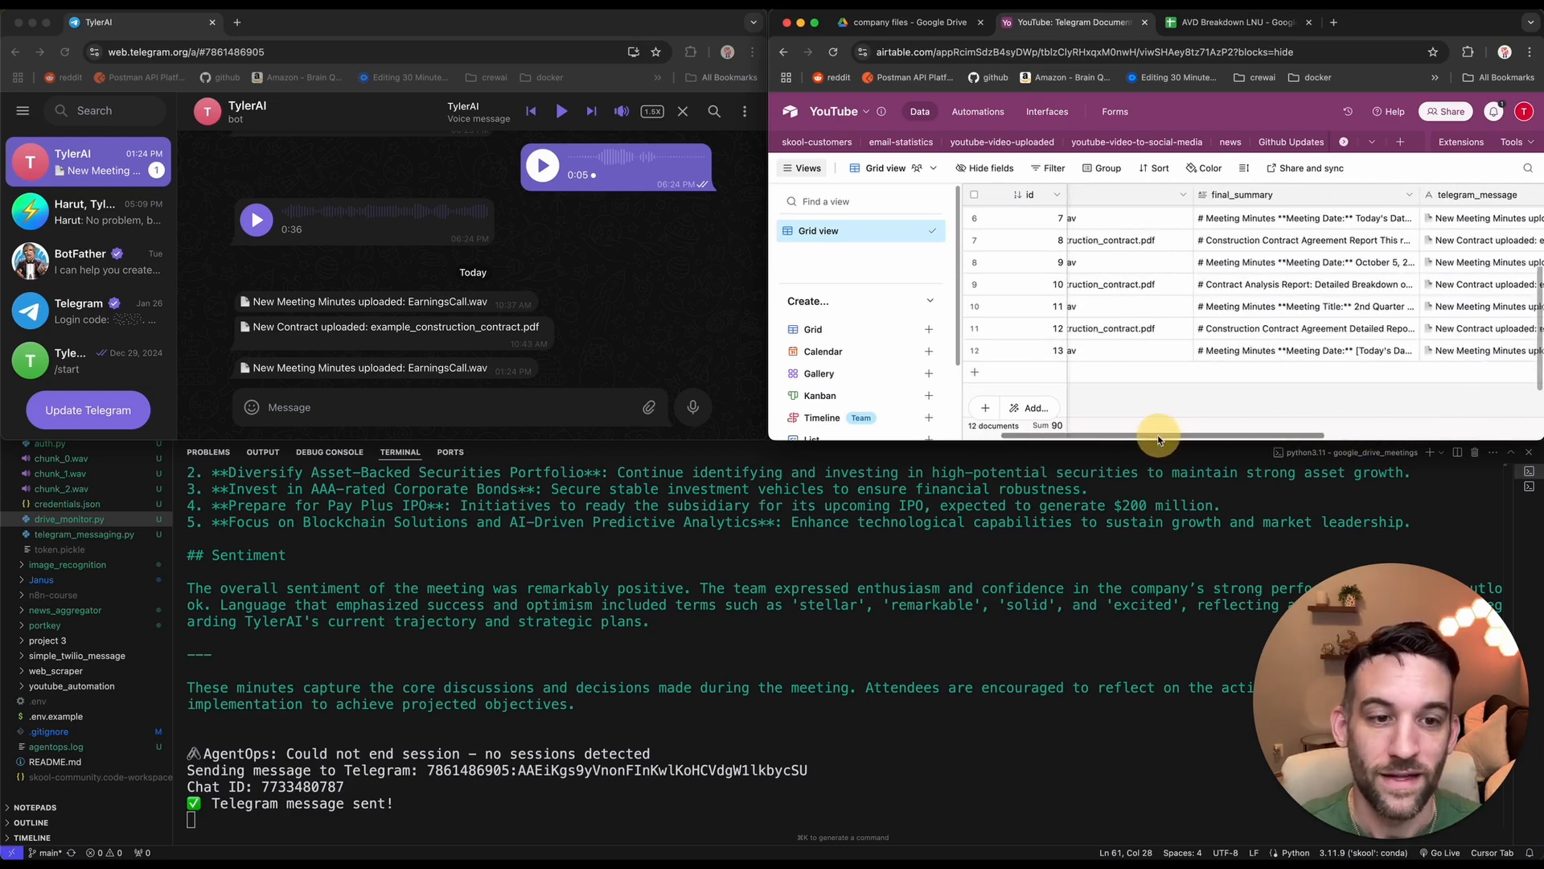
scroll(left, 3)
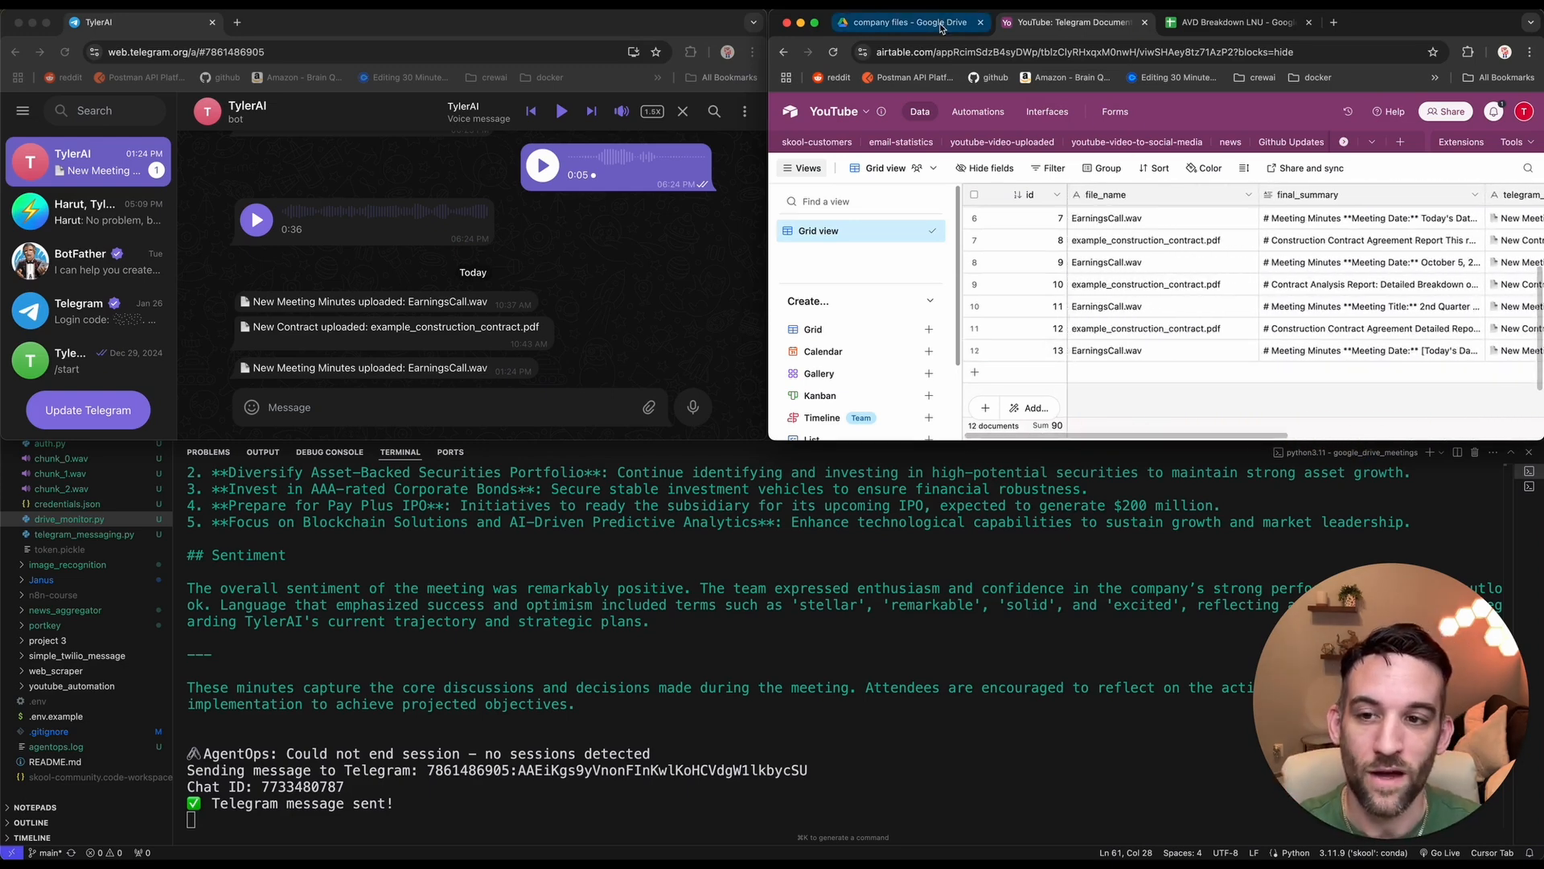
click(905, 21)
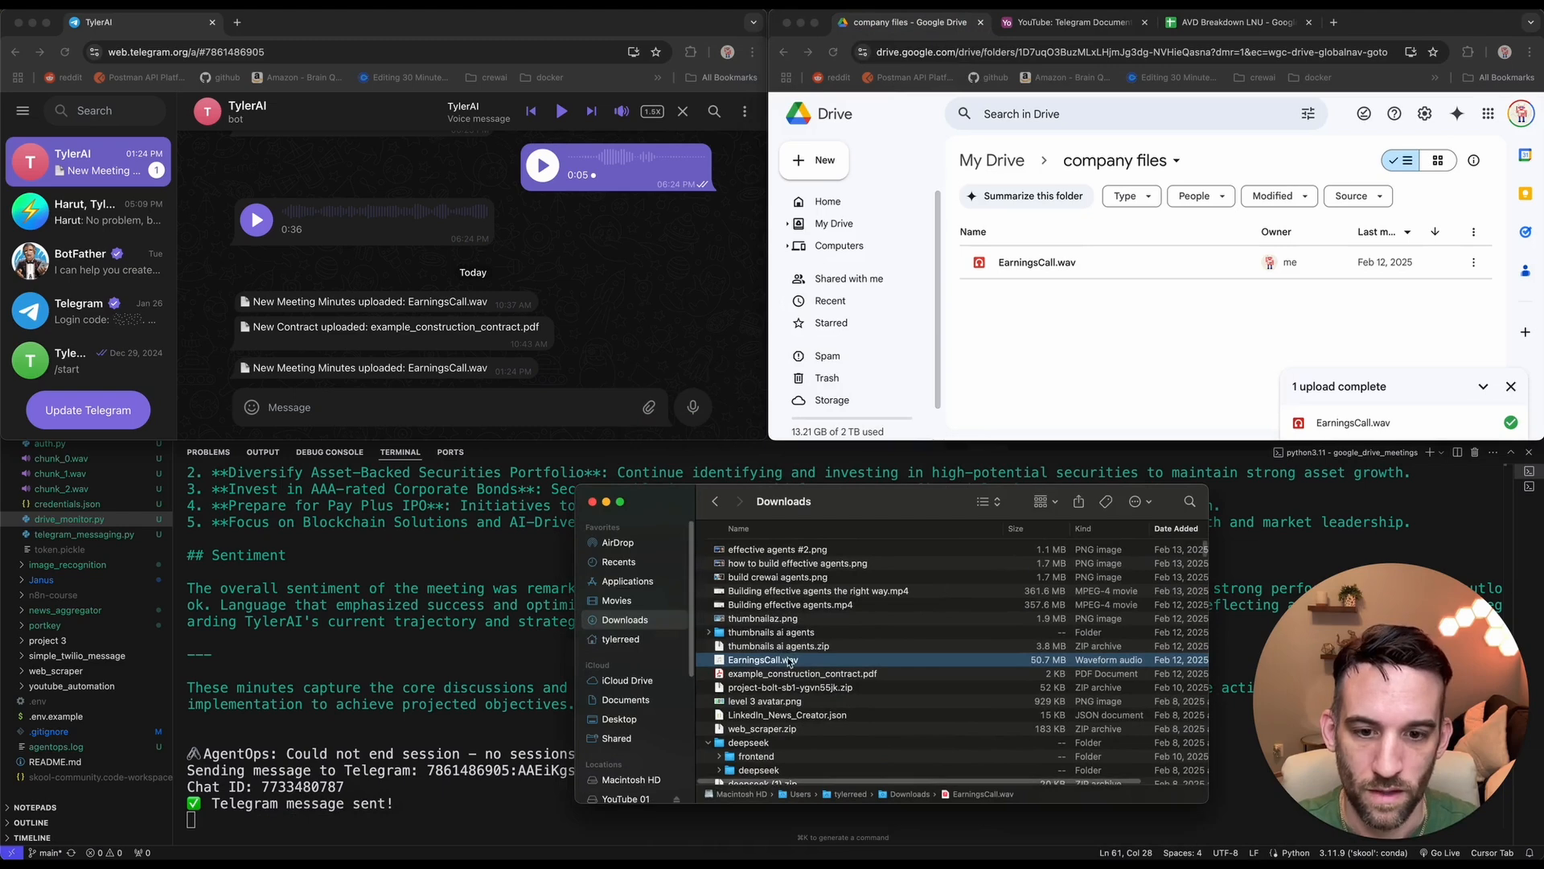
Upload example_construction_contract.pdf from Downloads and follow the terminal through the contract report to 'Telegram message sent!'.
click(801, 673)
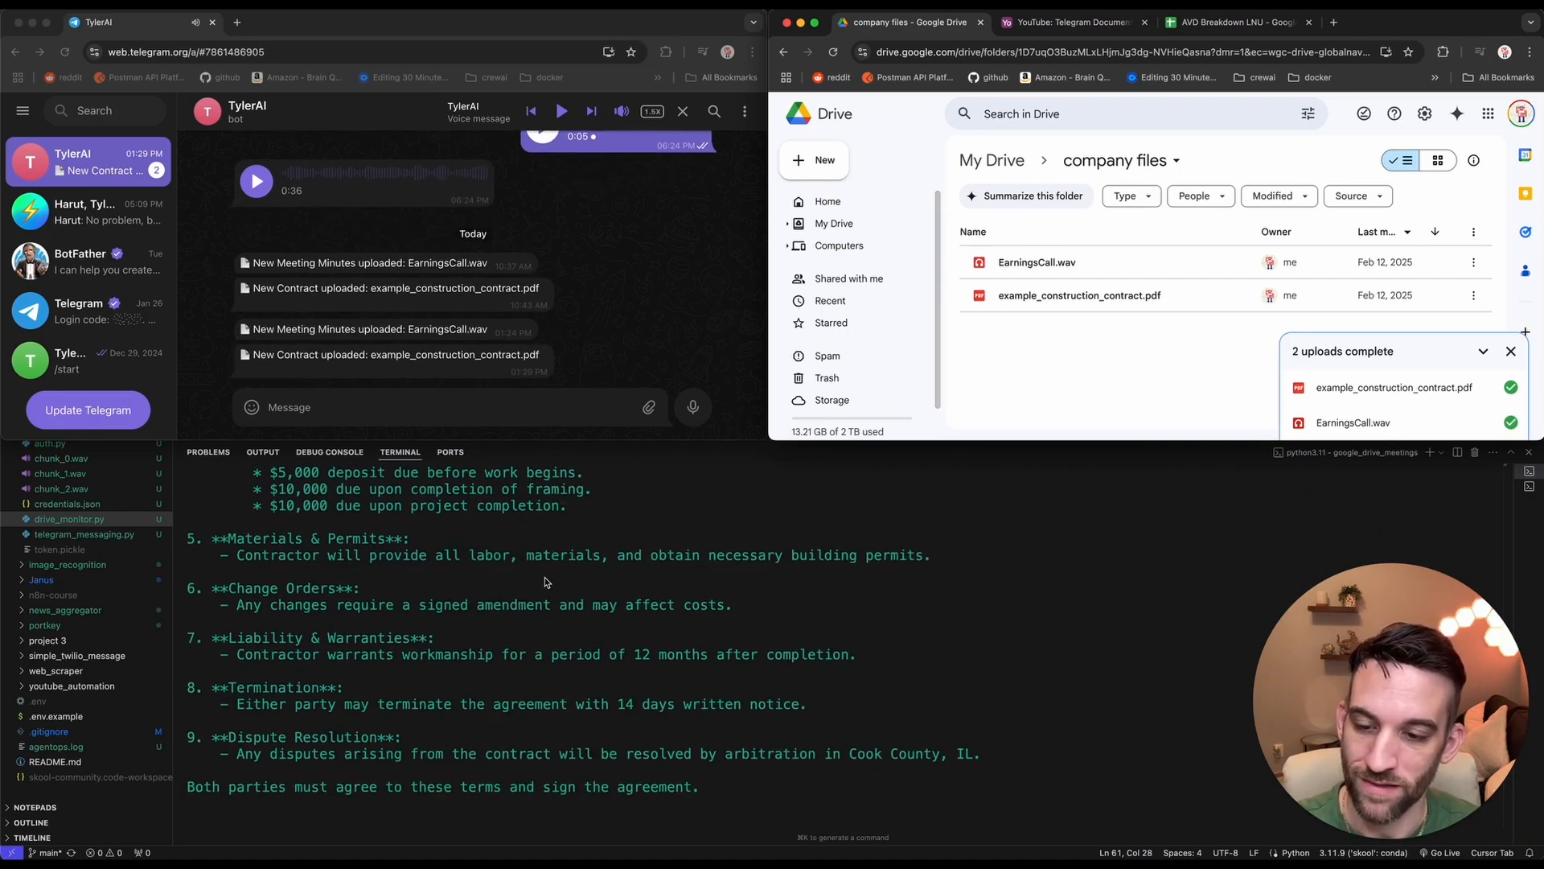
scroll(down, 3)
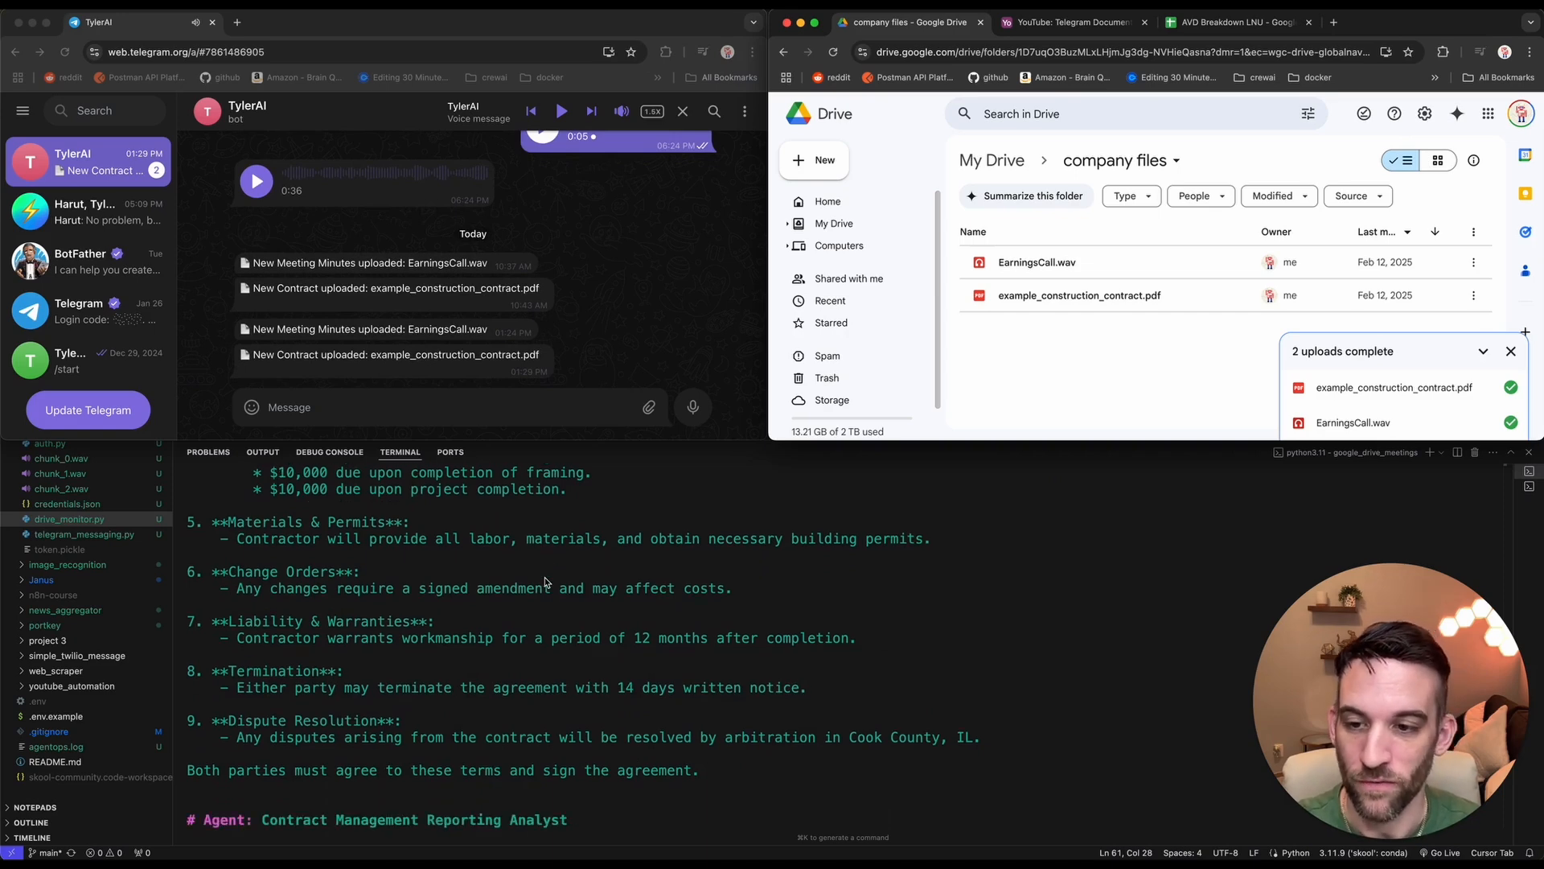
scroll(down, 3)
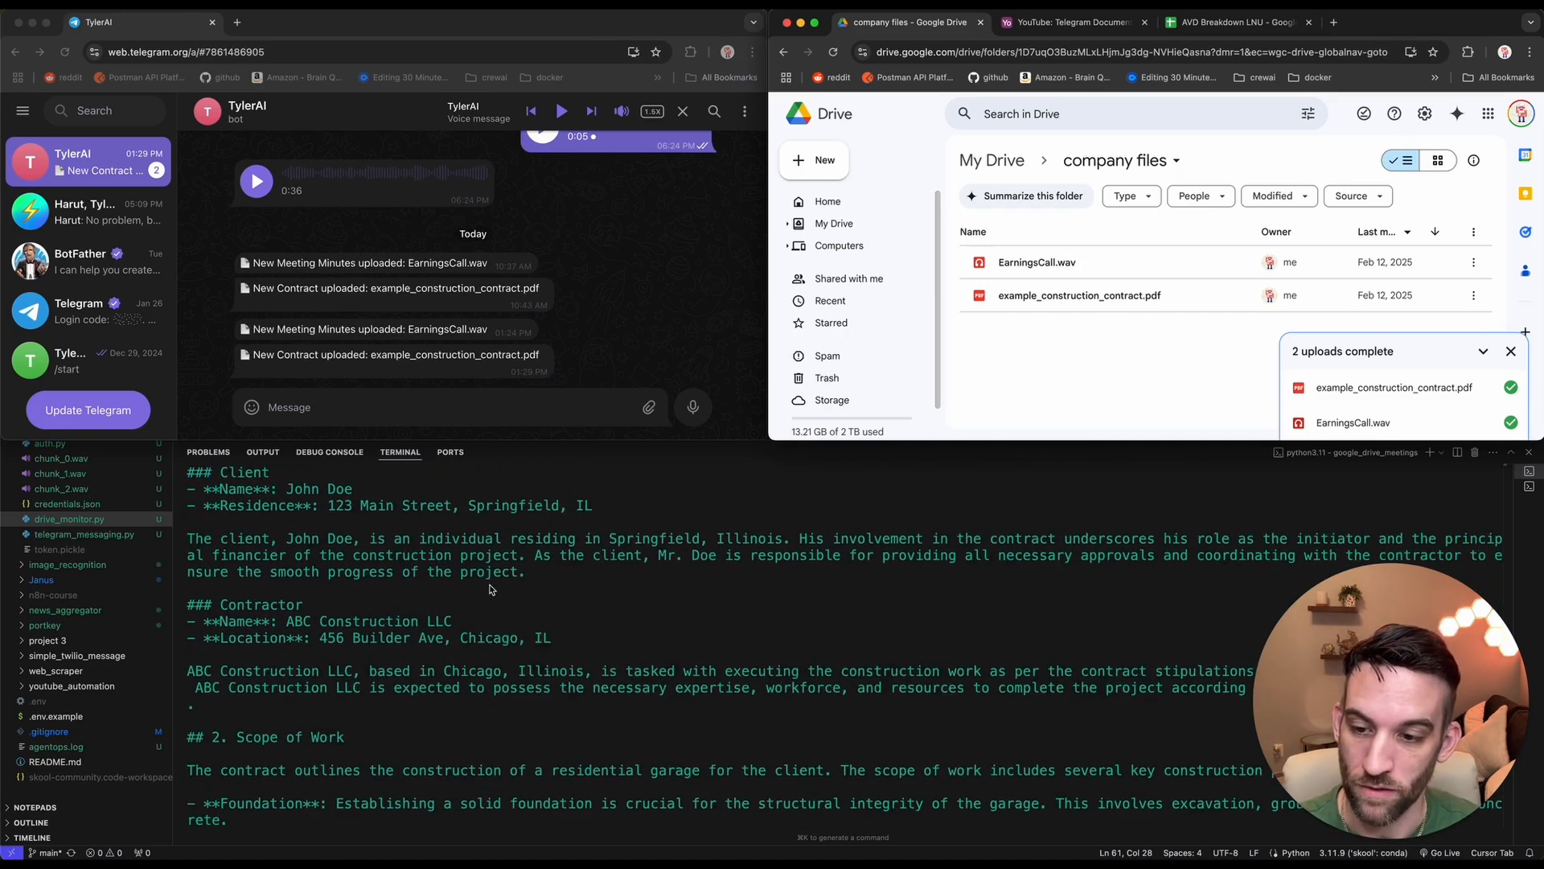
scroll(down, 3)
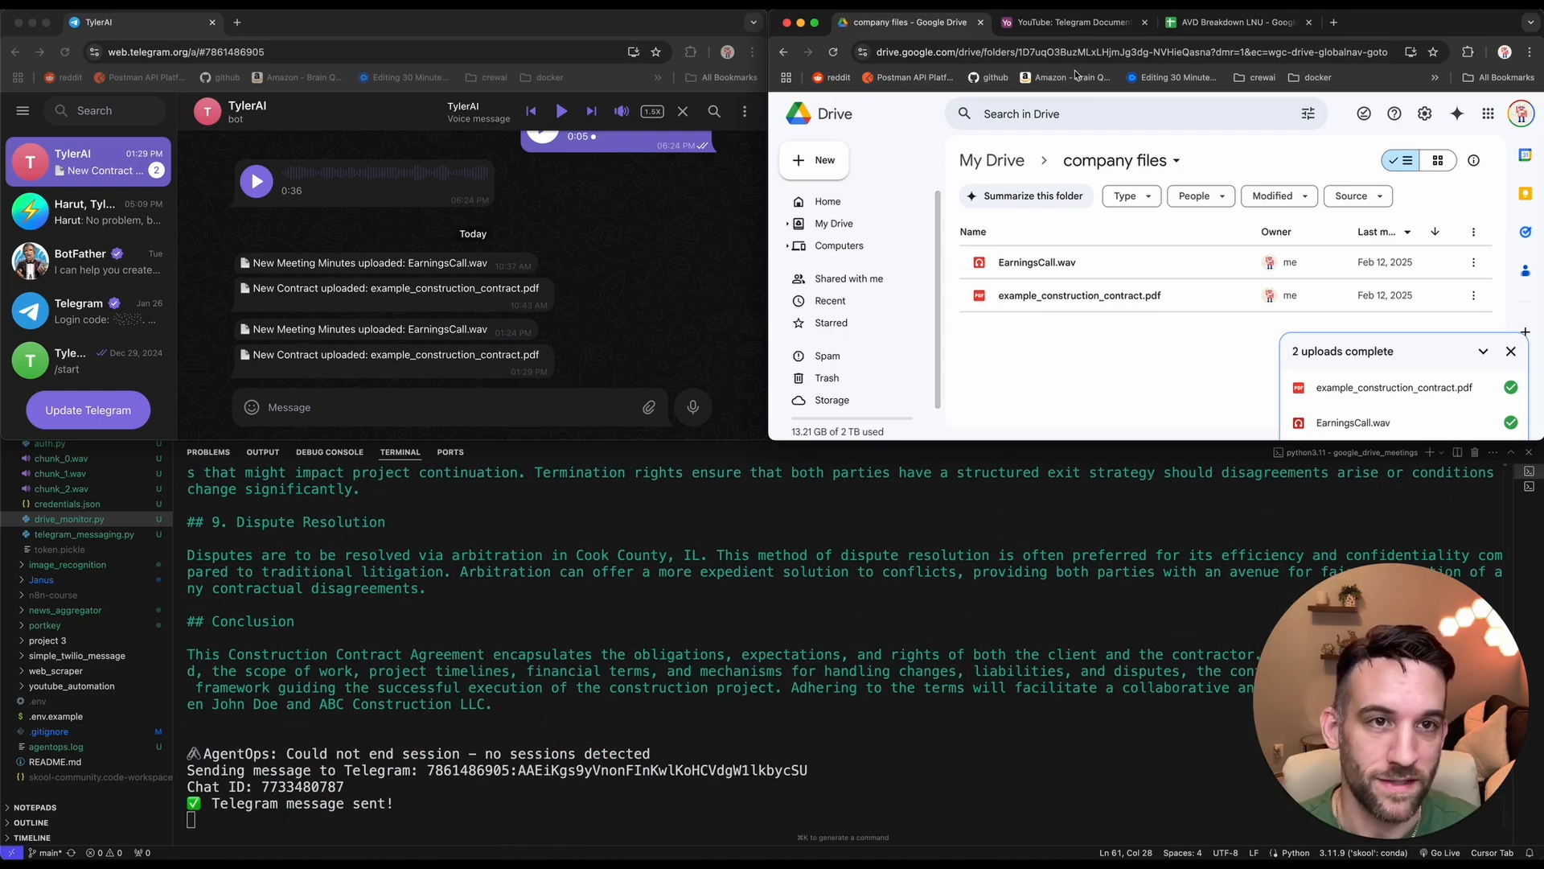
Review Airtable row 14 for example_construction_contract.pdf and expand its Construction Contract Agreement final_summary.
click(1049, 21)
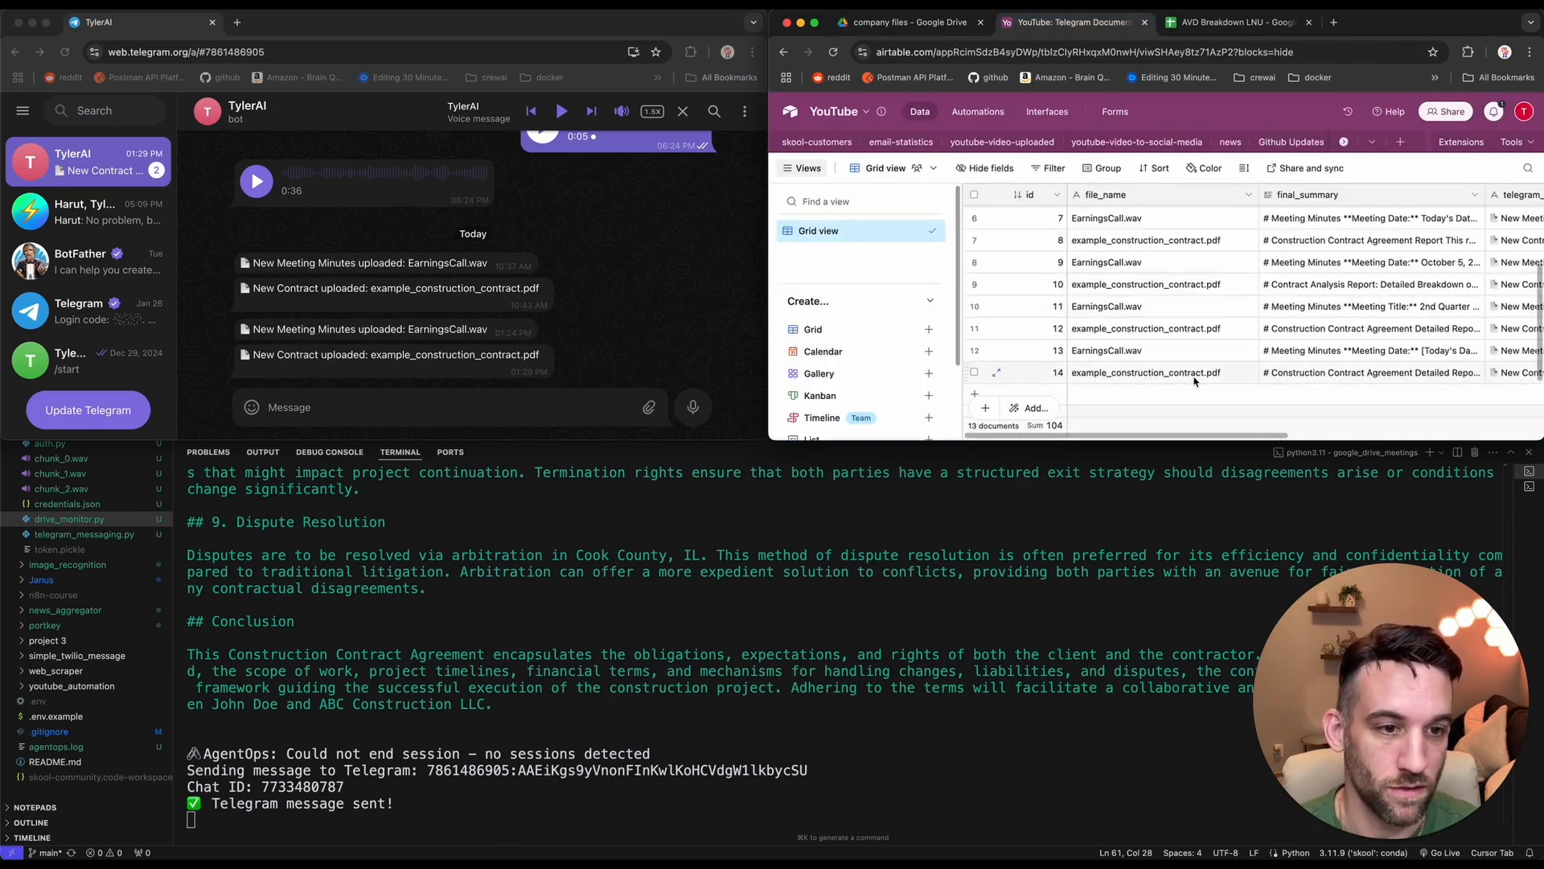
scroll(right, 3)
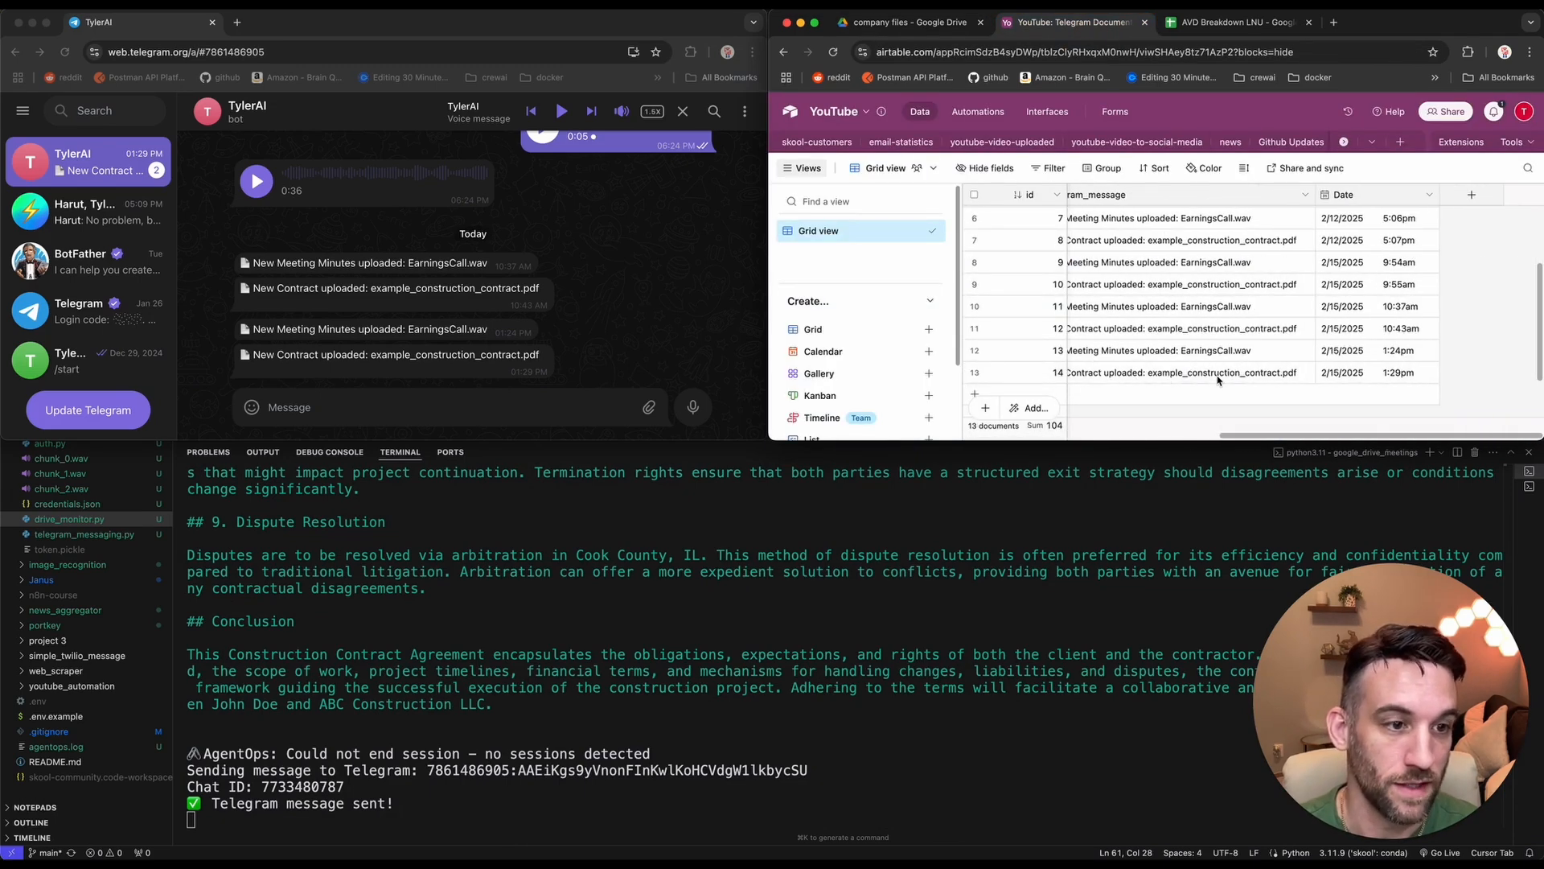
mouse_move(441, 690)
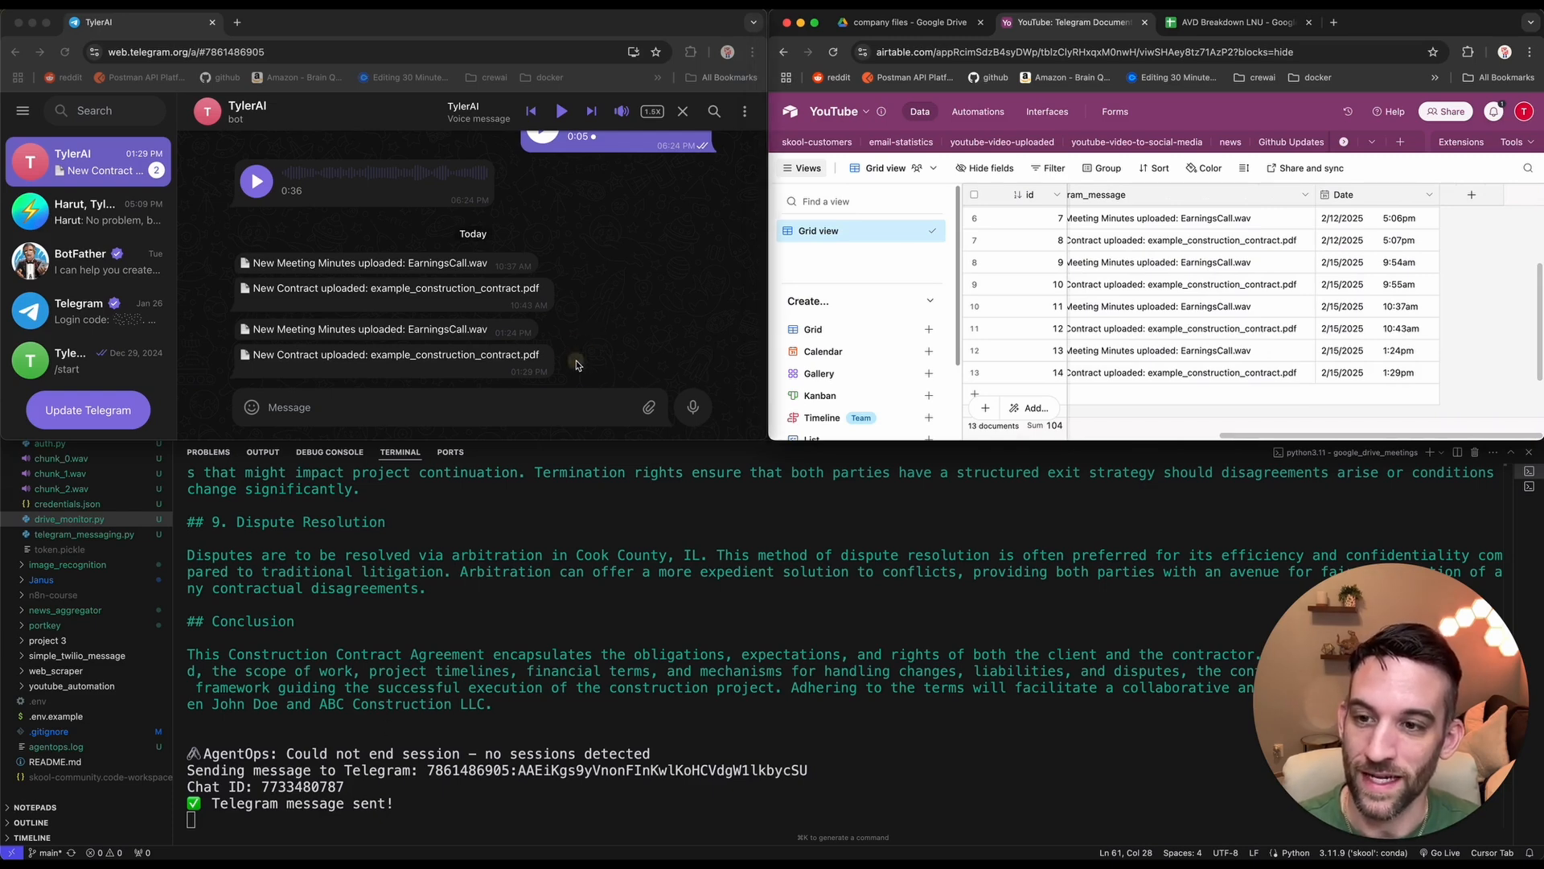
mouse_move(616, 367)
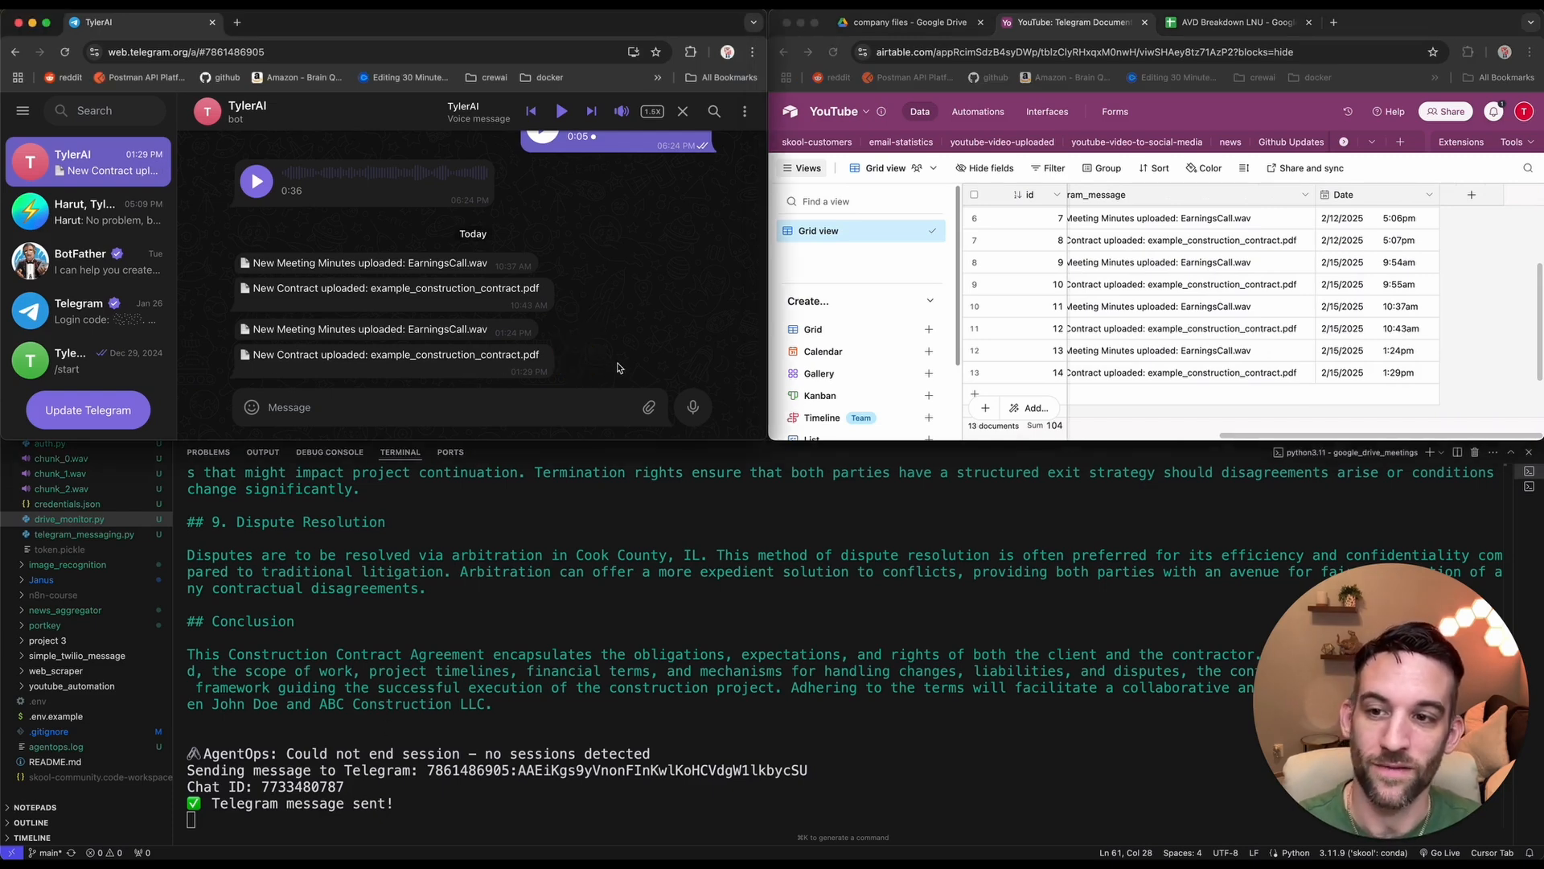
mouse_move(607, 365)
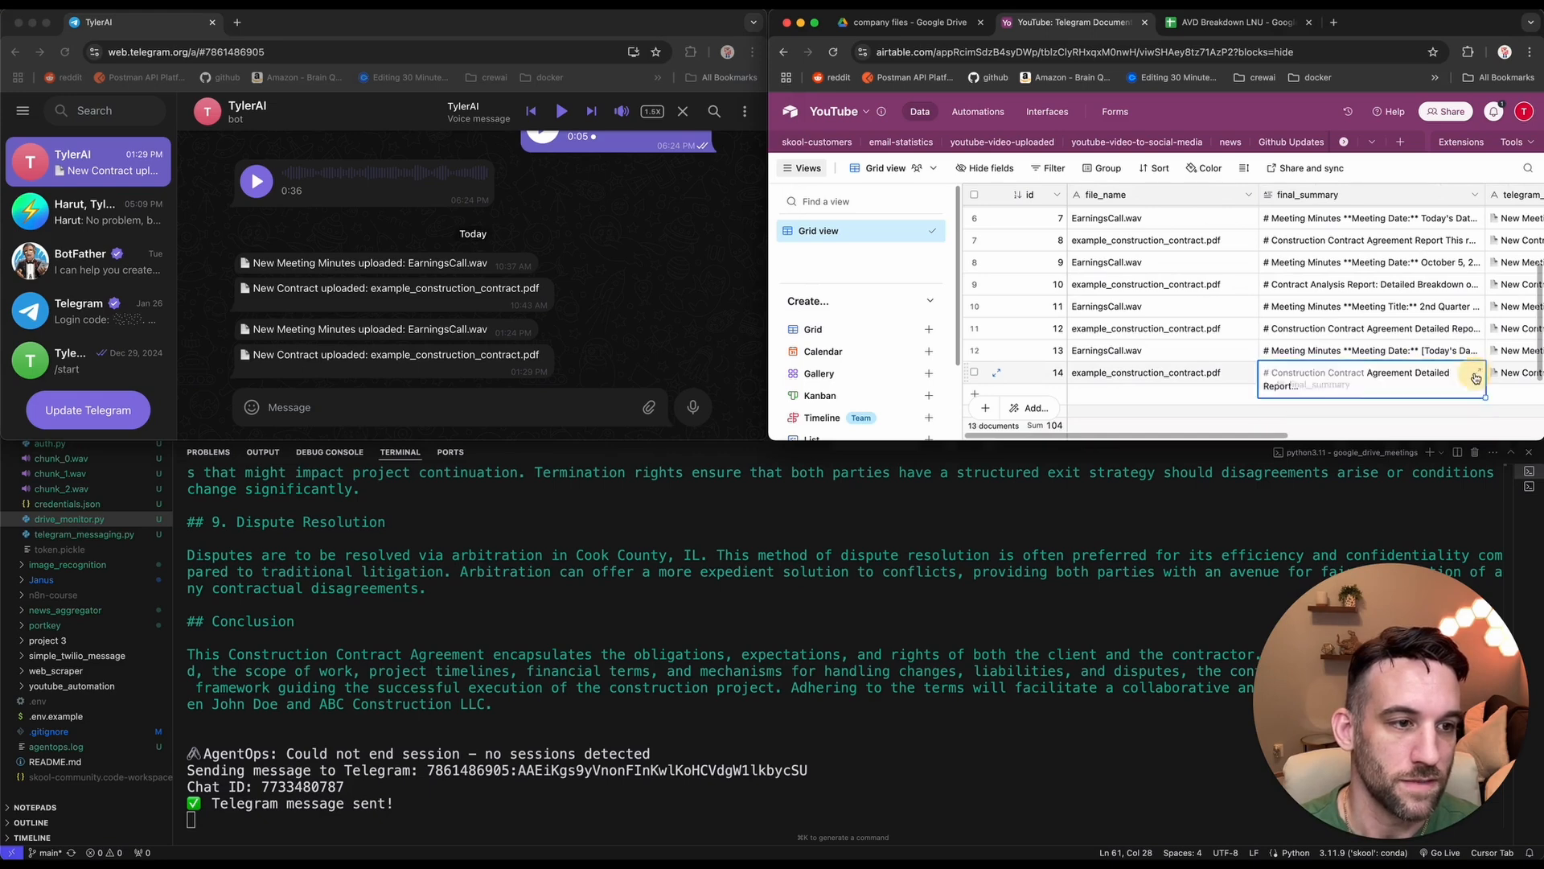
click(1475, 377)
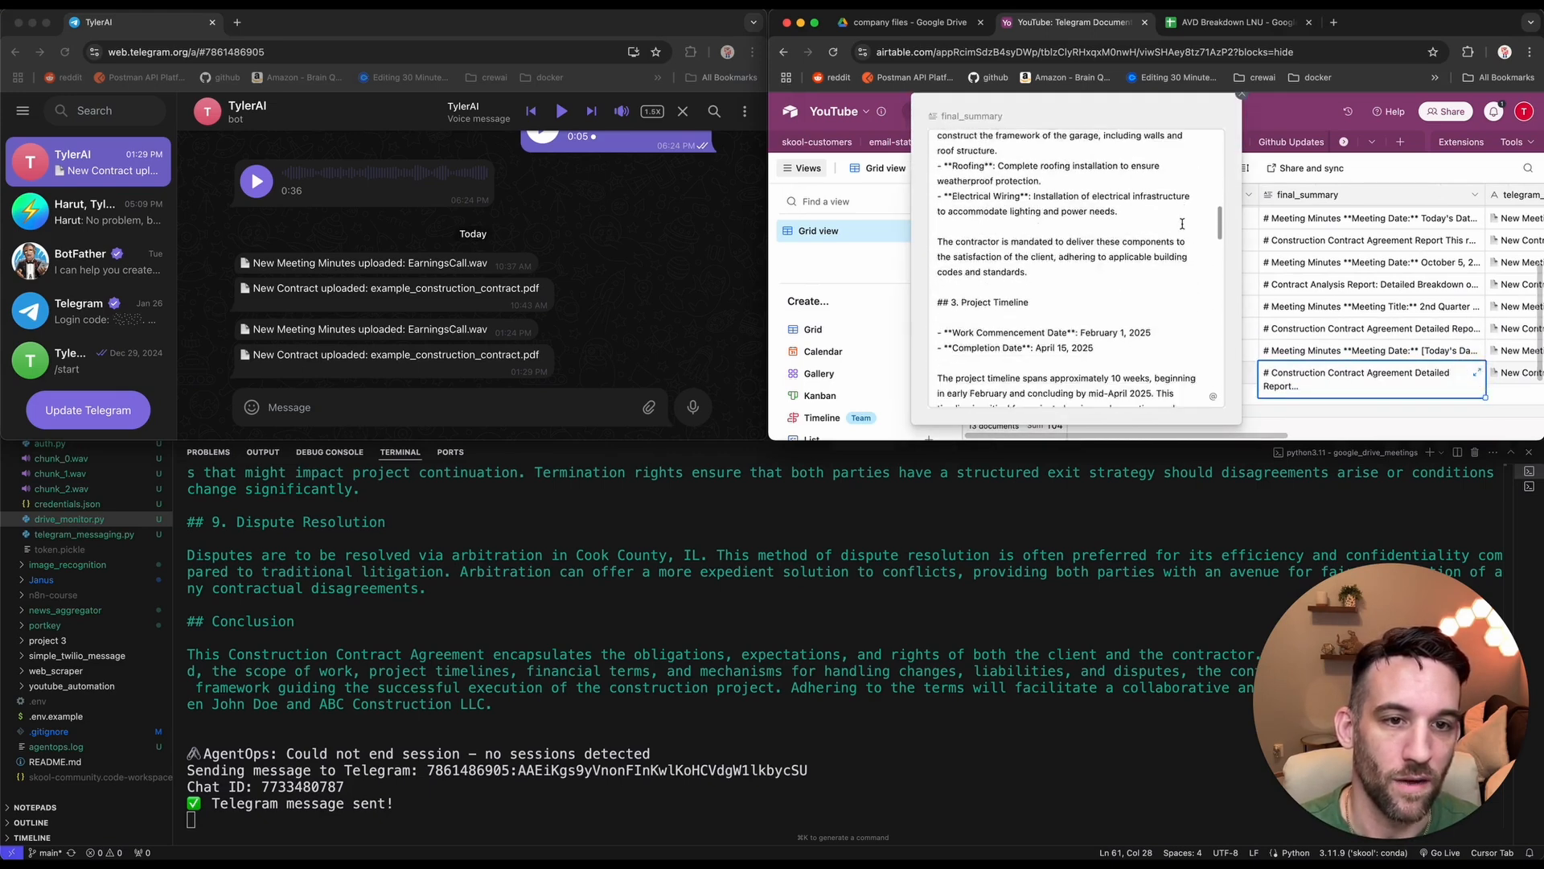
scroll(down, 3)
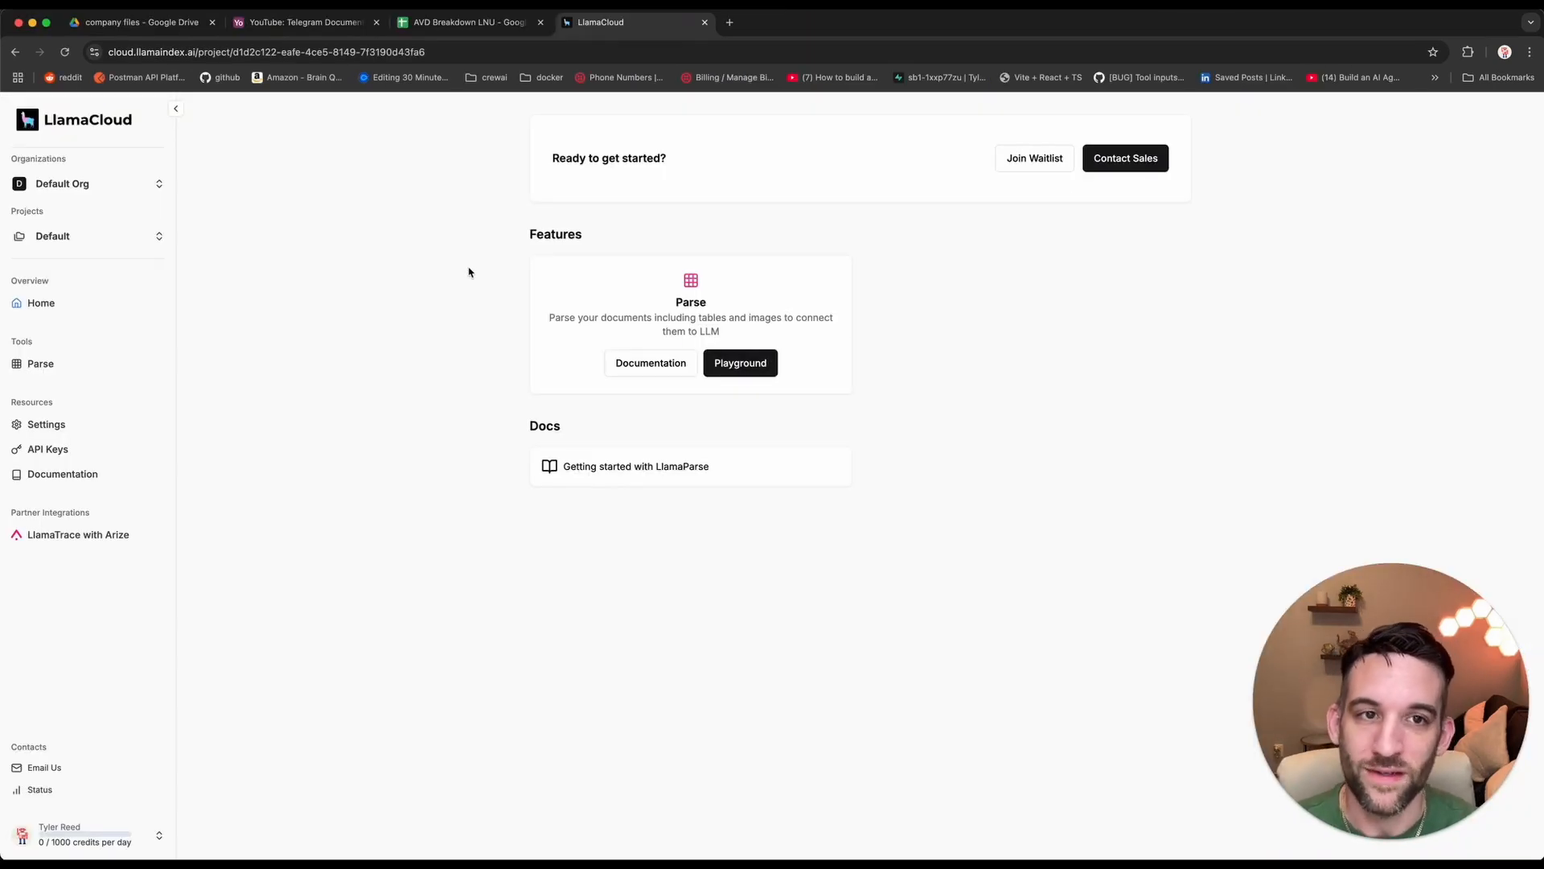
mouse_move(46, 449)
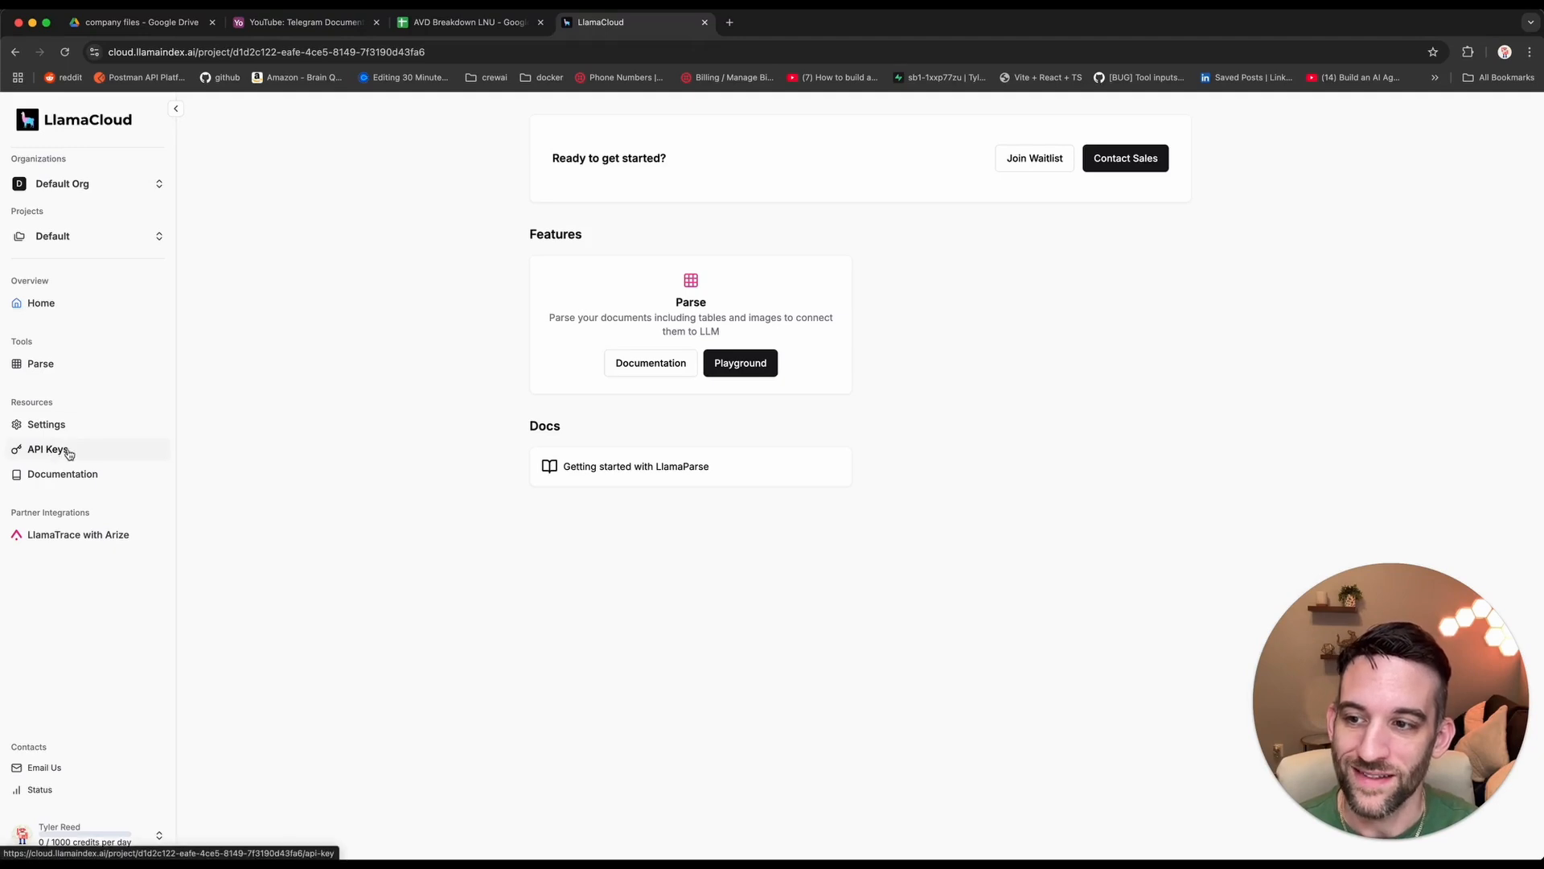
mouse_move(108, 455)
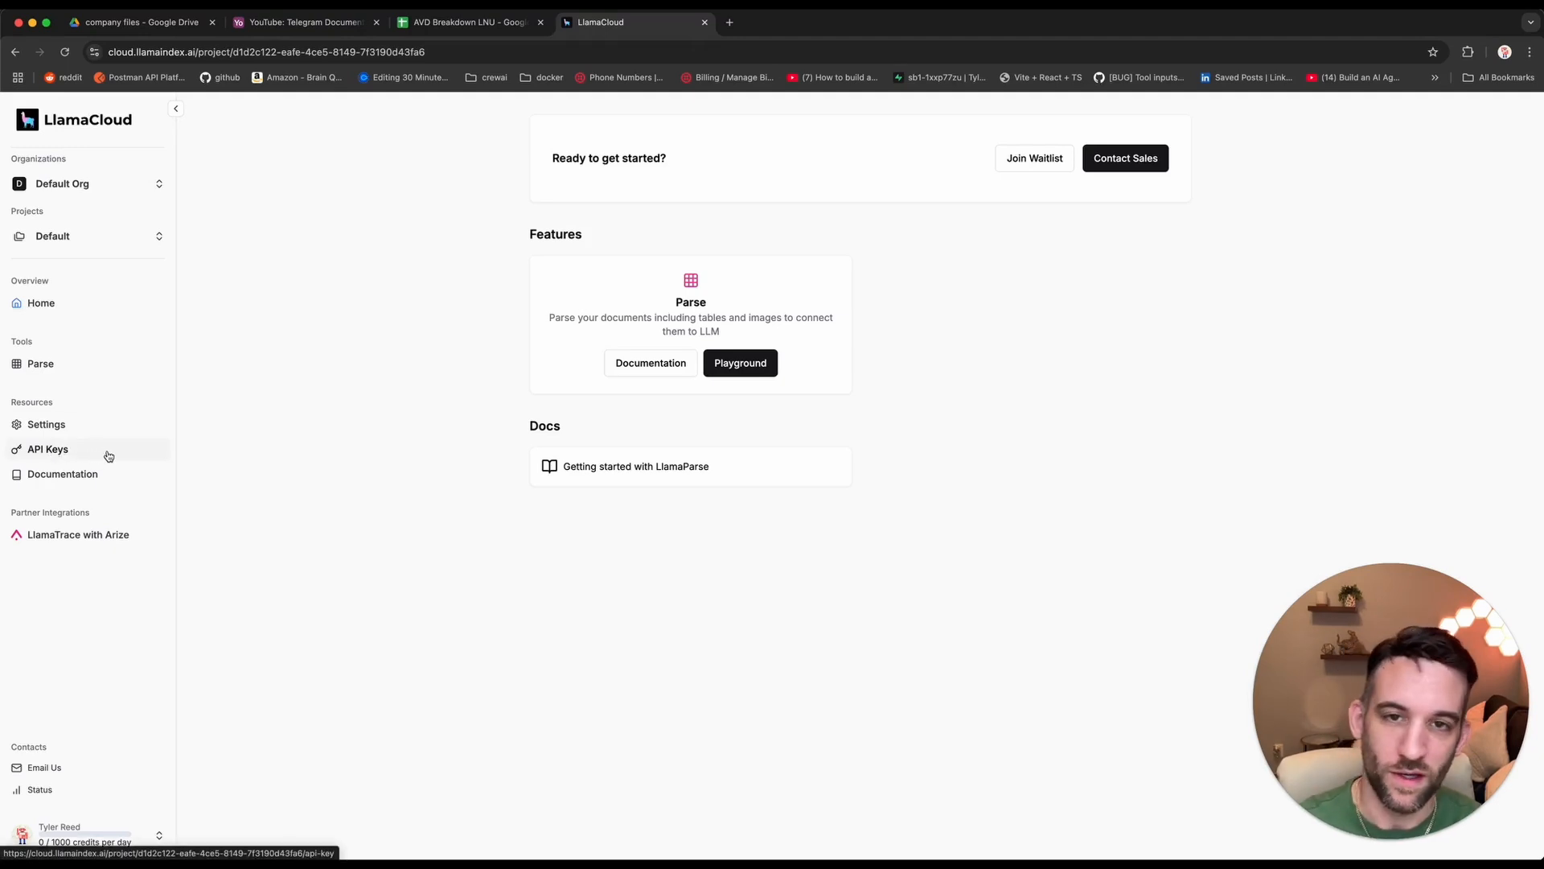
mouse_move(328, 412)
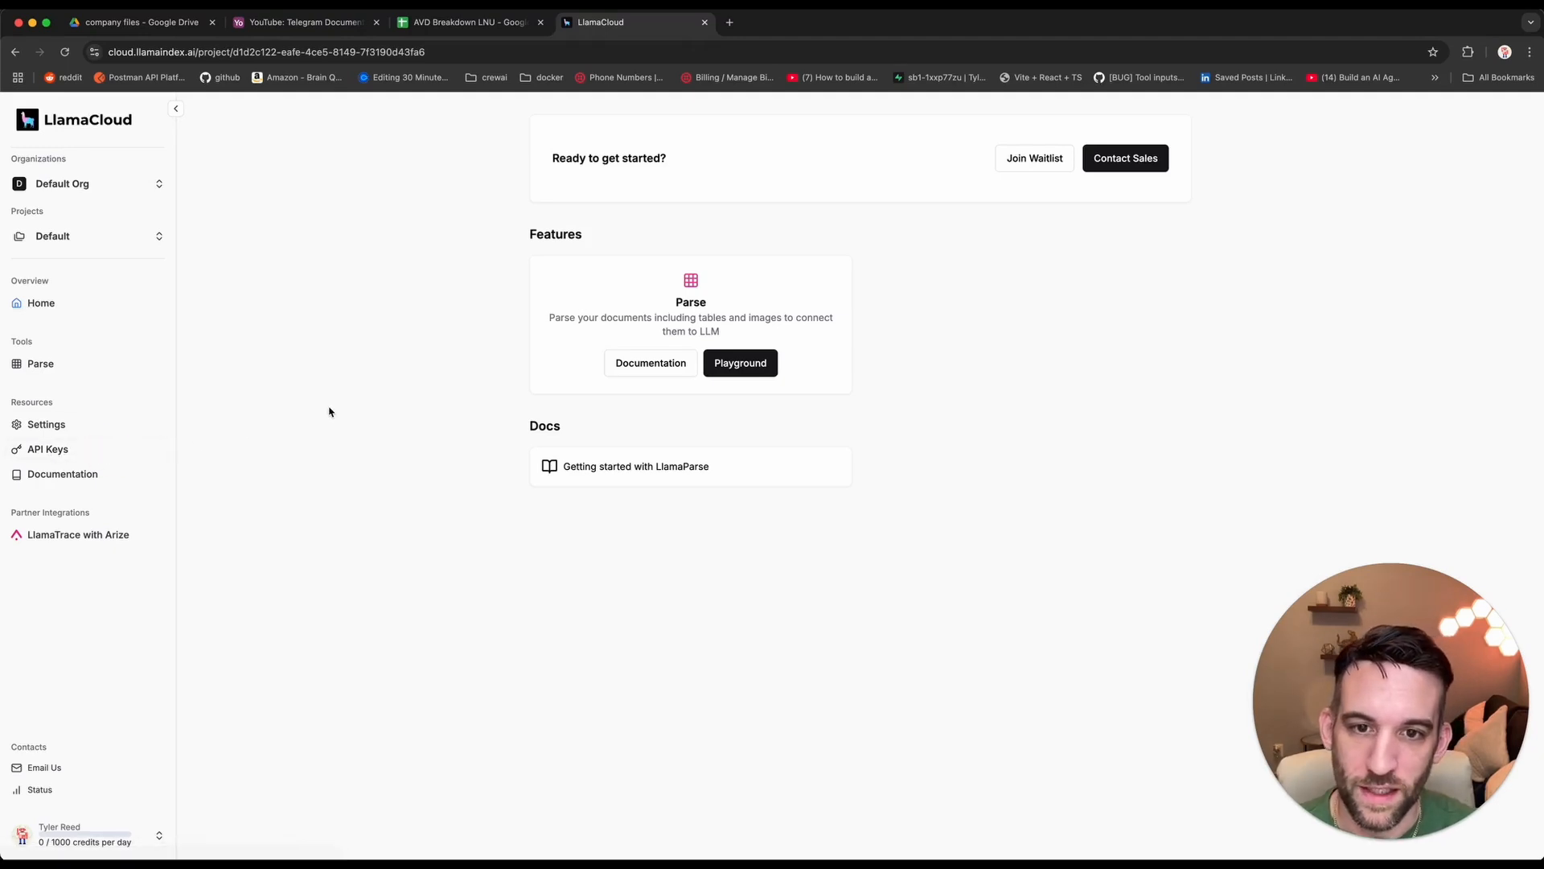
Review the LlamaCloud organization's API keys list and return to the previous page.
click(46, 449)
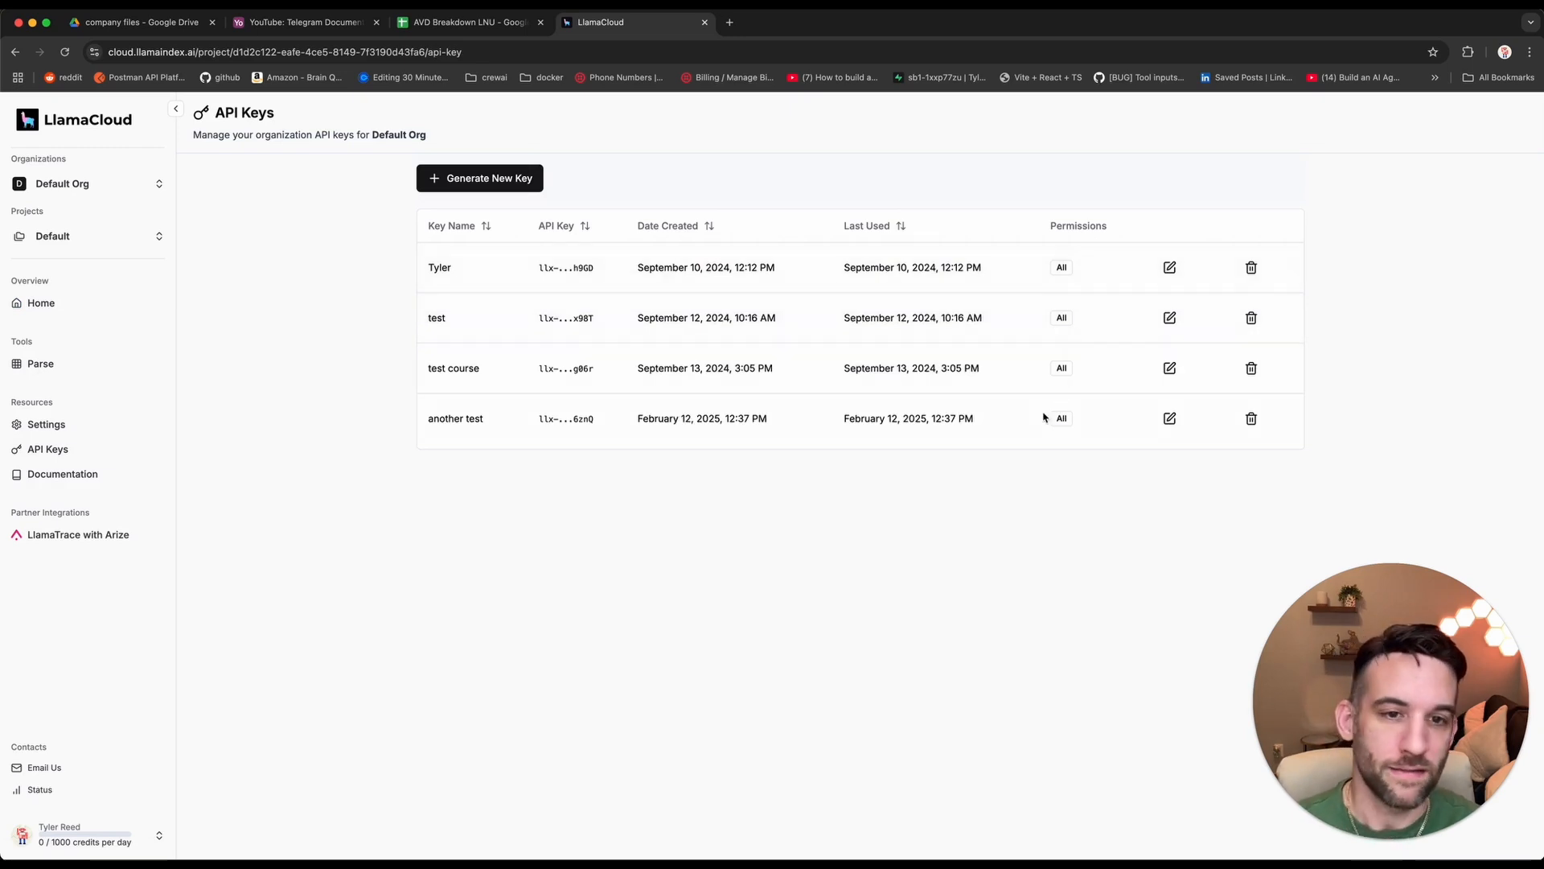
mouse_move(941, 421)
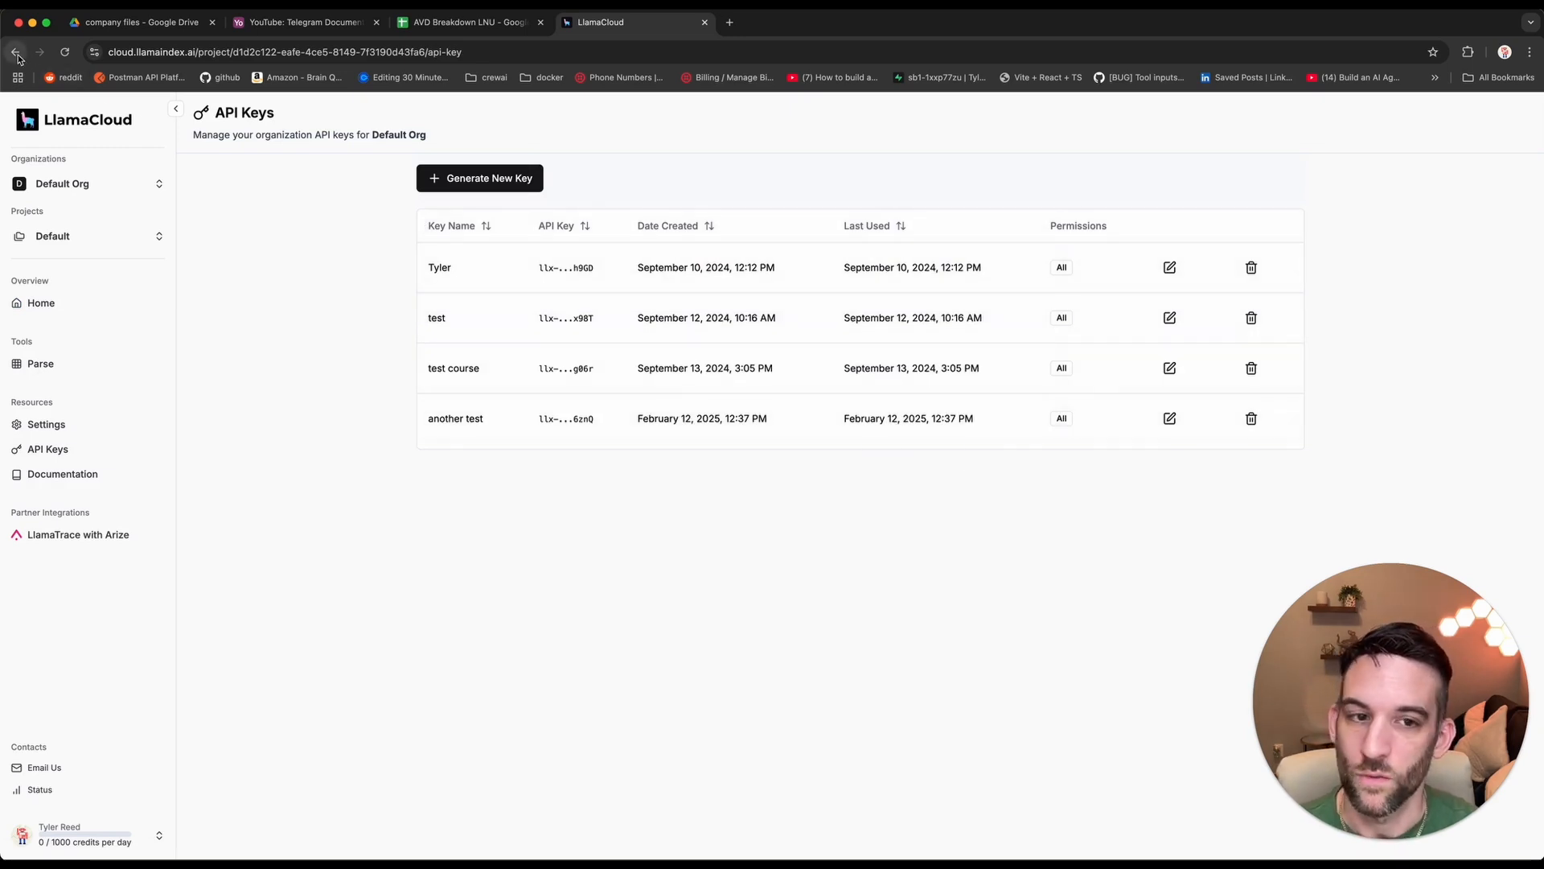
click(16, 51)
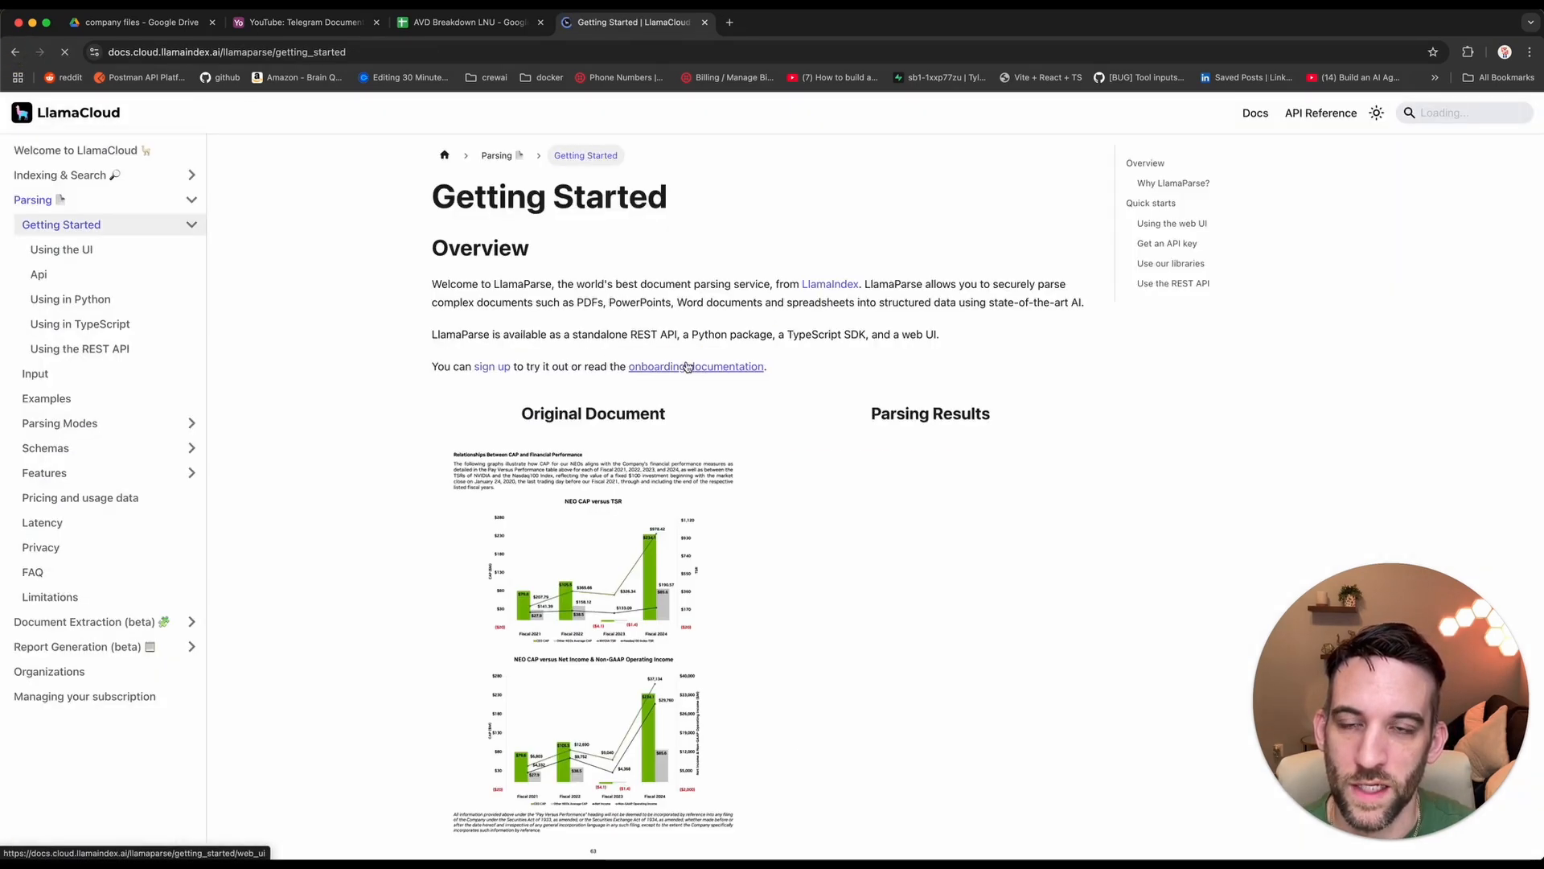
Read through the LlamaParse Getting Started parsing example with the NEO CAP document.
scroll(down, 3)
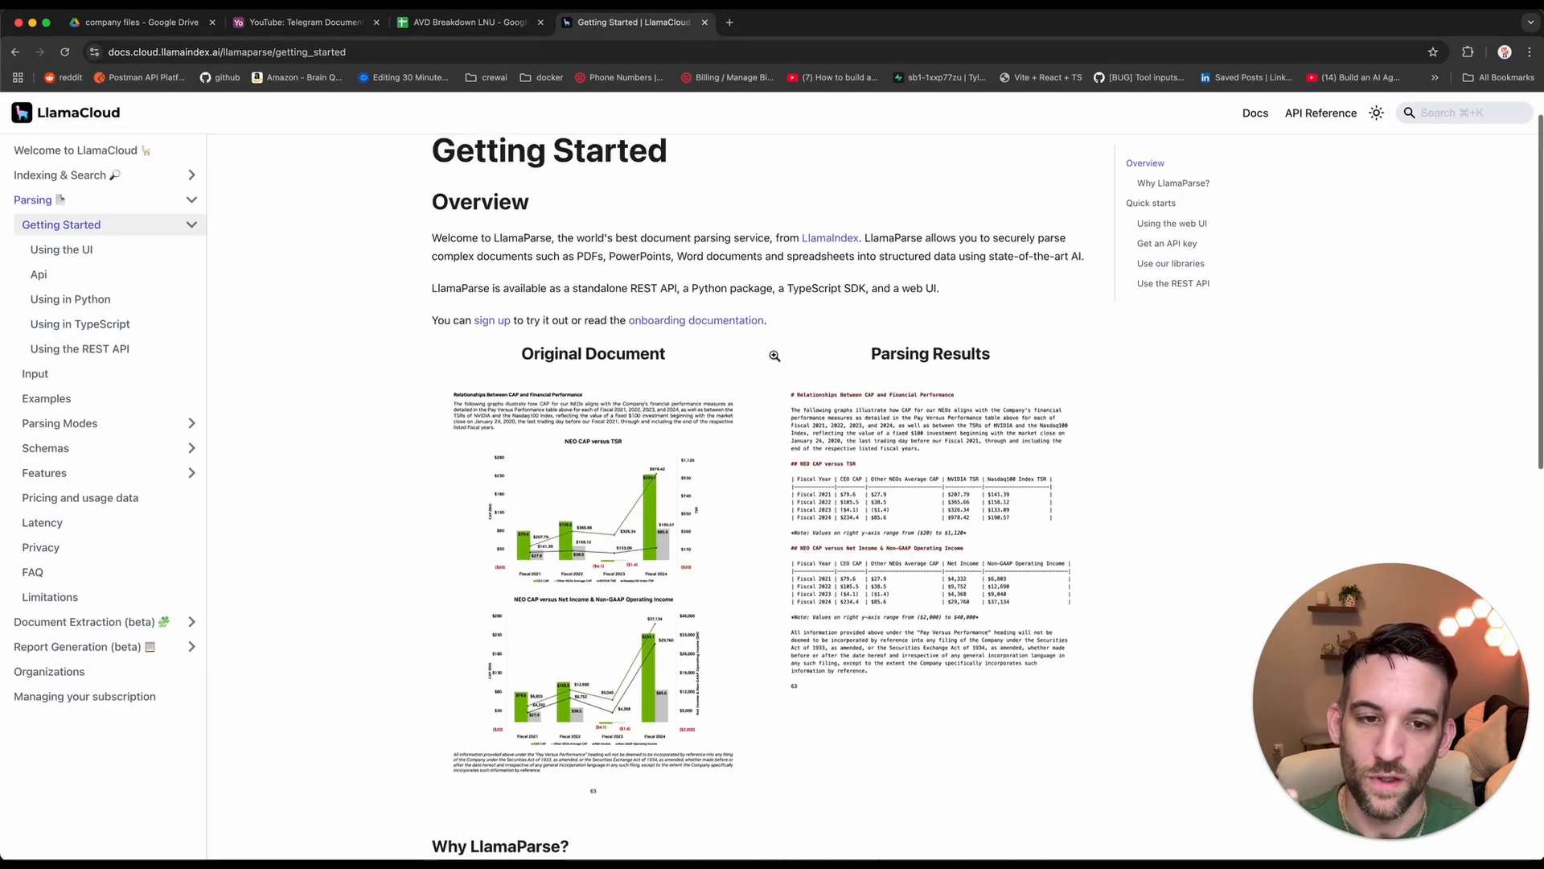
mouse_move(766, 450)
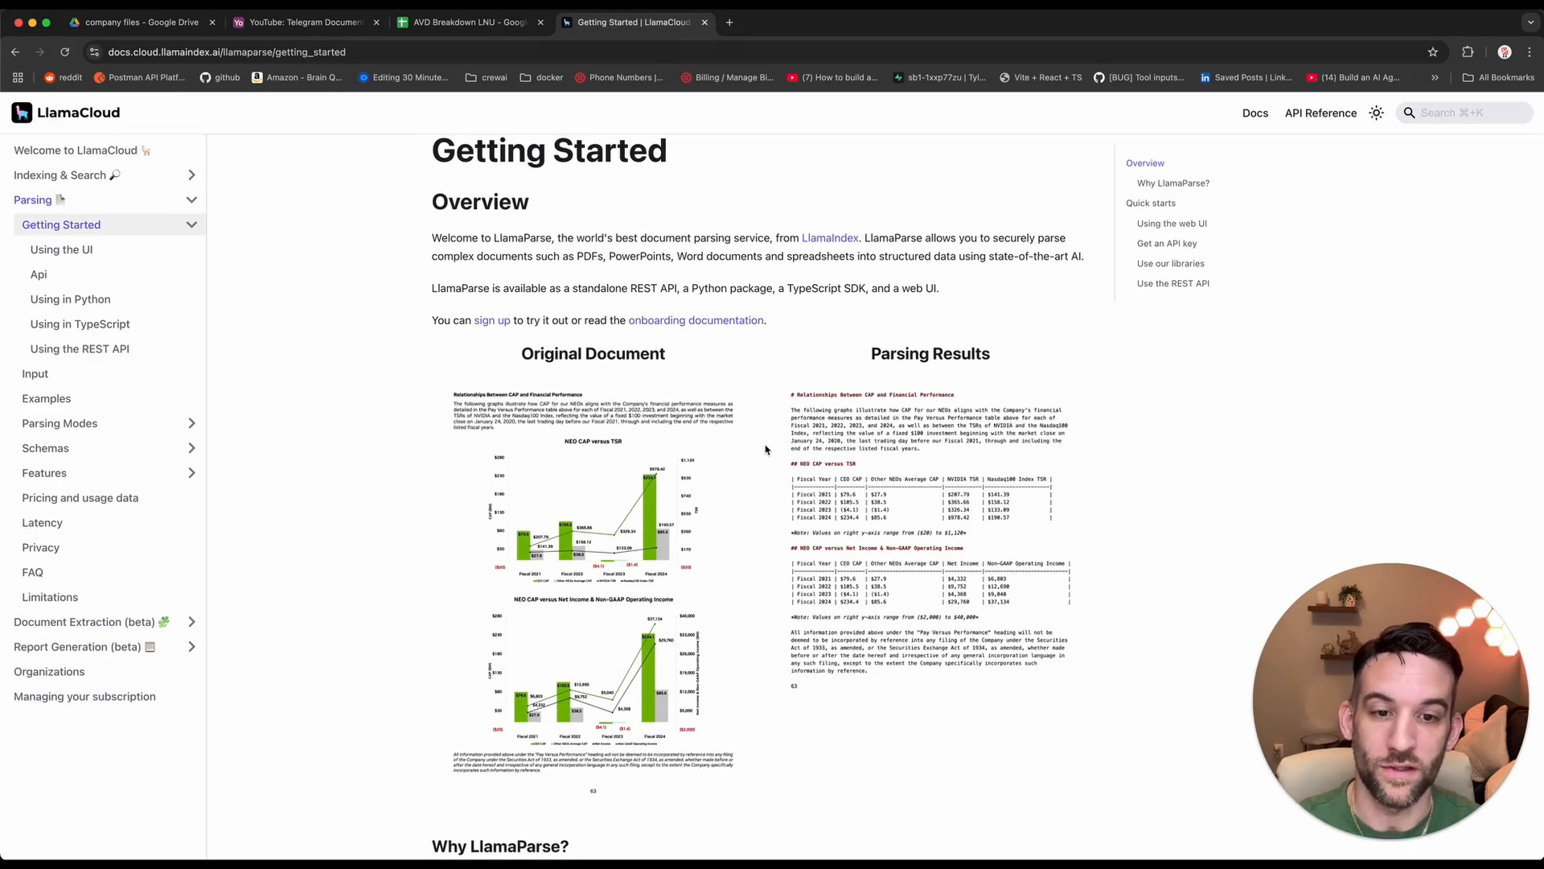
scroll(down, 3)
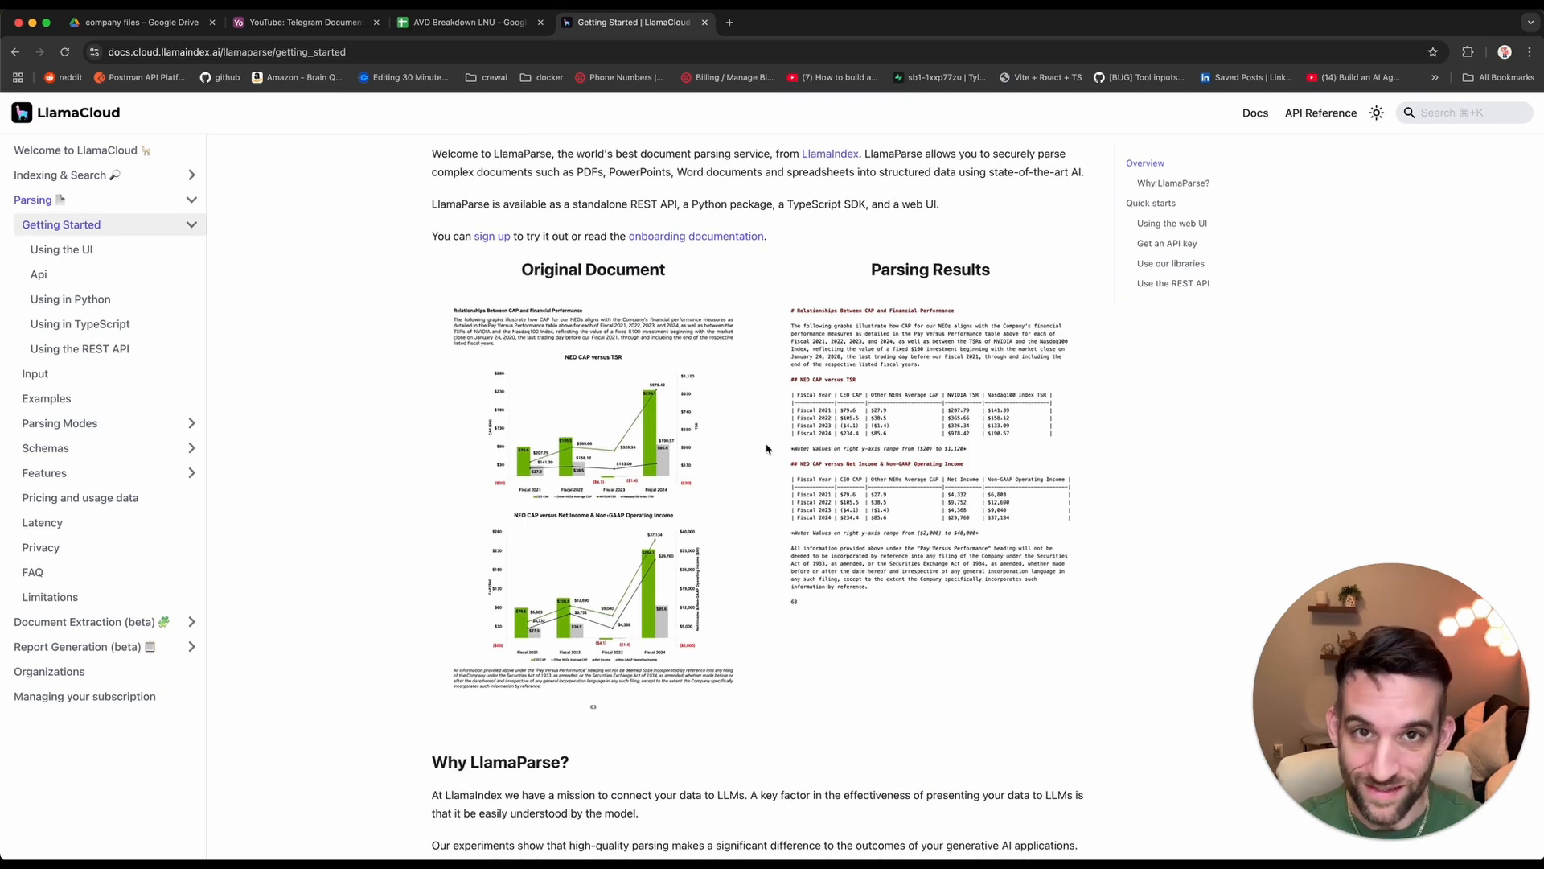
mouse_move(777, 468)
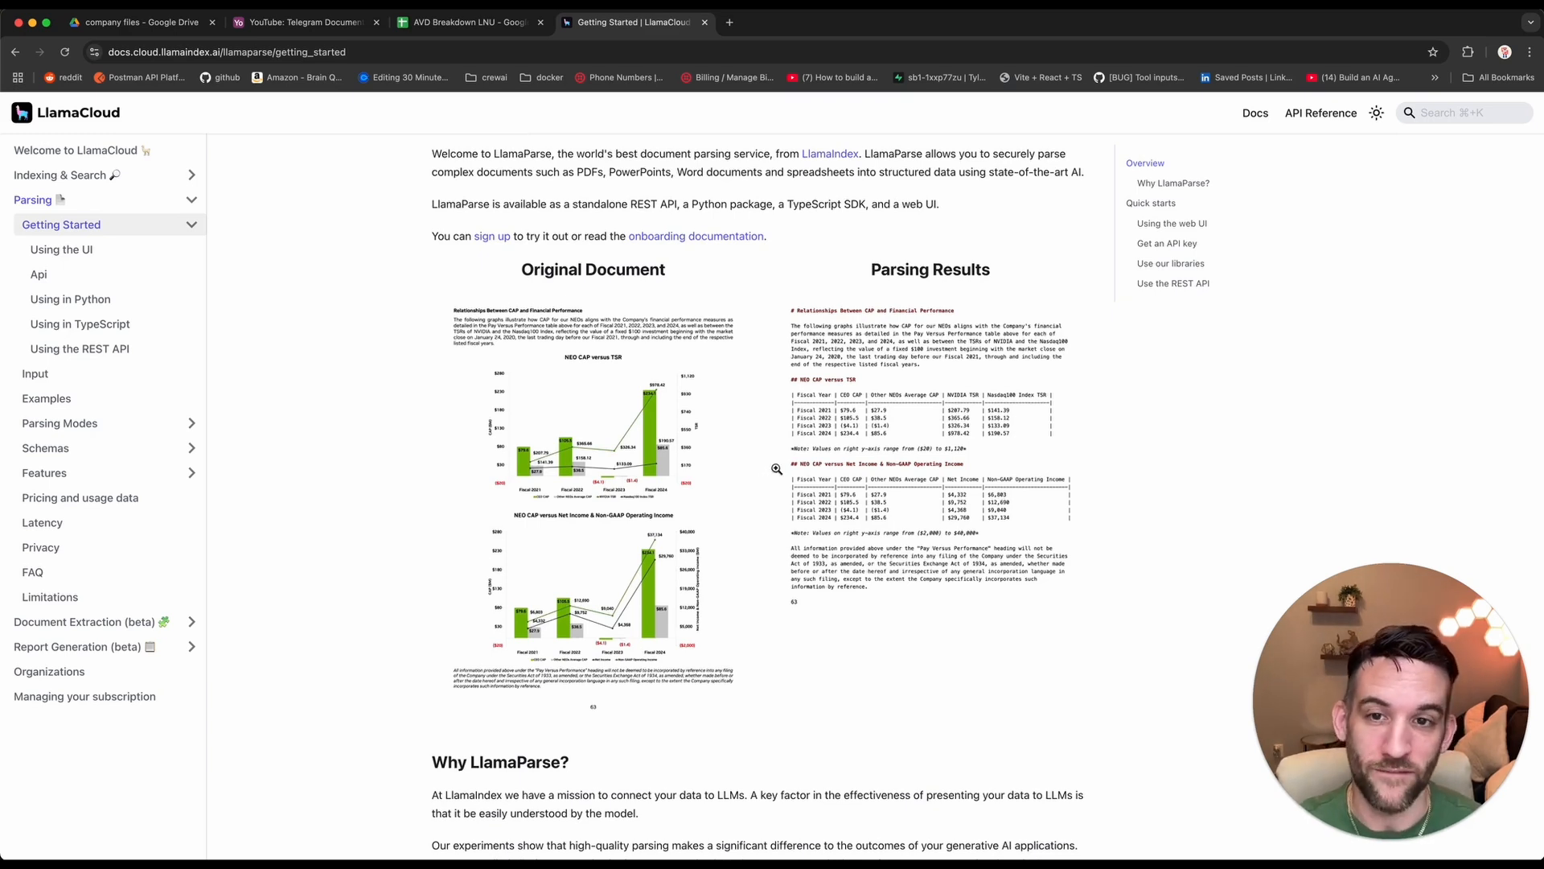
scroll(down, 3)
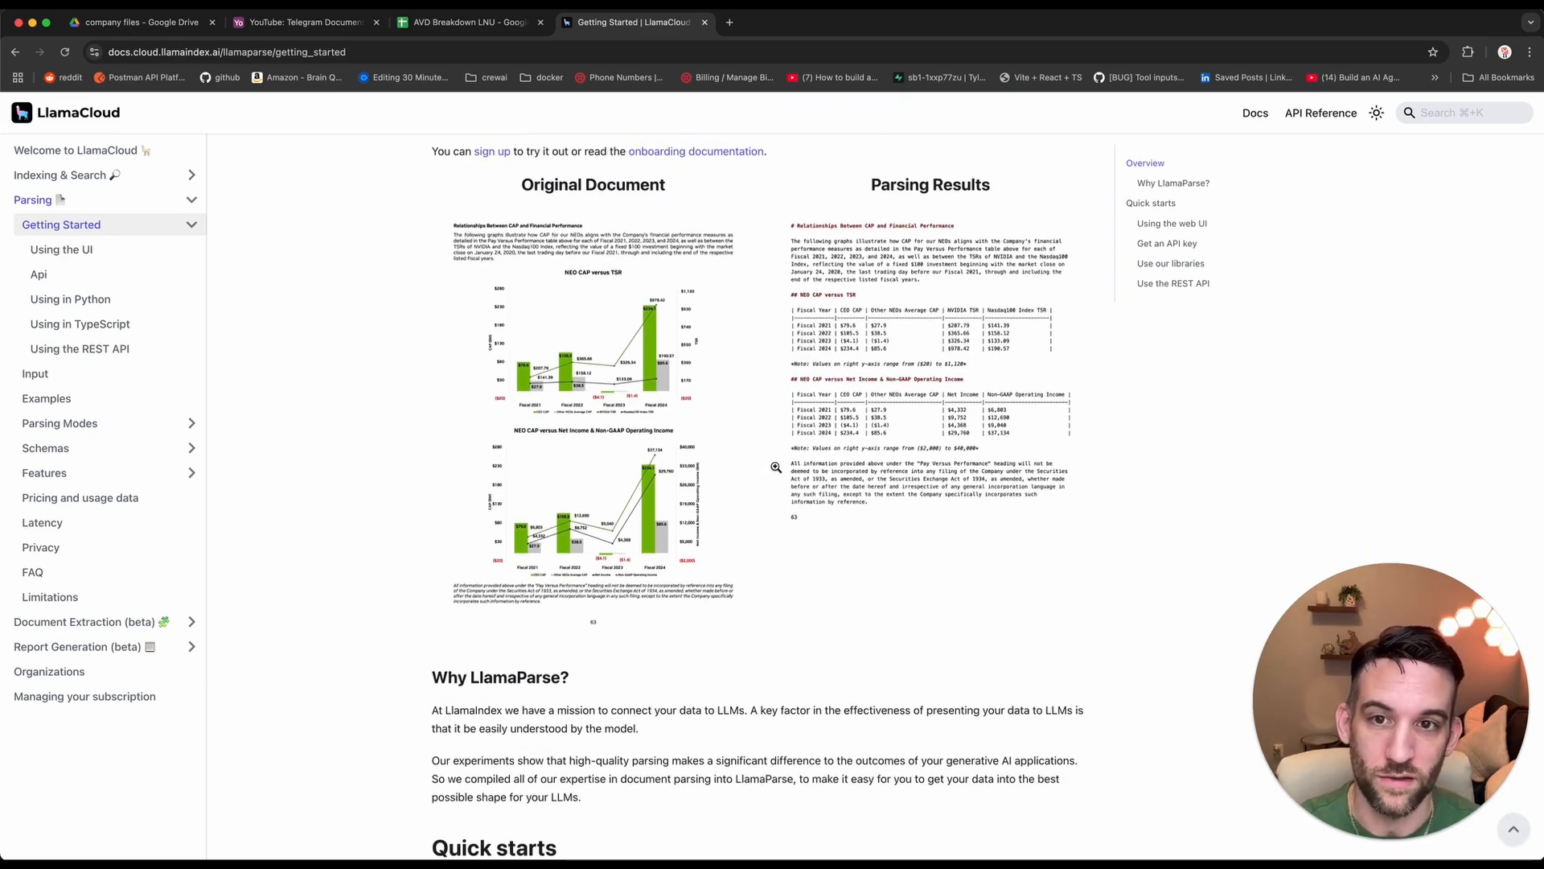
scroll(up, 3)
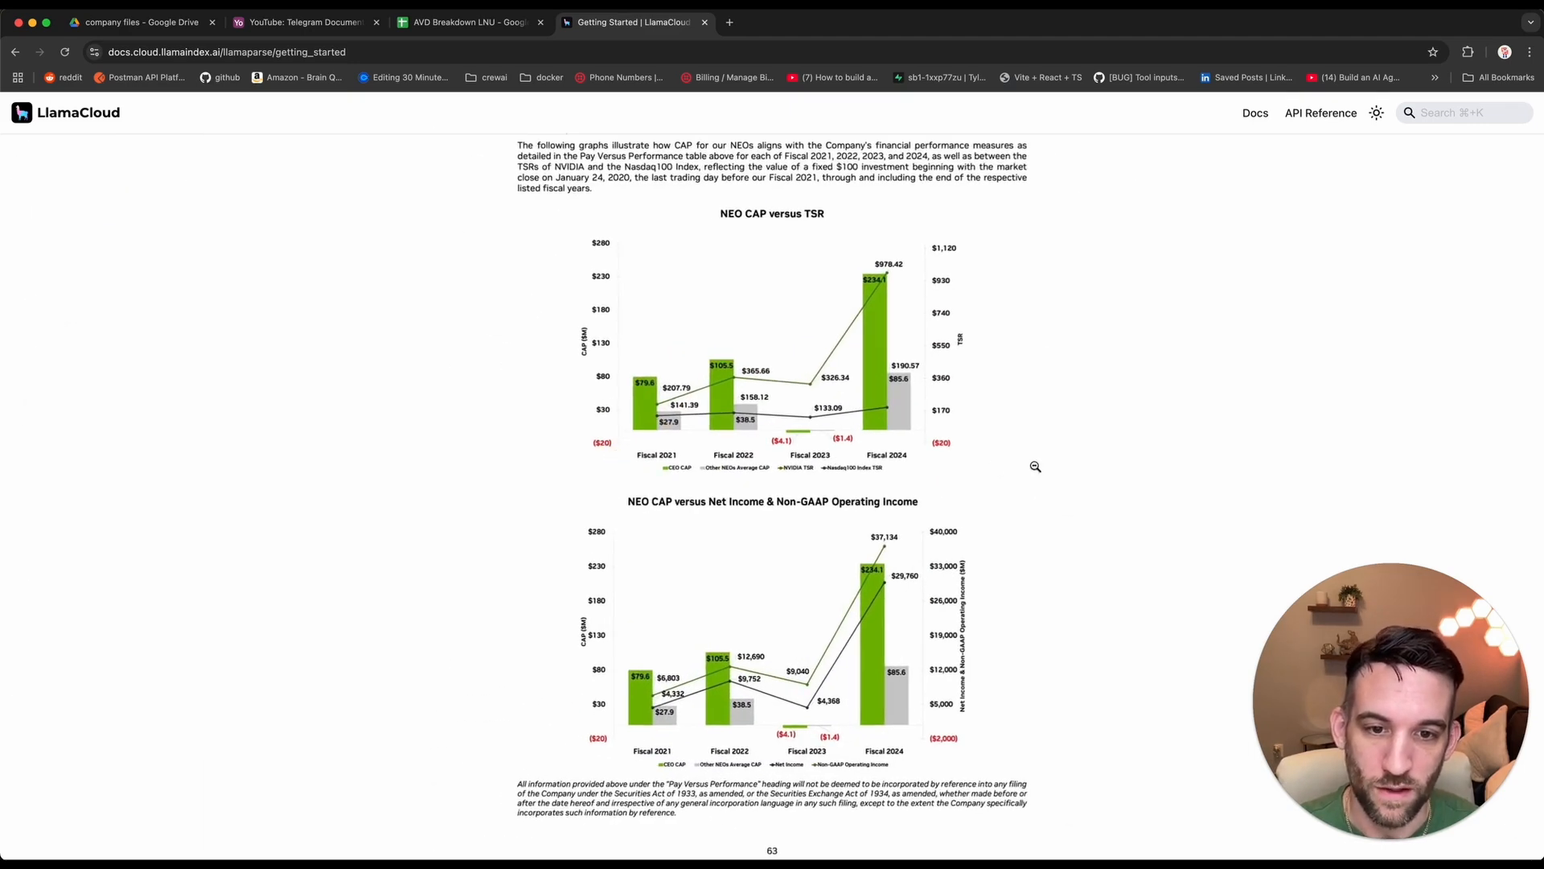
mouse_move(796, 396)
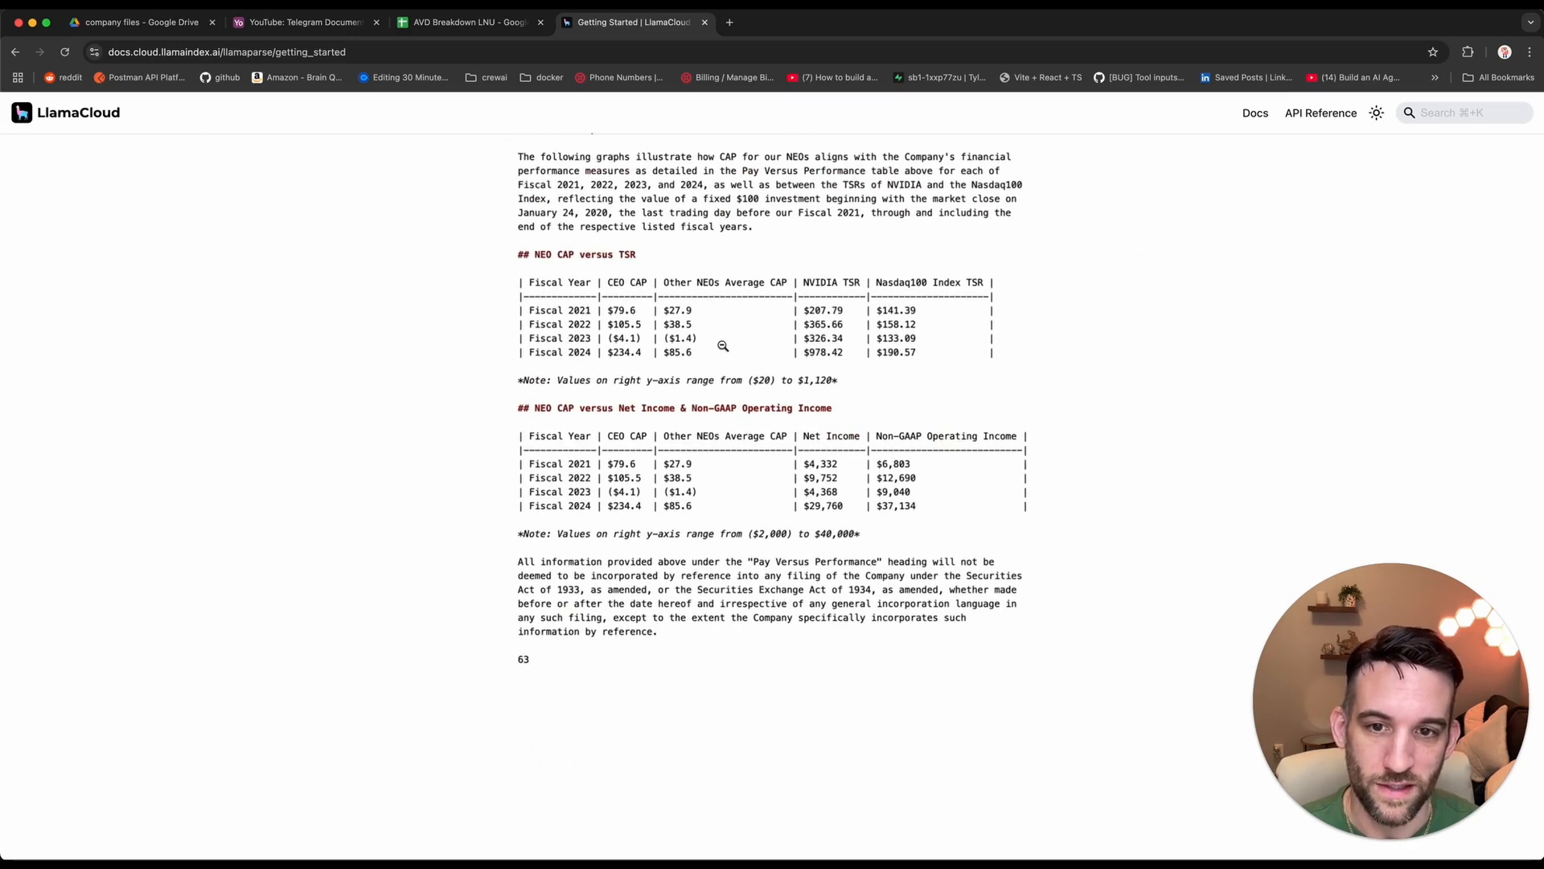
mouse_move(738, 399)
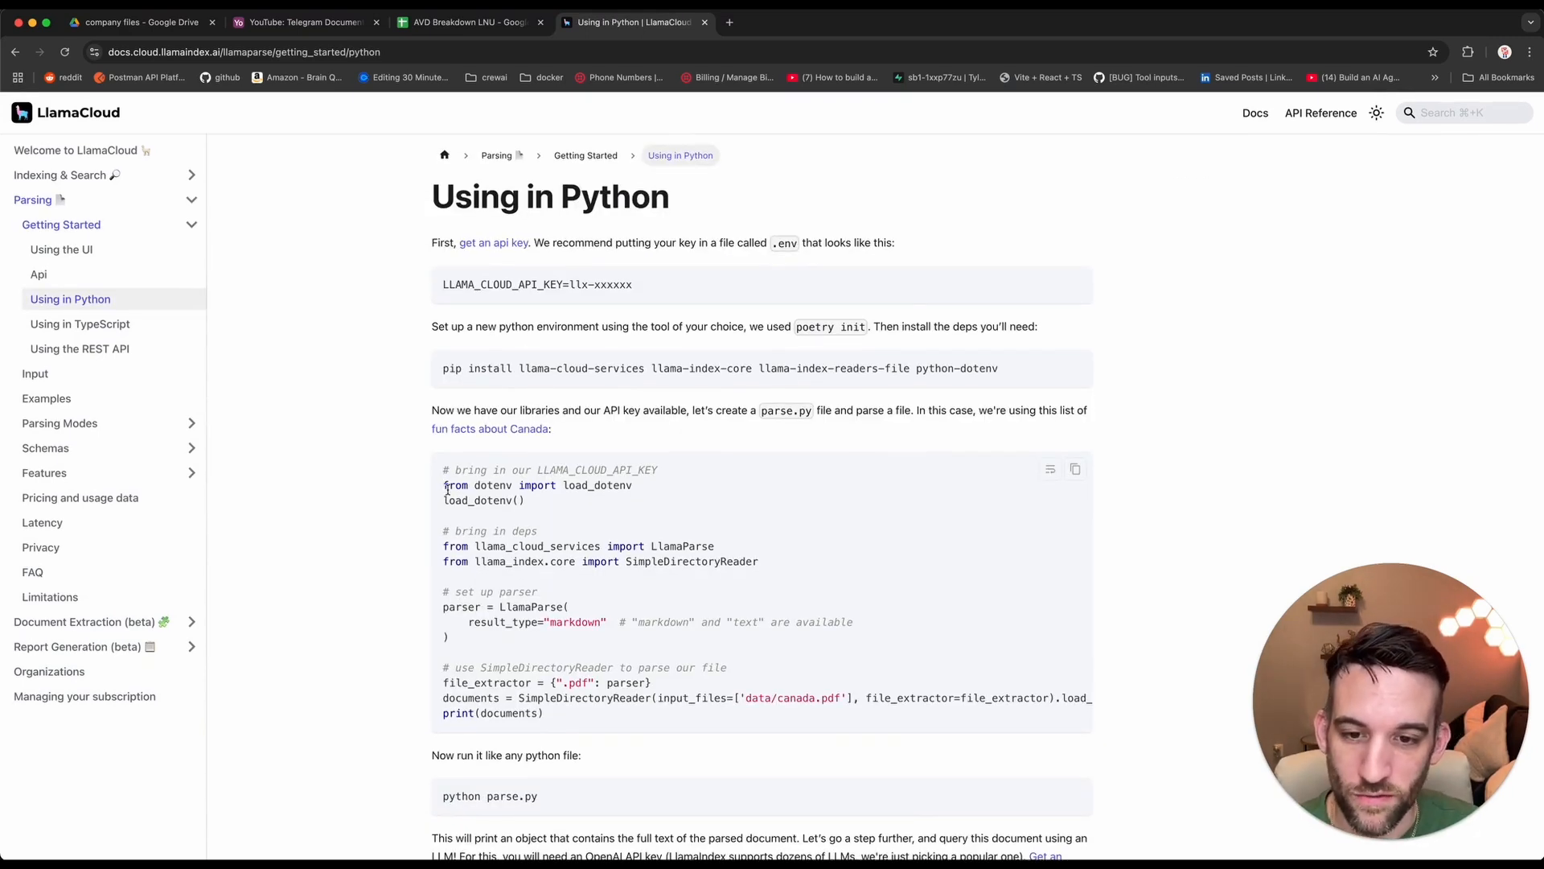
mouse_move(770, 562)
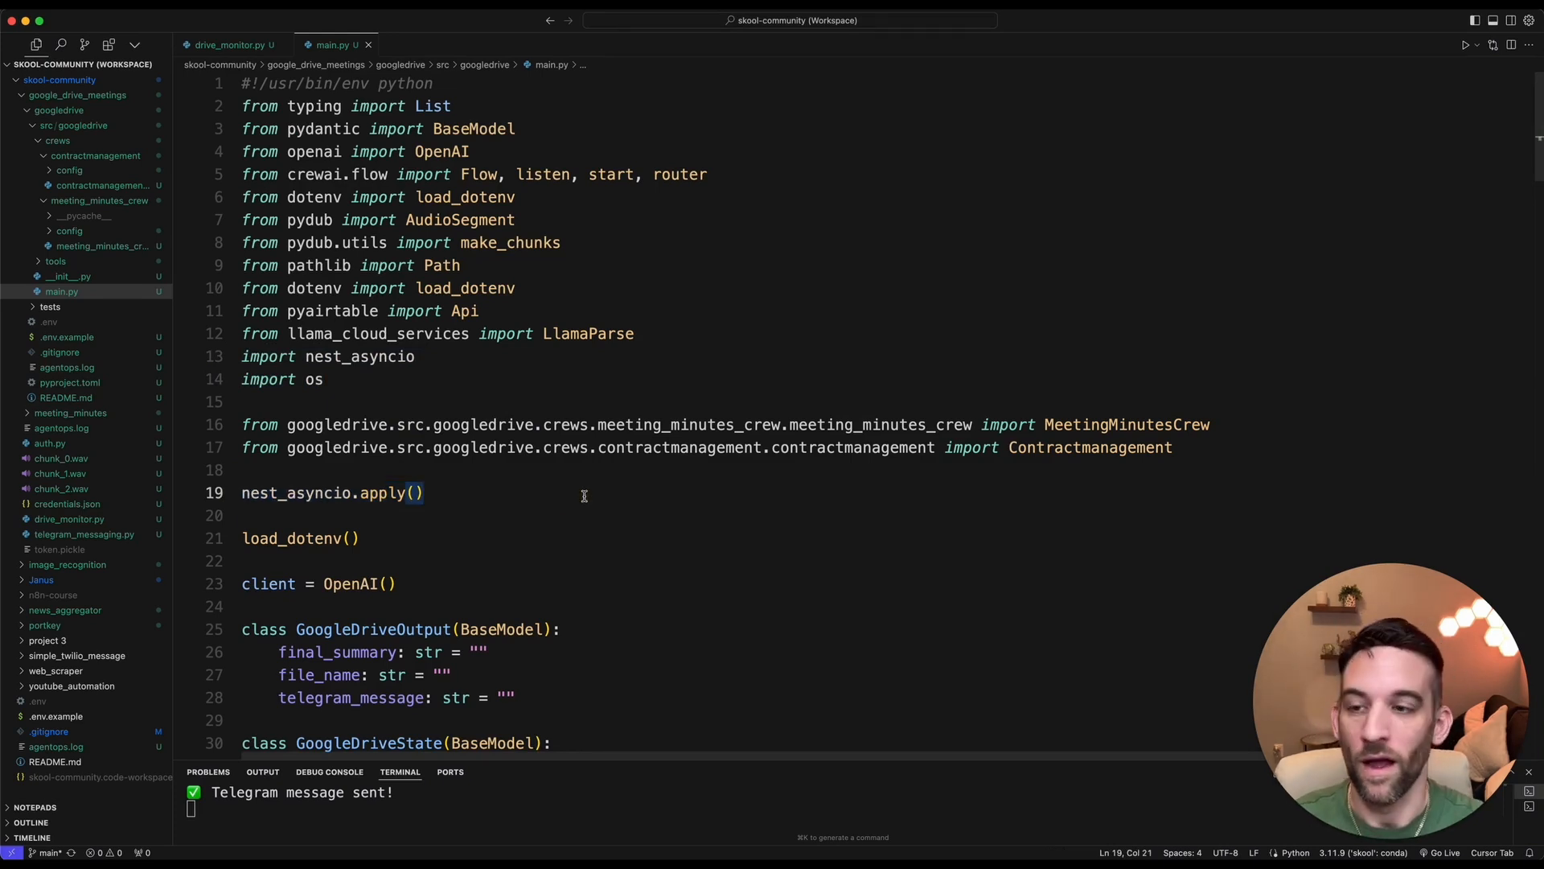
Switch to the Skool classroom page for the Templates & Presets course.
click(798, 21)
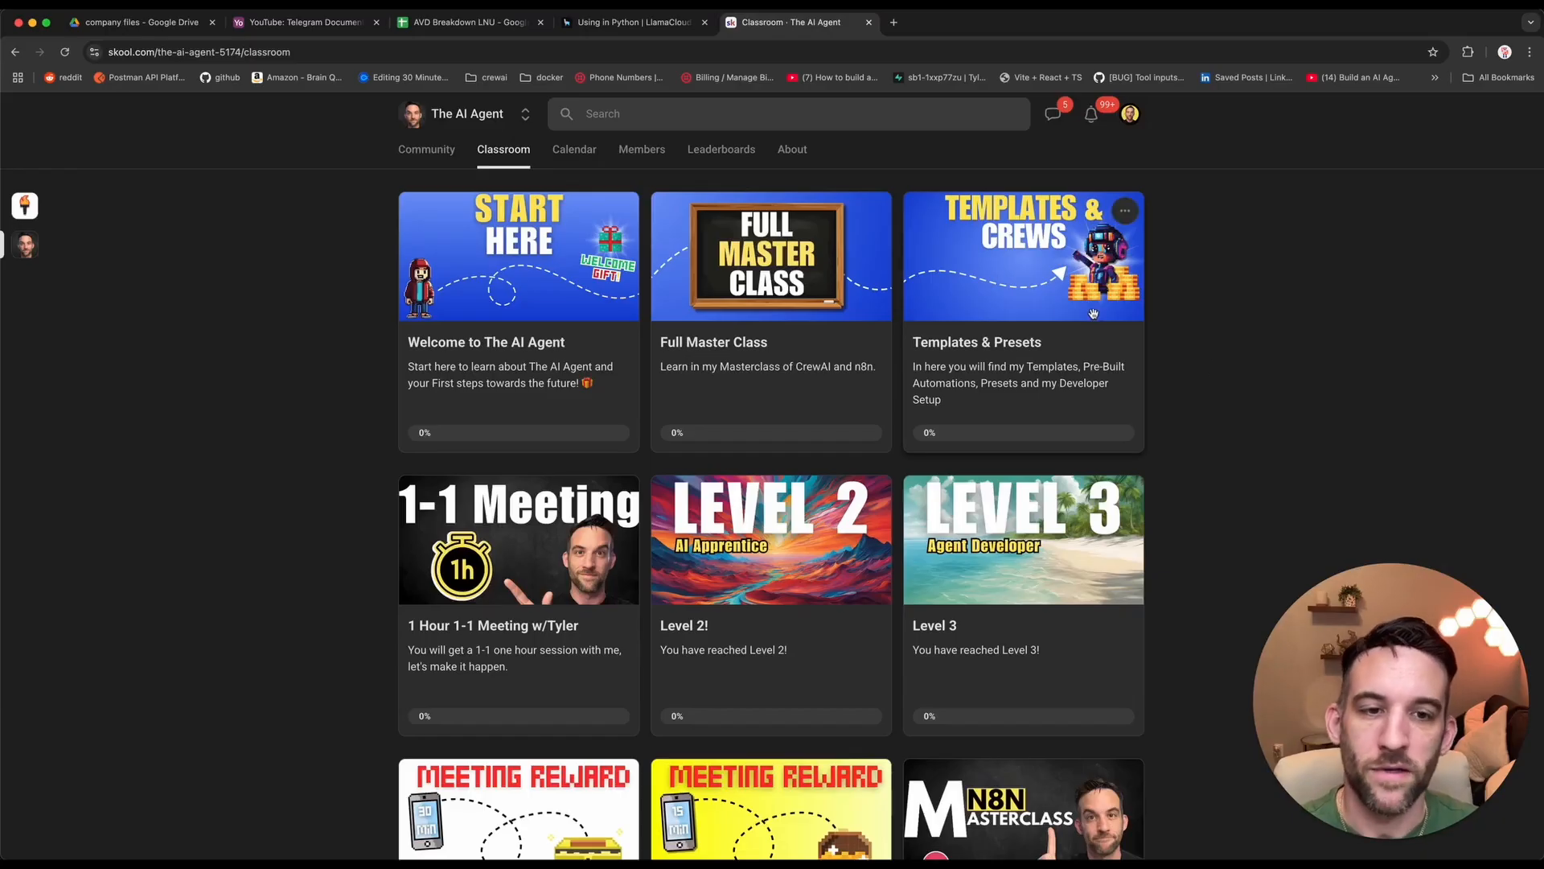
mouse_move(1020, 306)
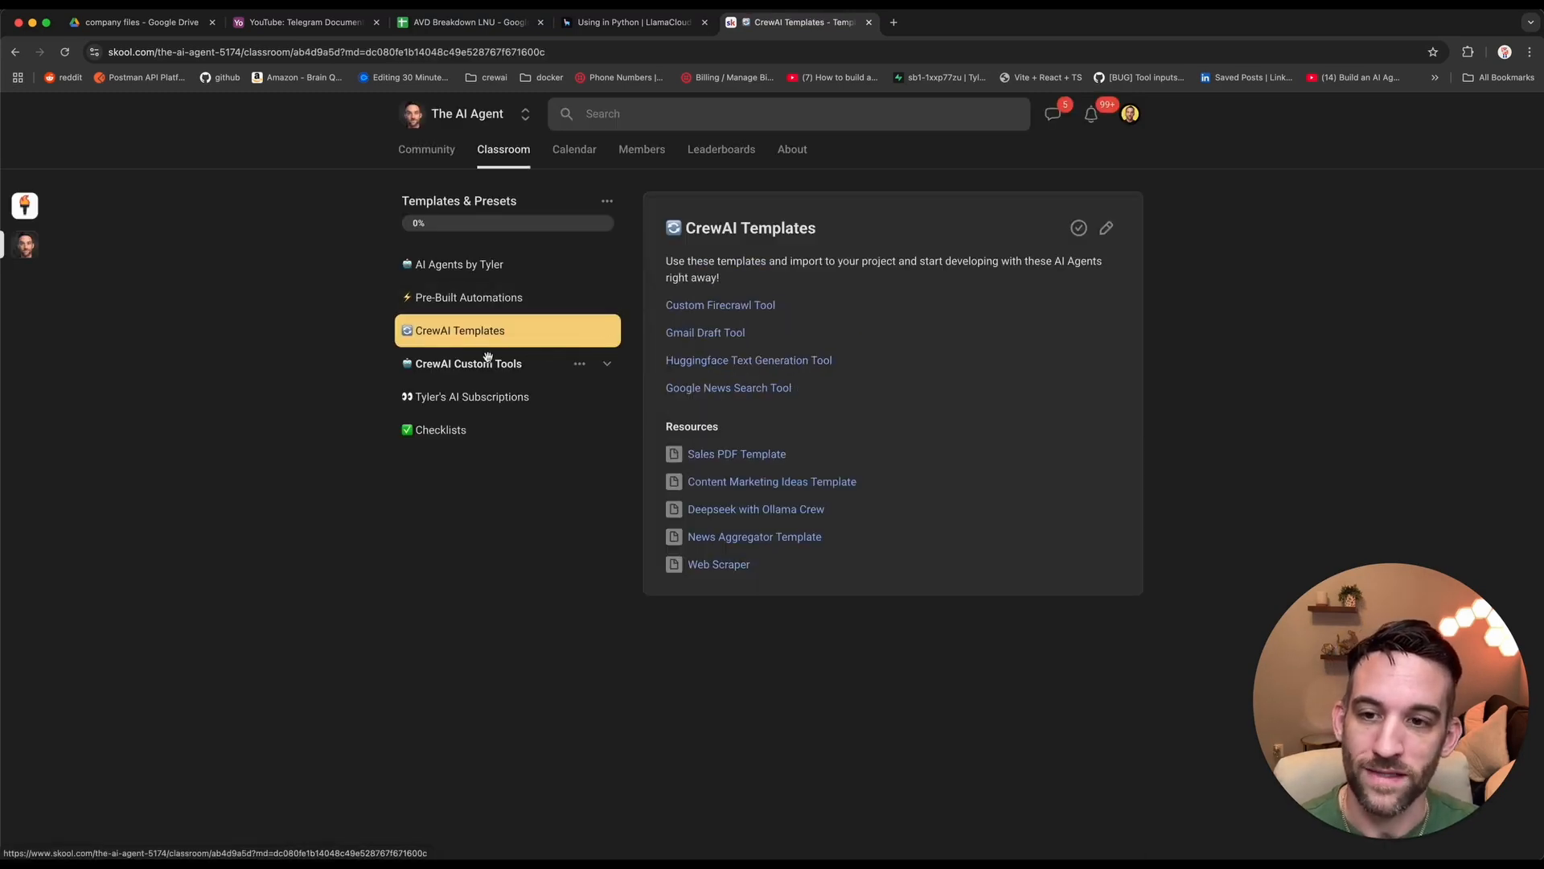
mouse_move(521, 336)
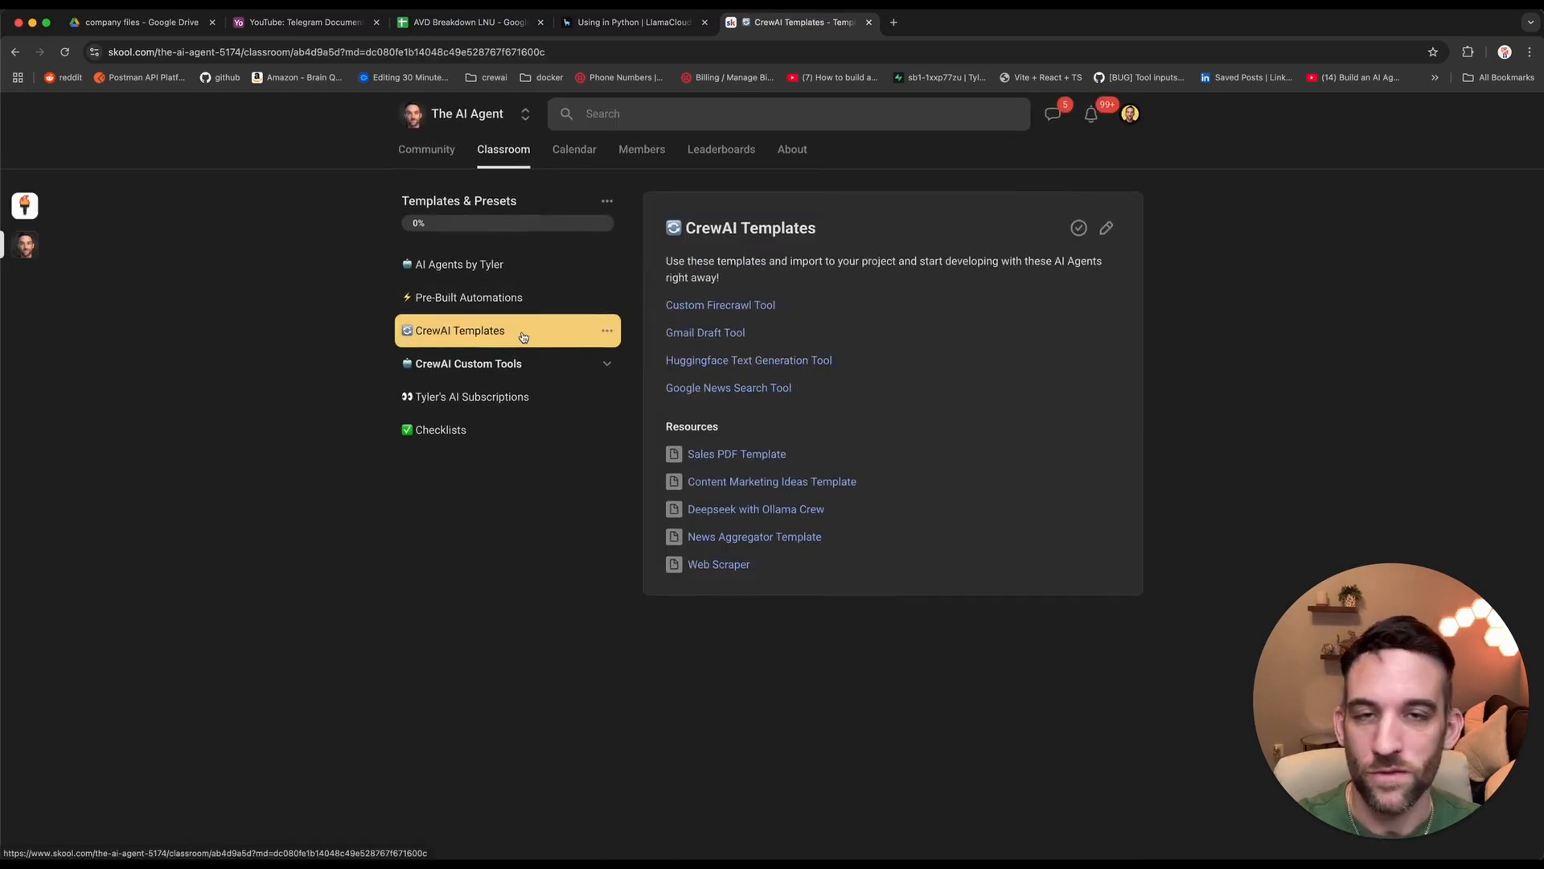